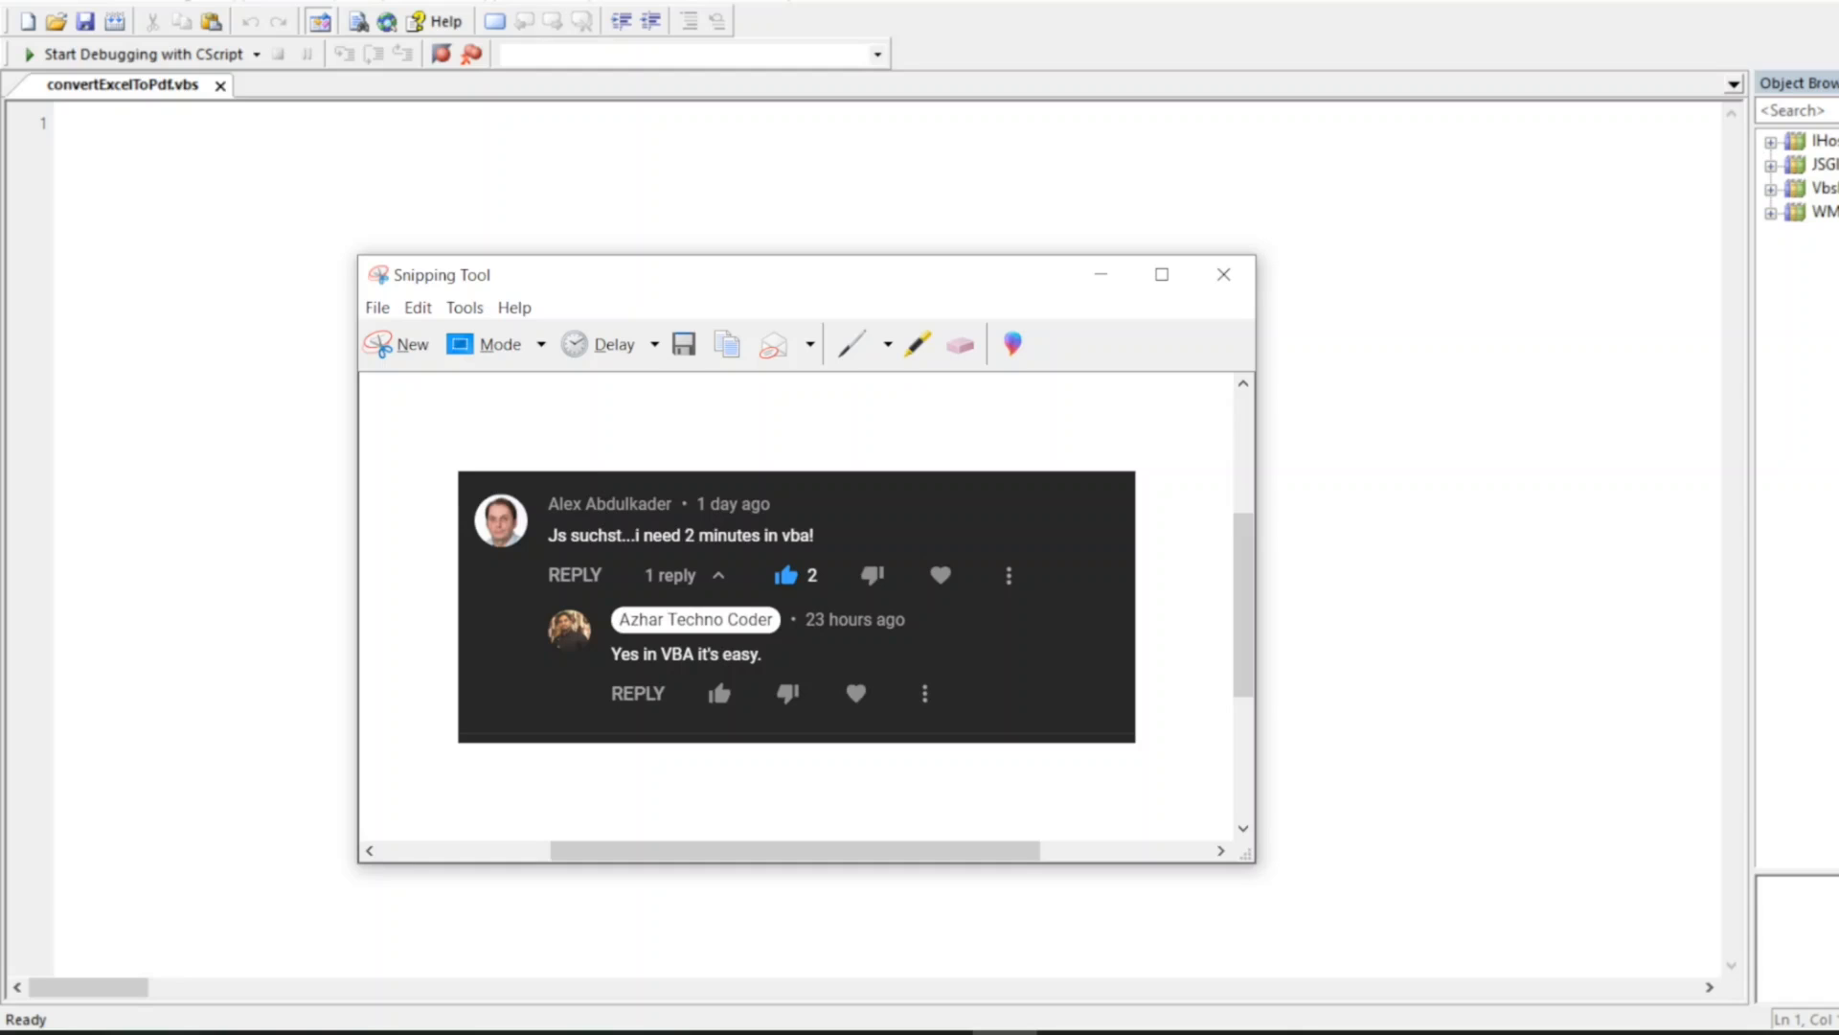
mouse_move(1685, 531)
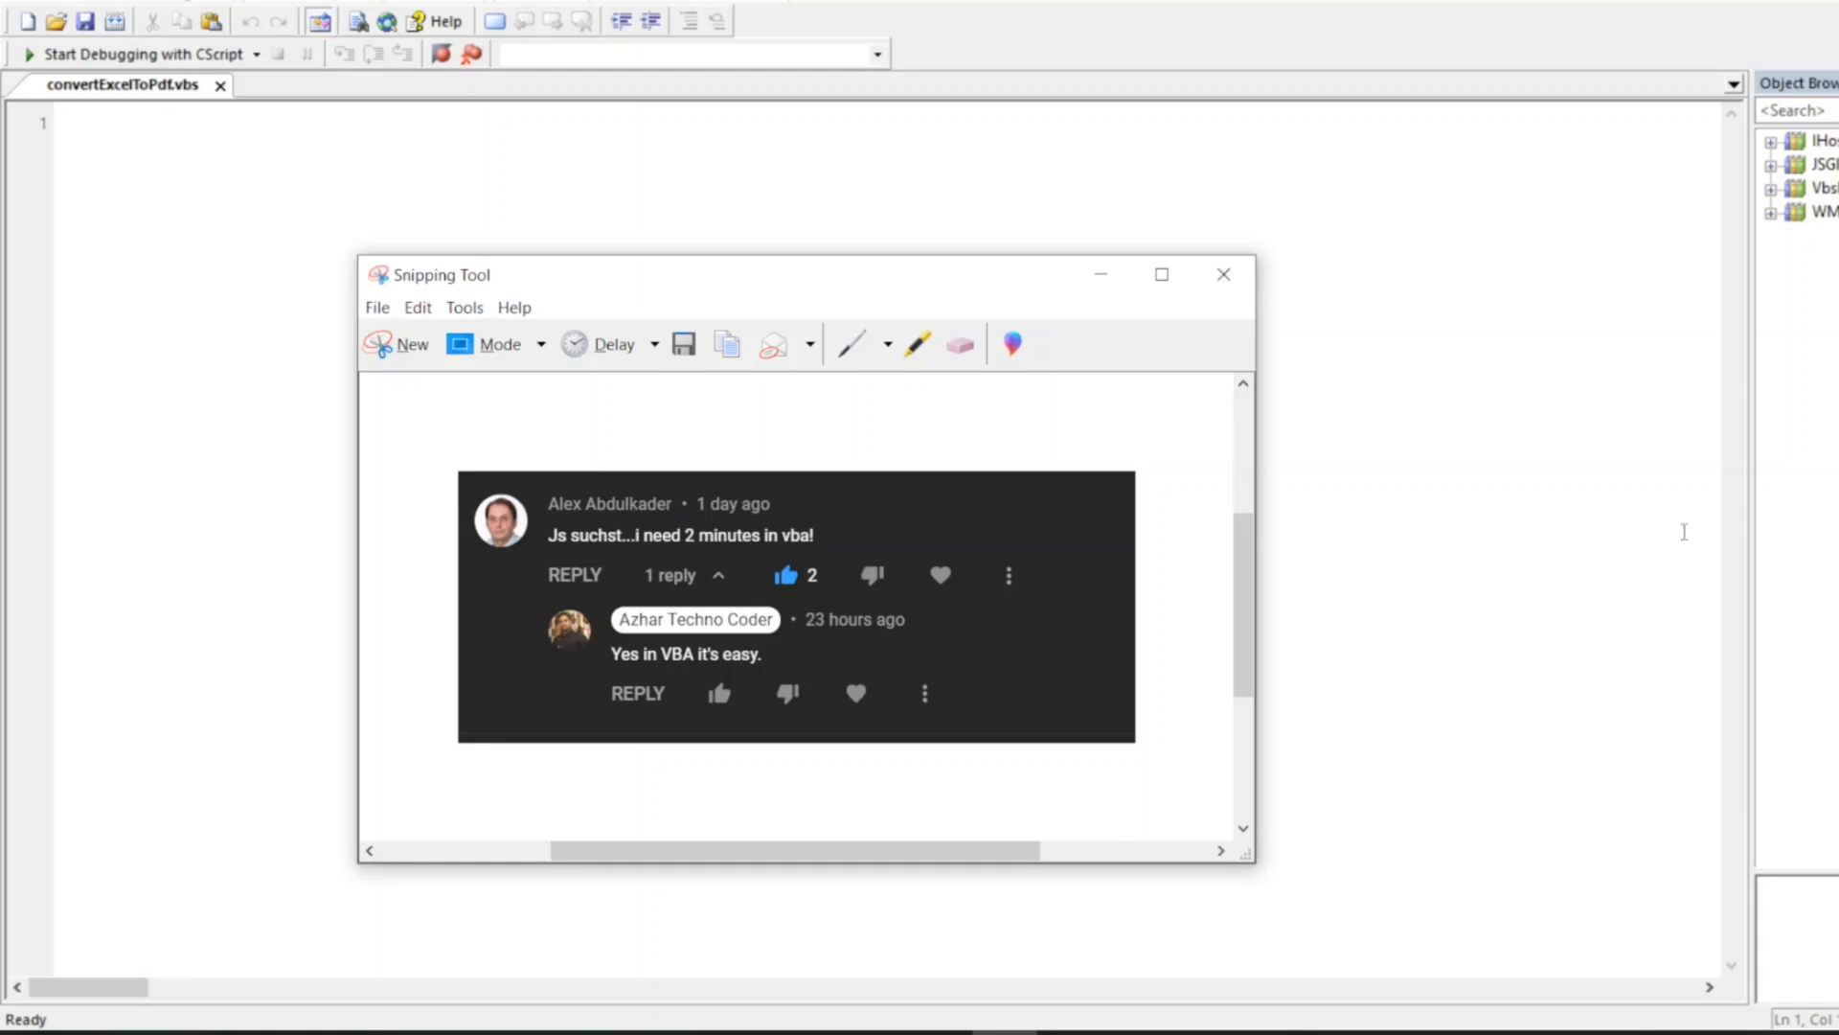
Dismiss the comment screenshot and open testExcelToPDF.xlsx from File Explorer.
left_click(1222, 274)
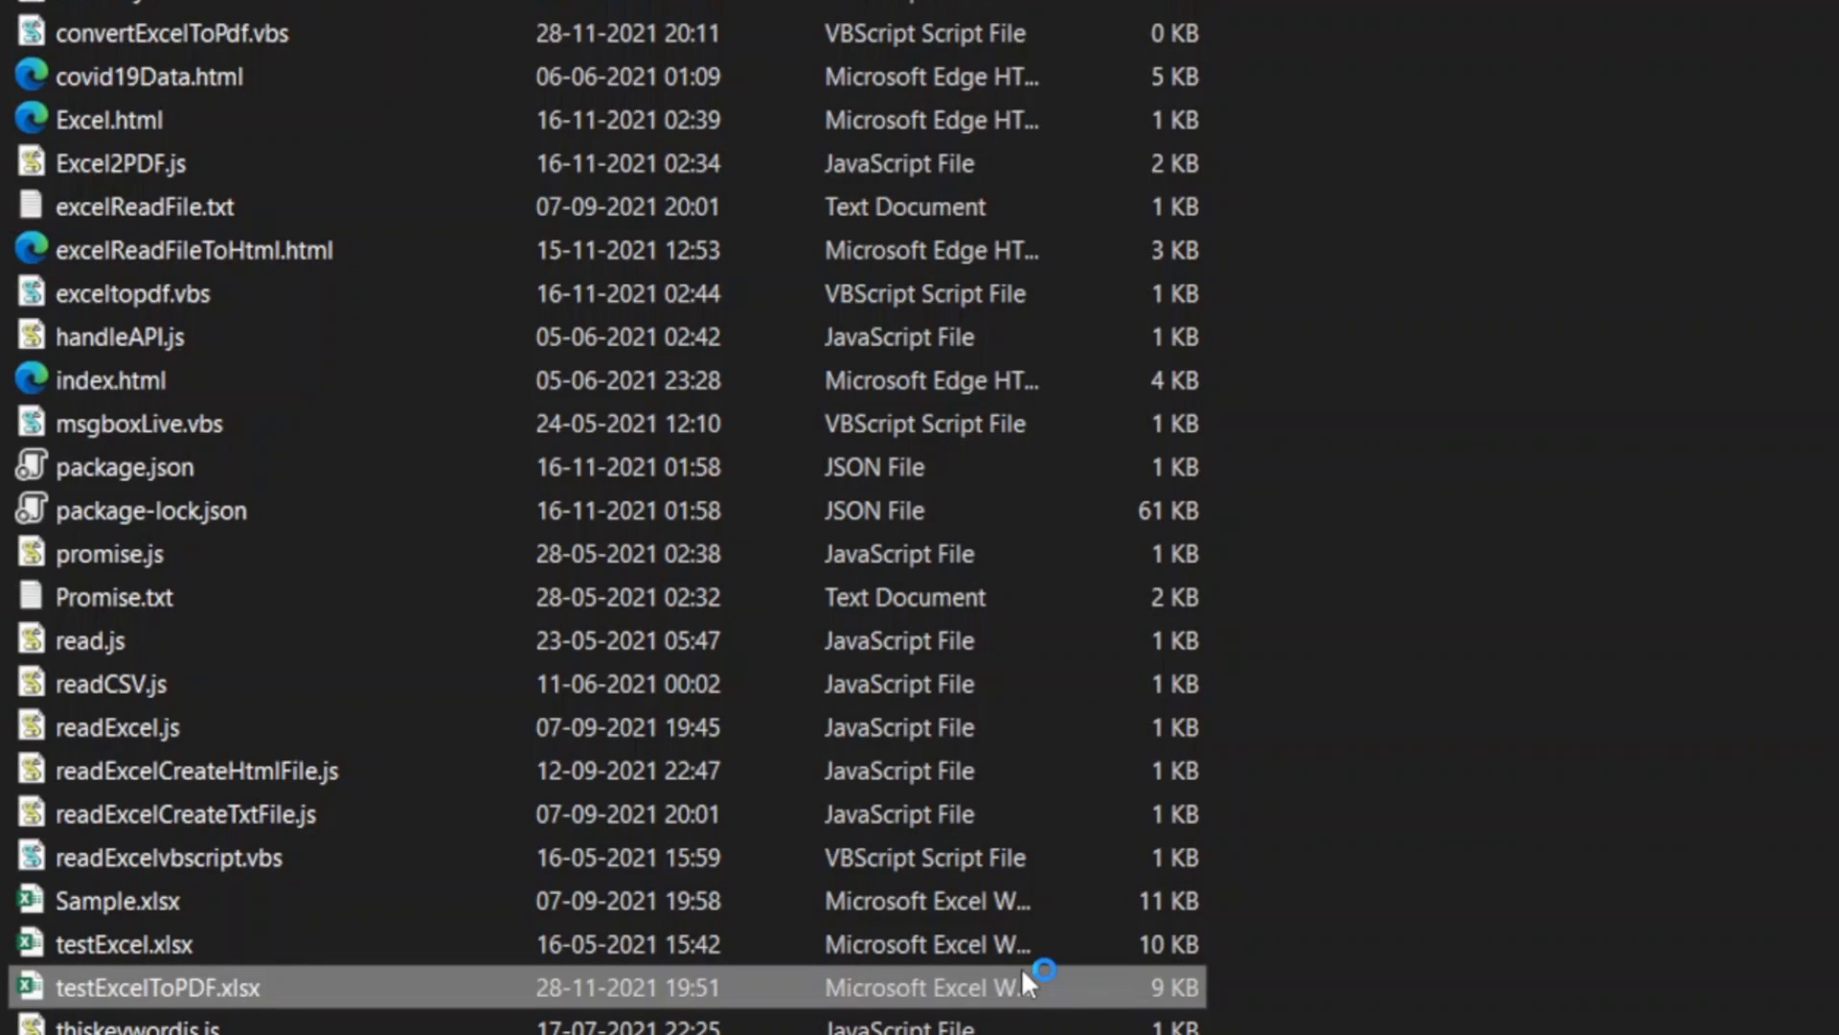
double_click(157, 987)
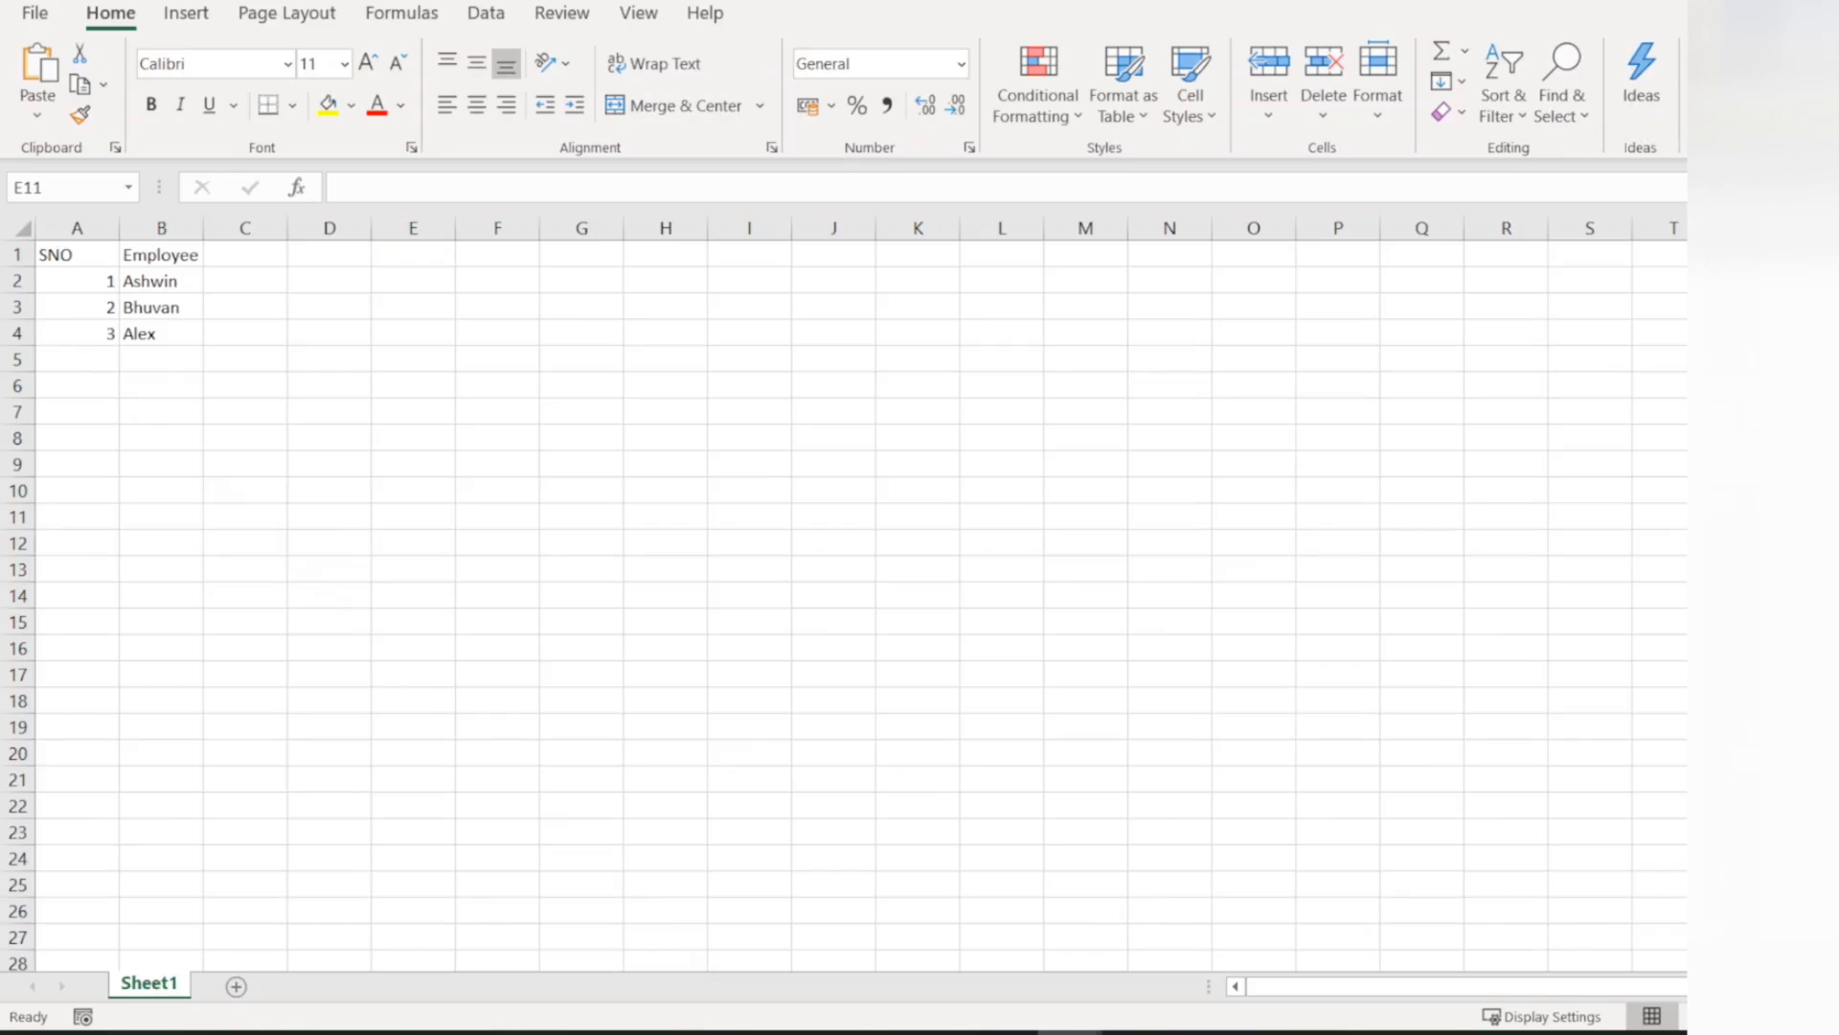
Review the Sheet1 employee list for Ashwin, Bhuvan and Alex in Excel.
left_click(414, 516)
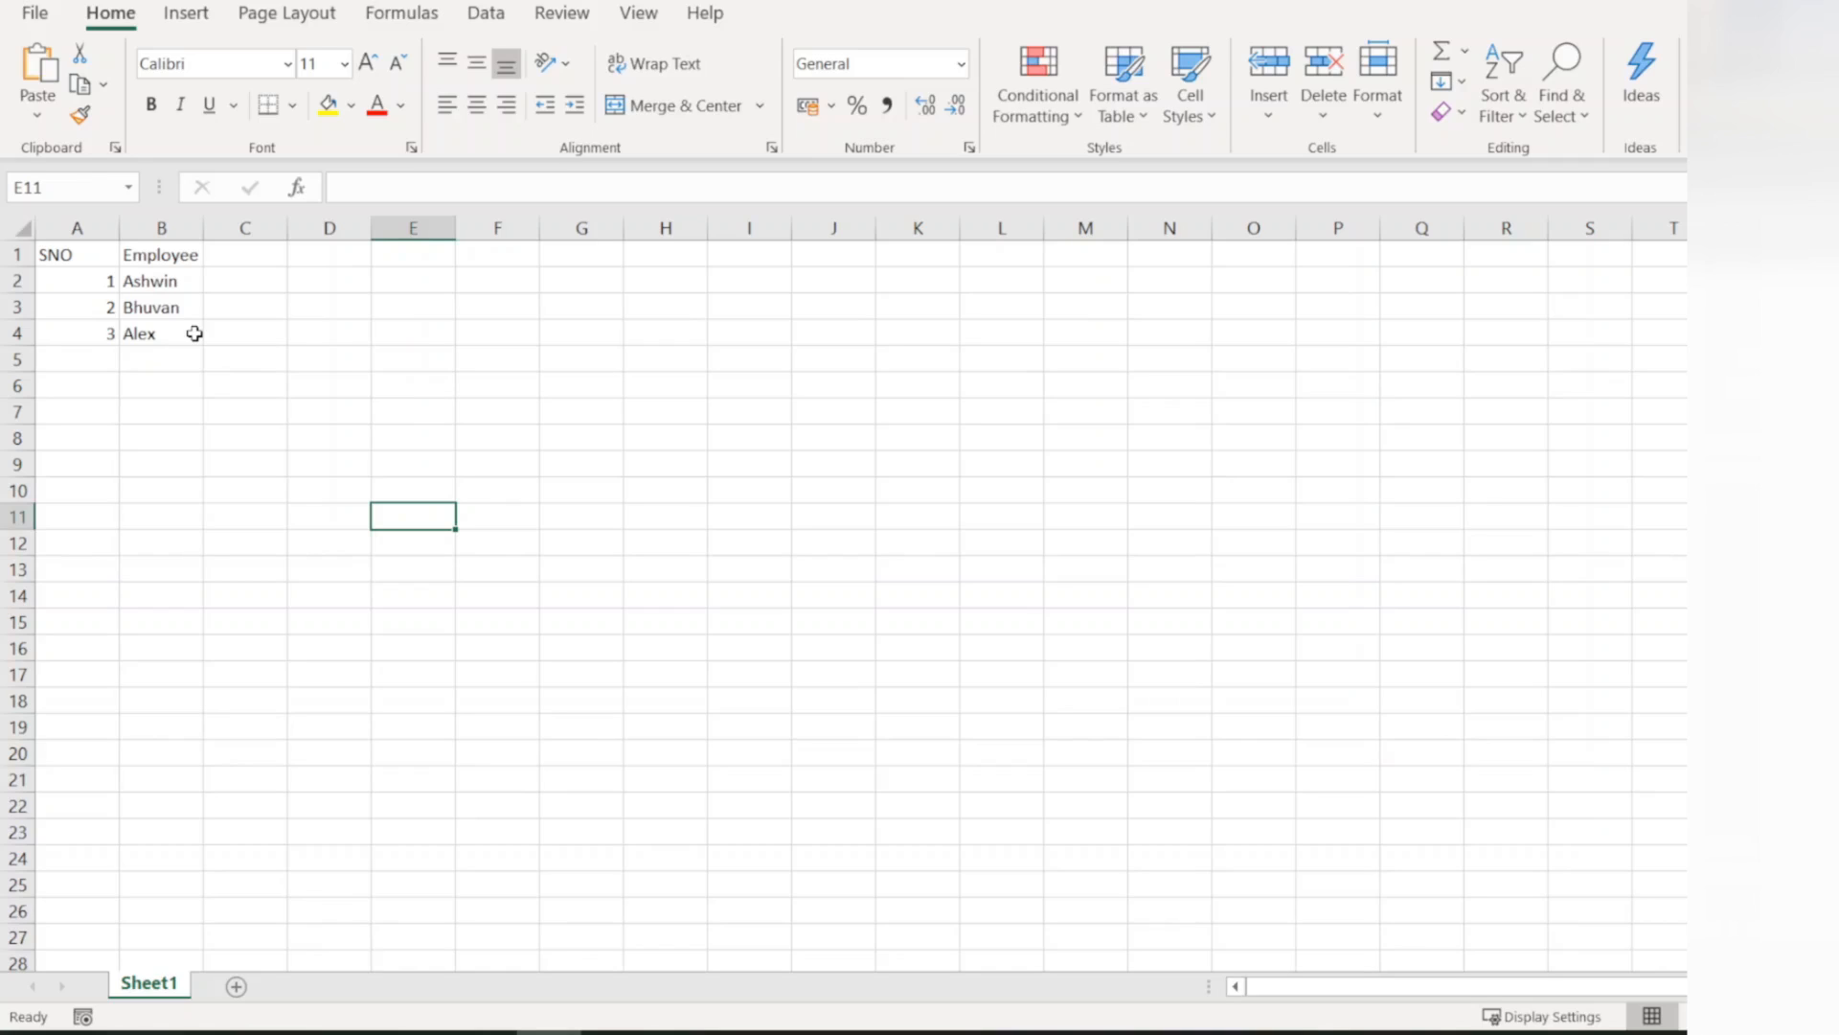
mouse_move(408, 406)
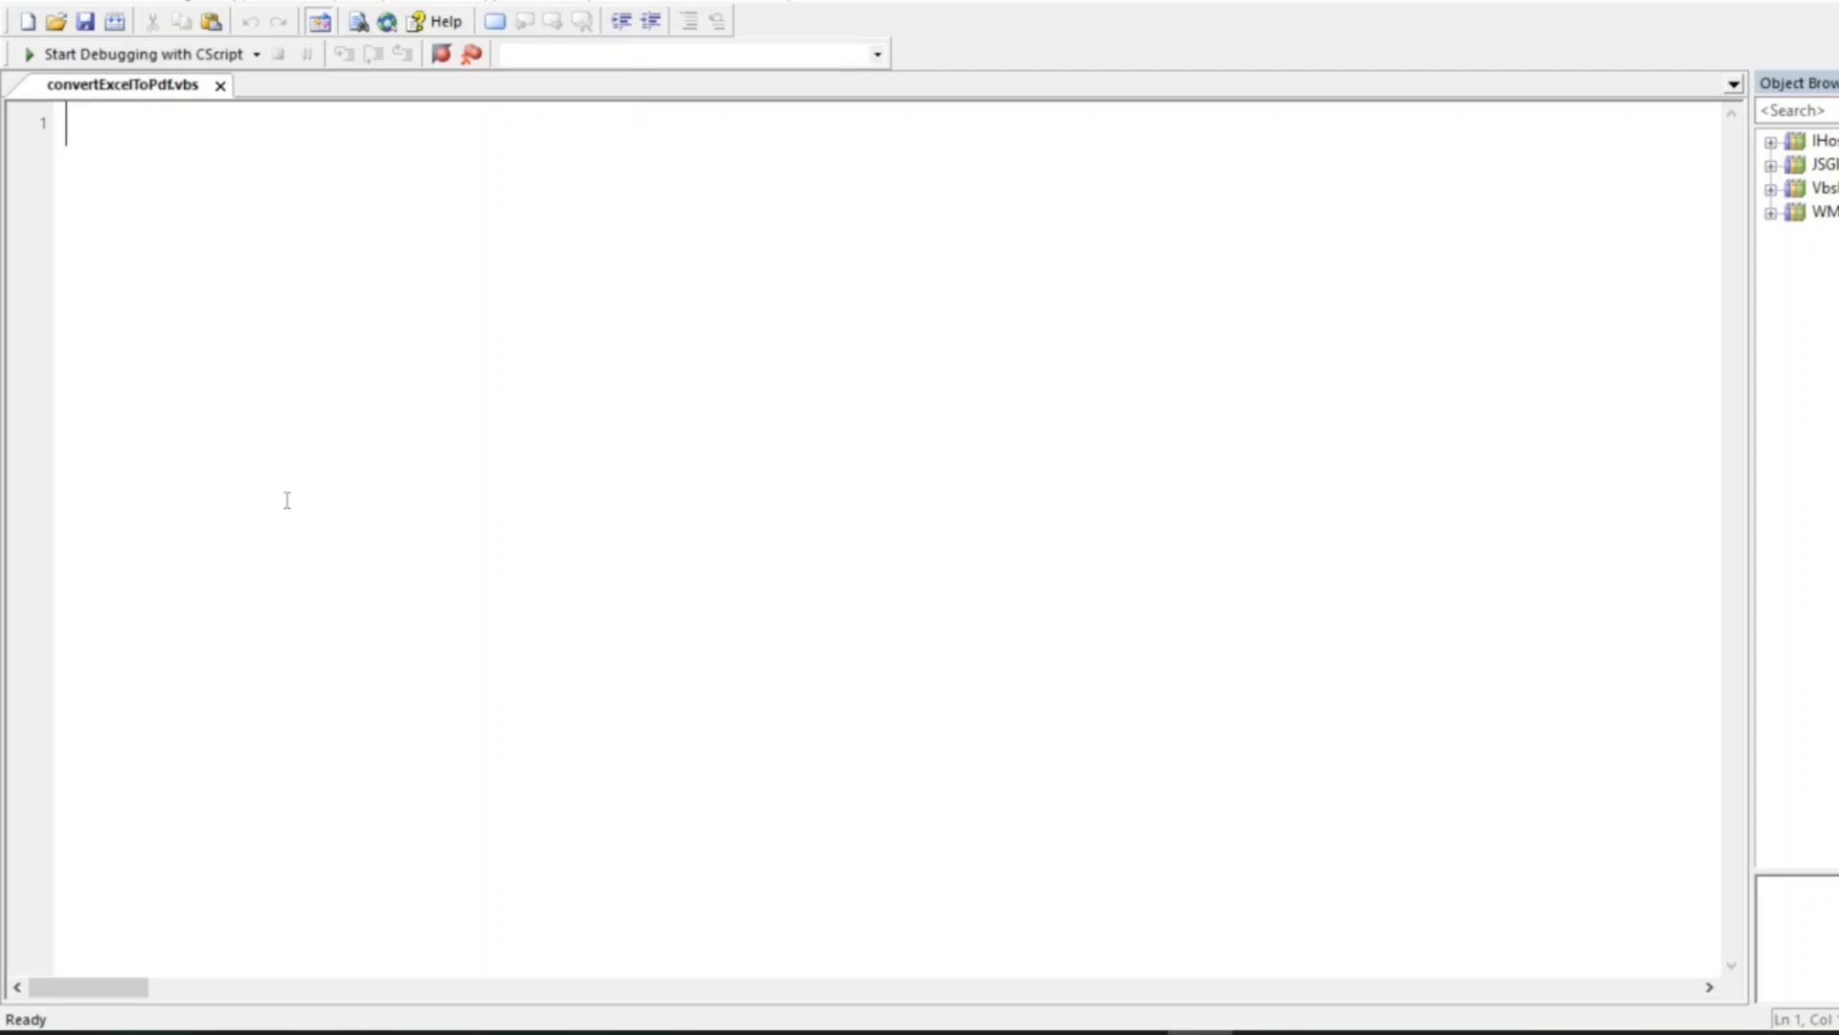
Write line 1 as Set Excel = CreateObject("Excel.Application") and begin the next Set statement.
type("Set")
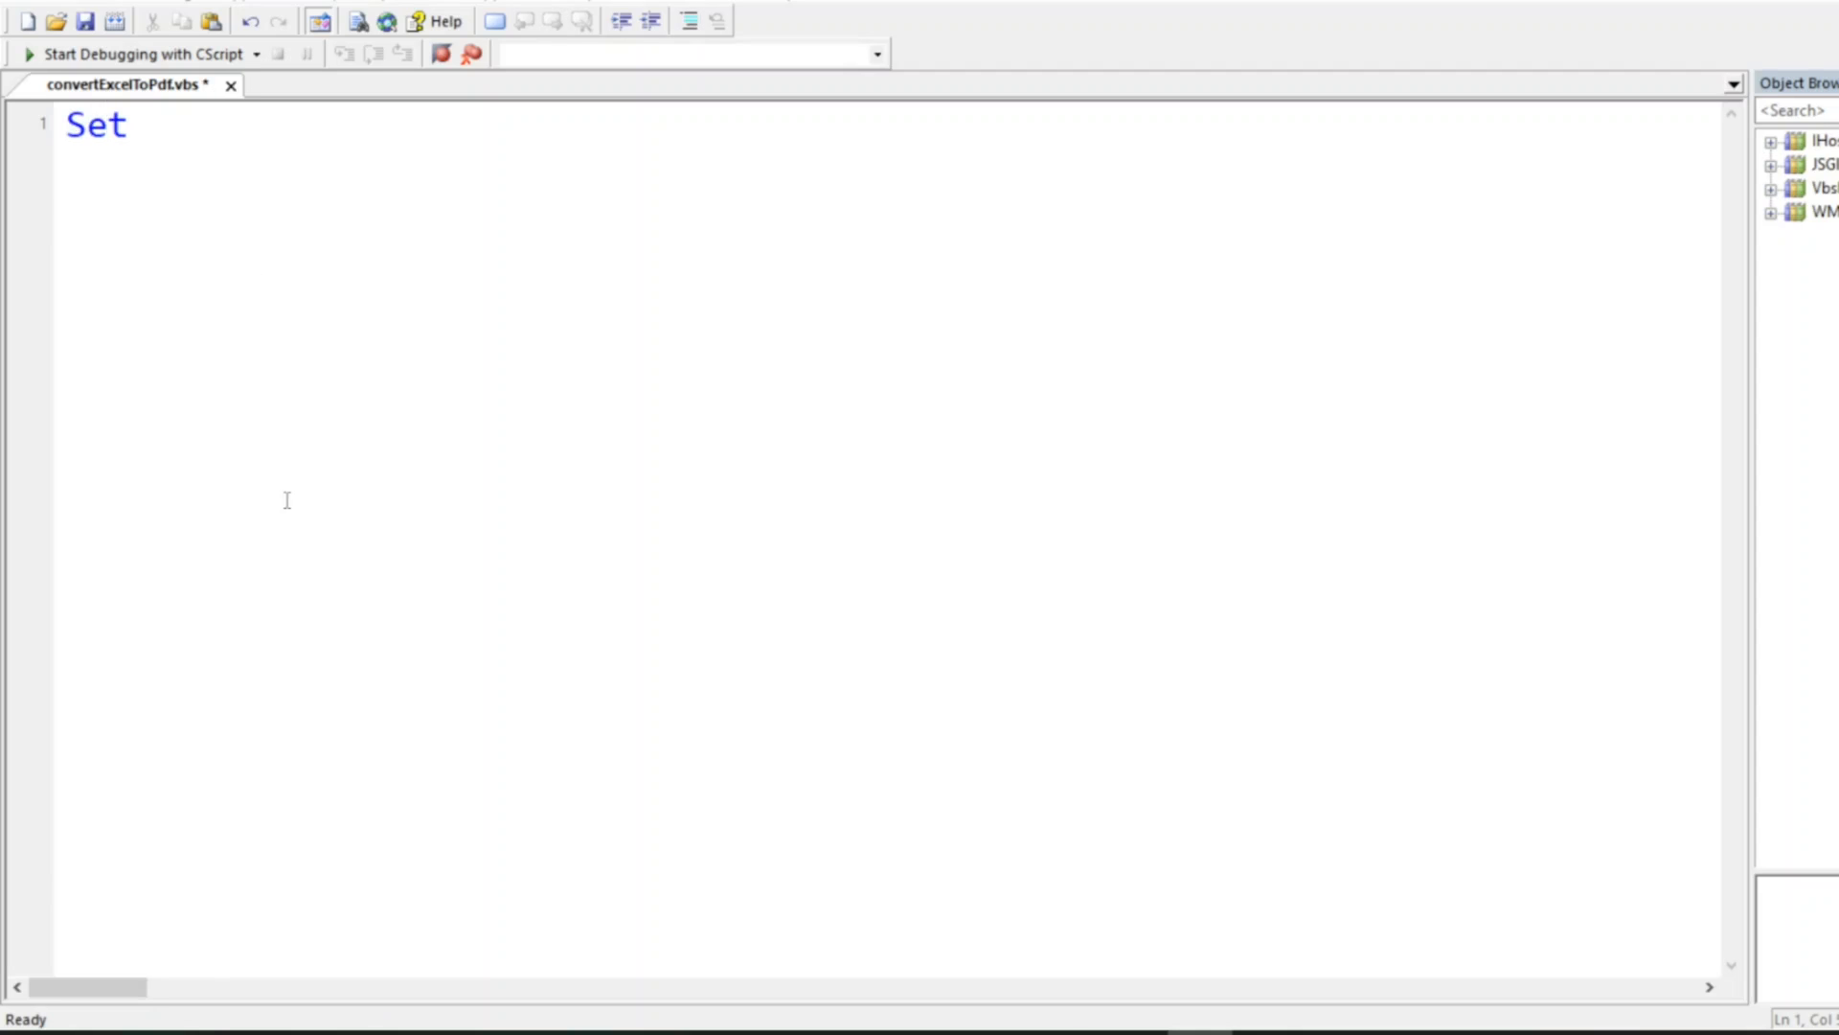
type("Excel")
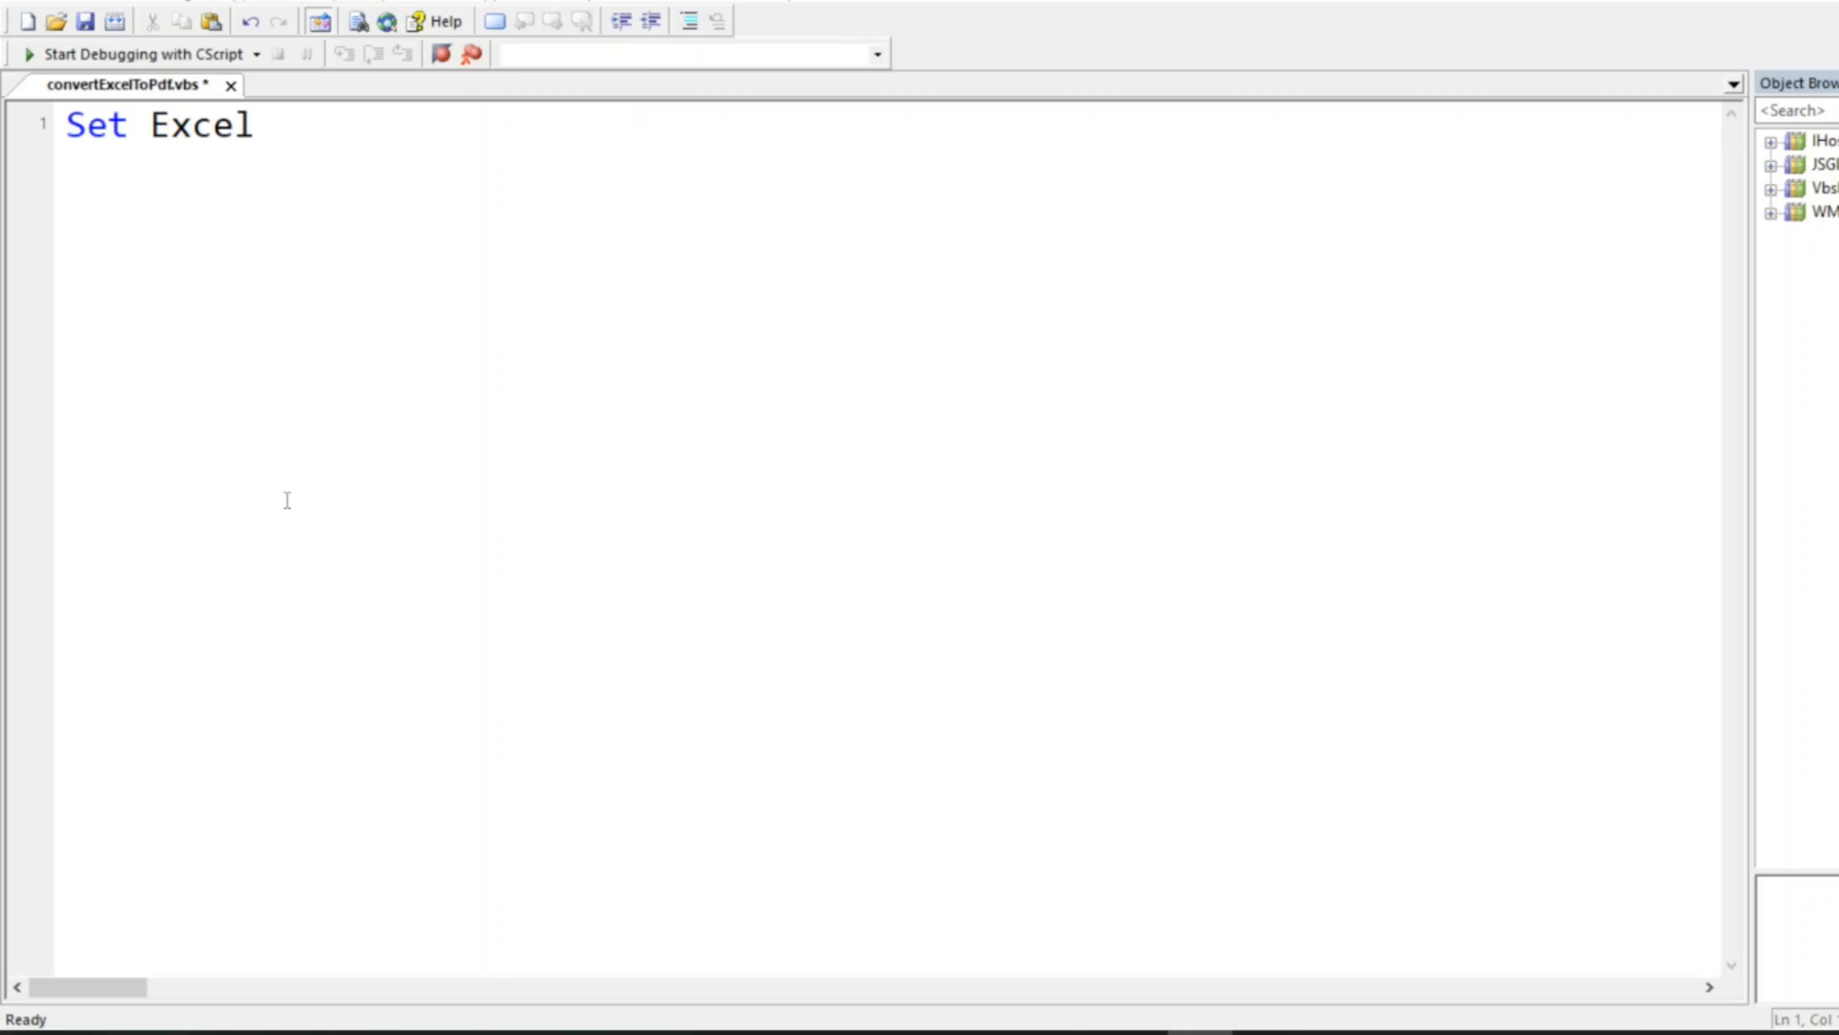
type("= Cre")
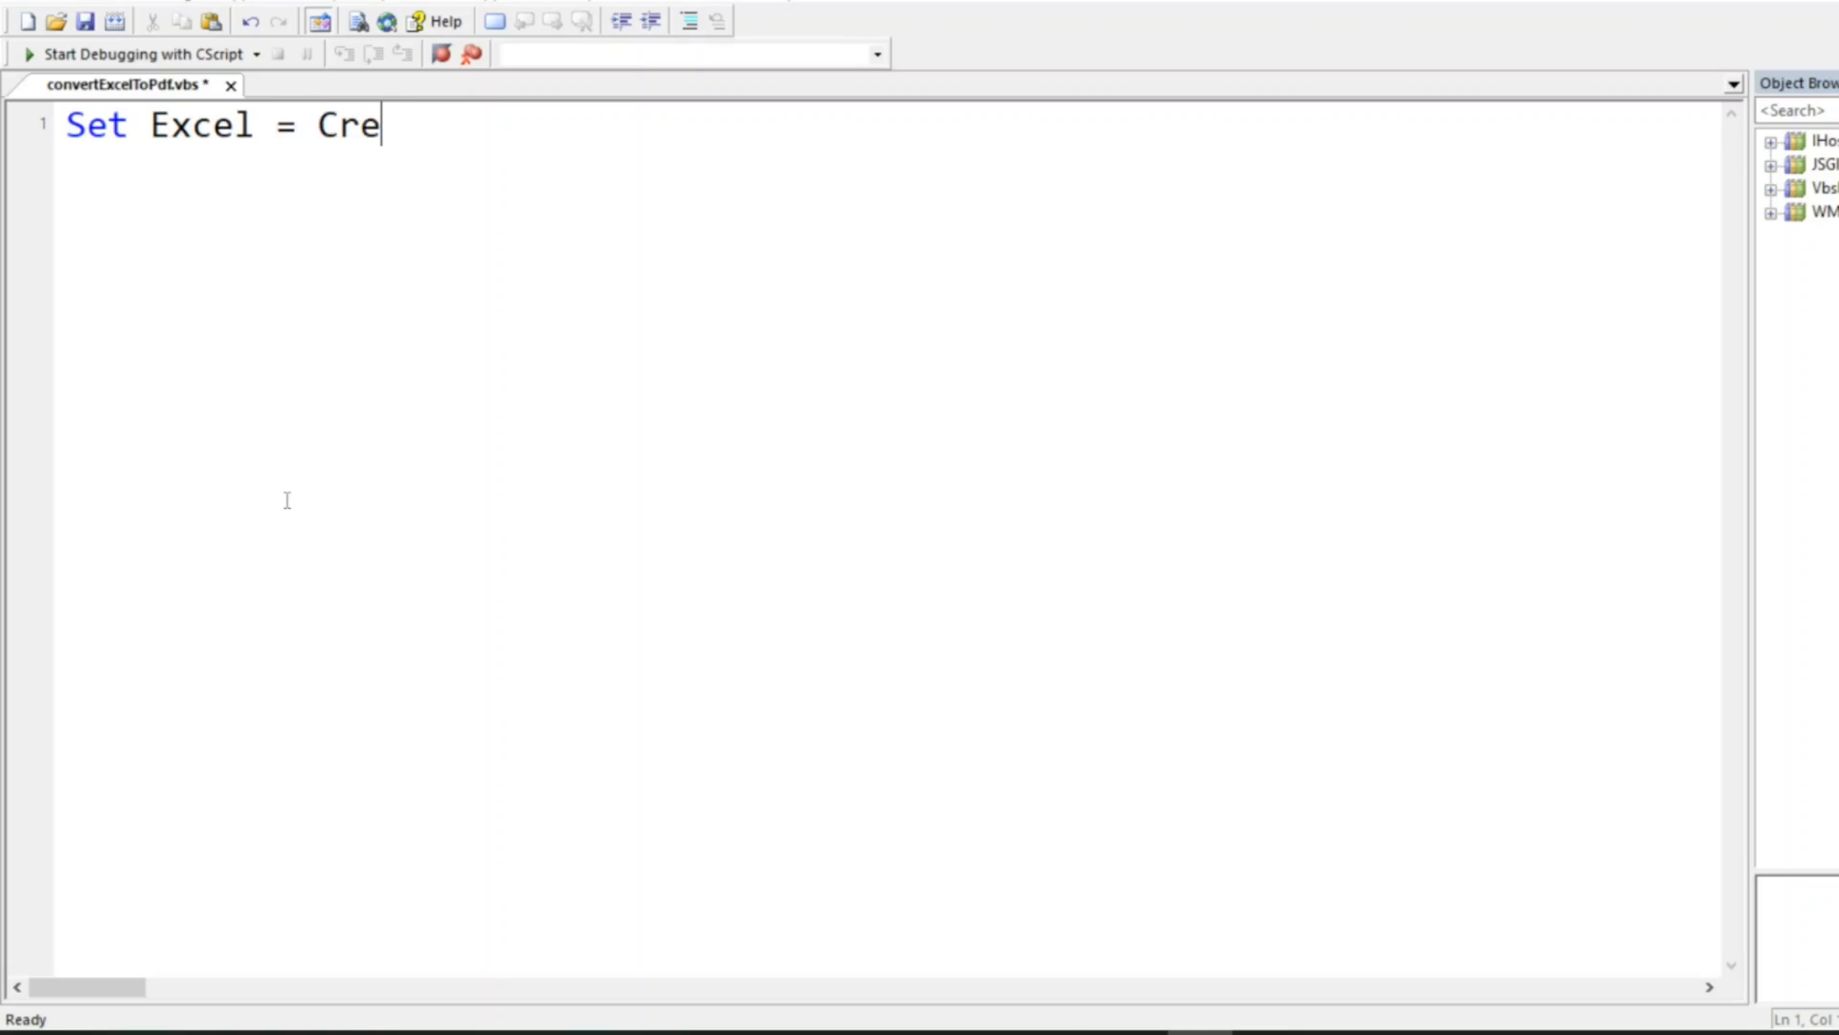
type("ateObject")
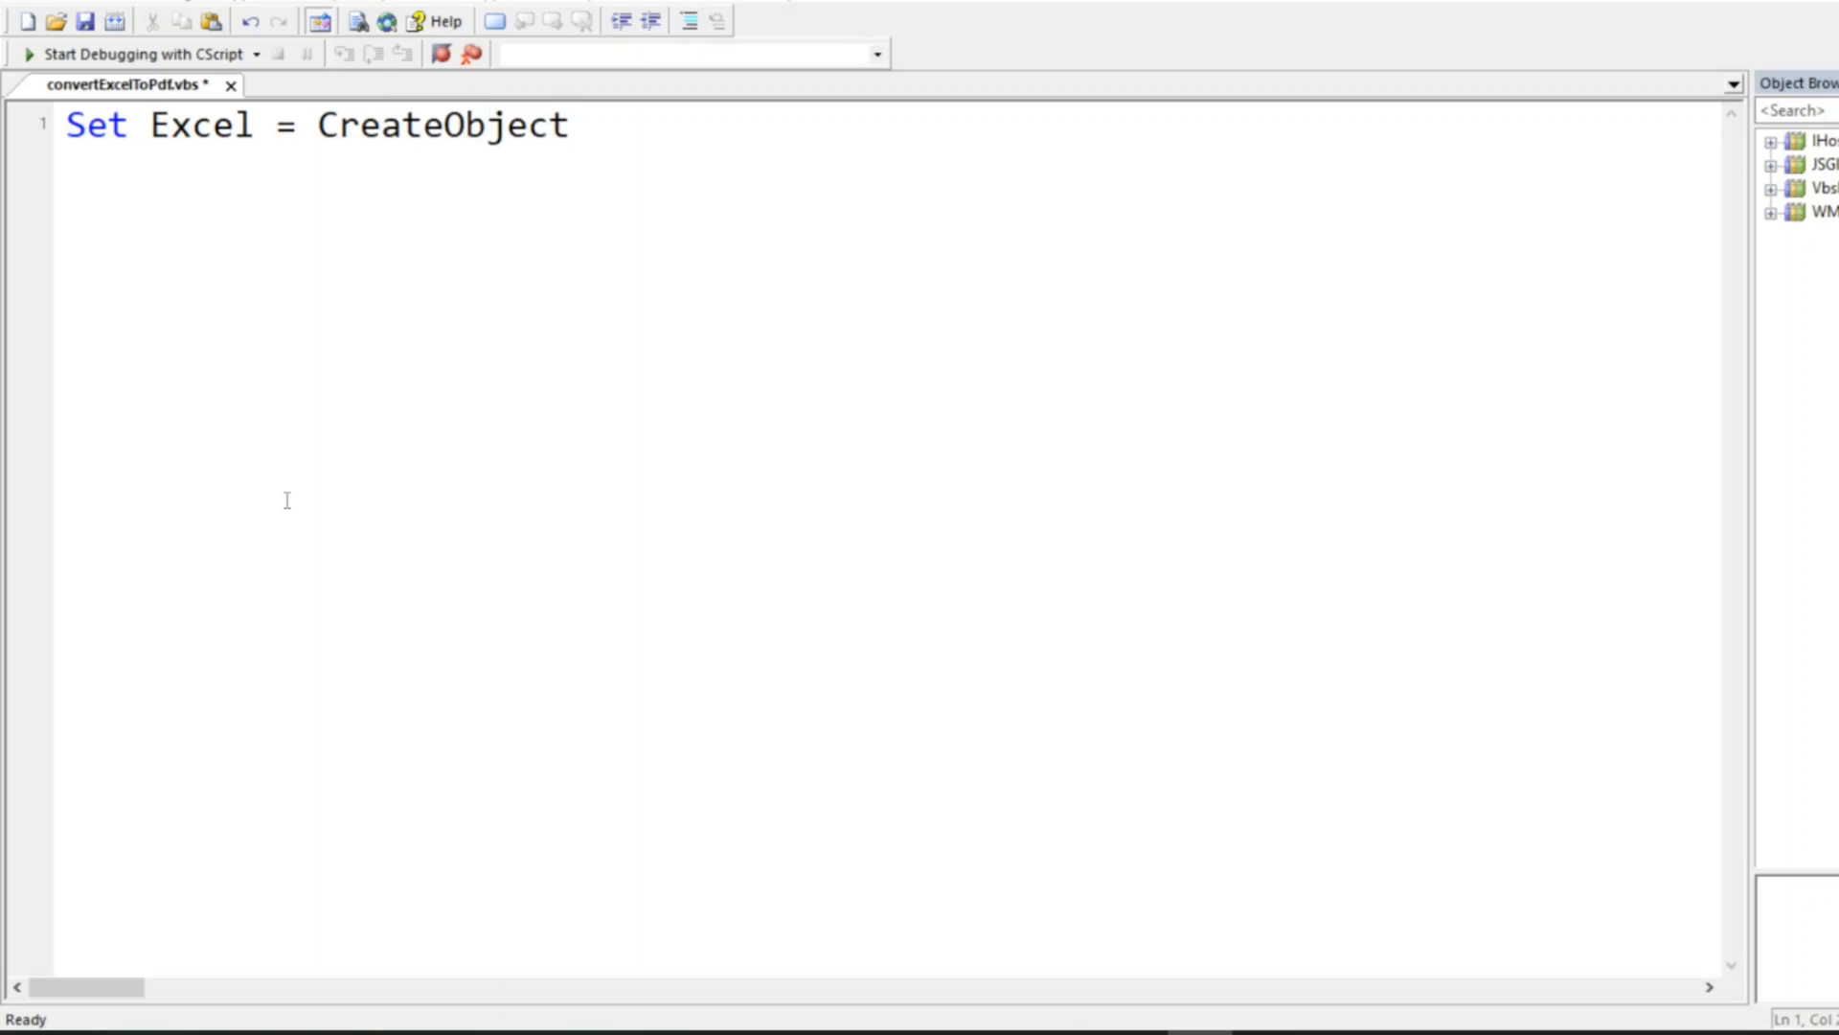
type("(\"\")")
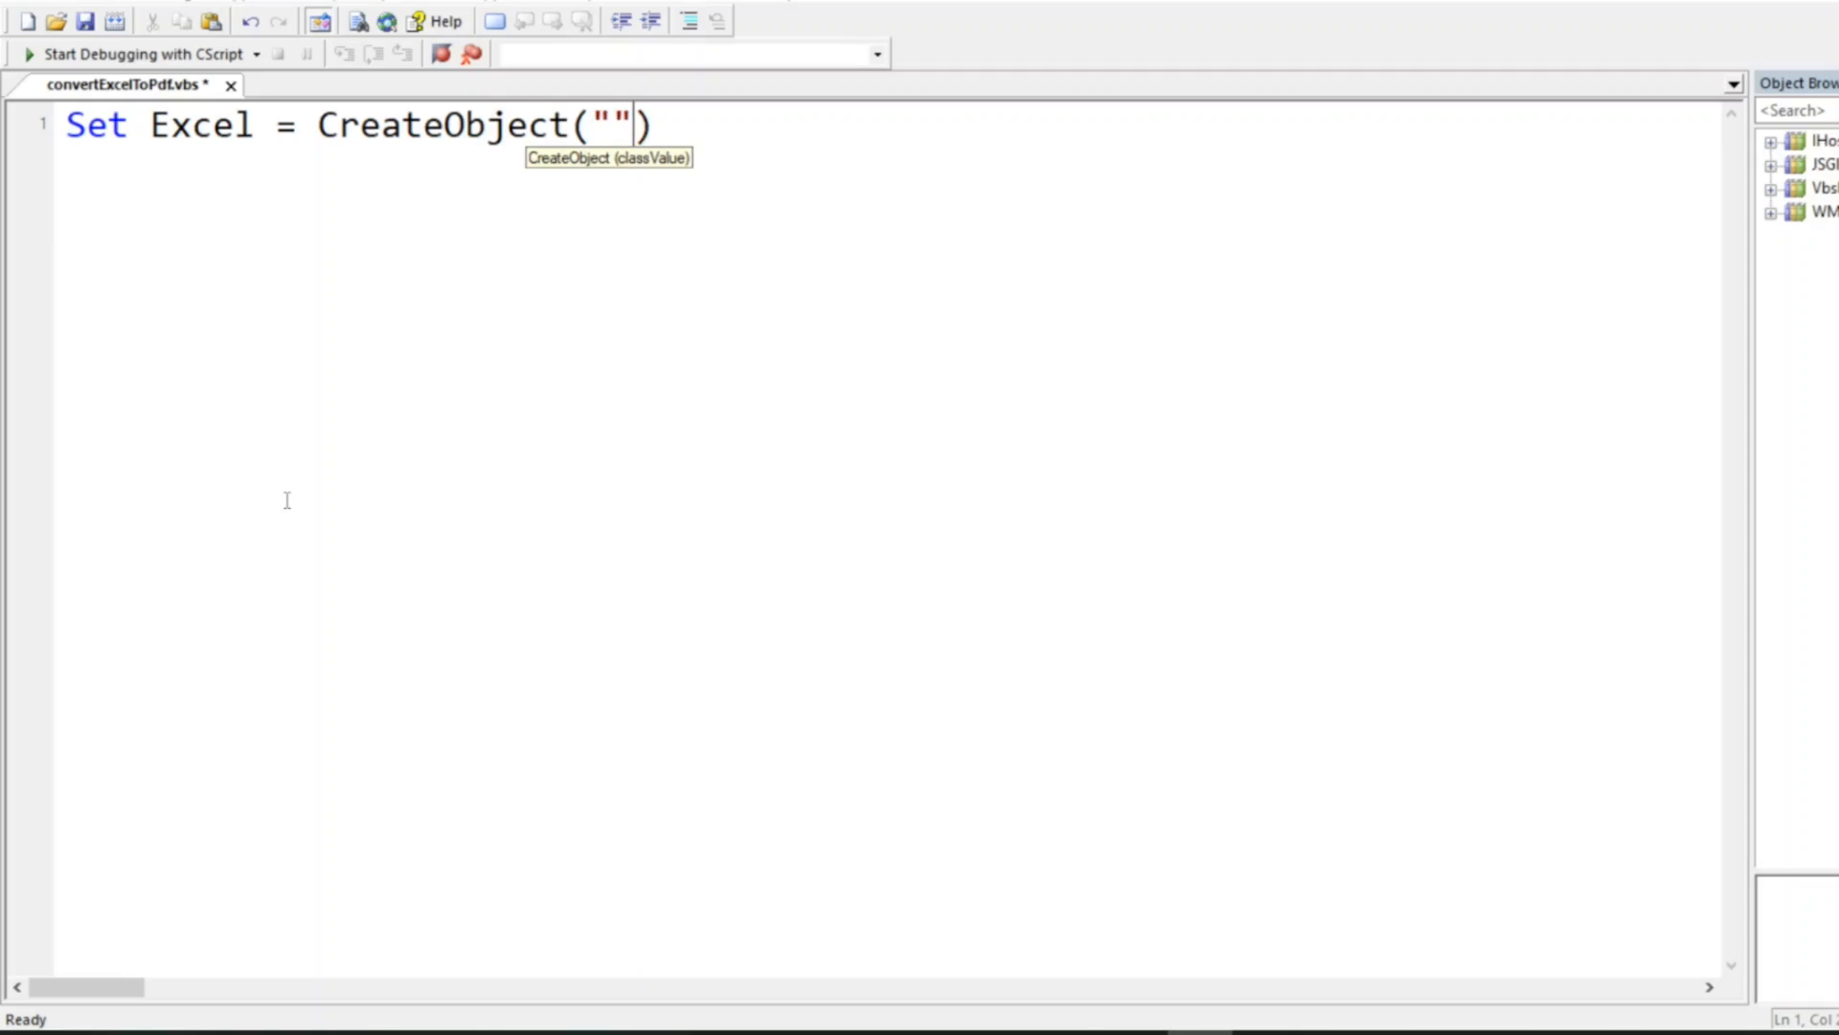
type("Excel")
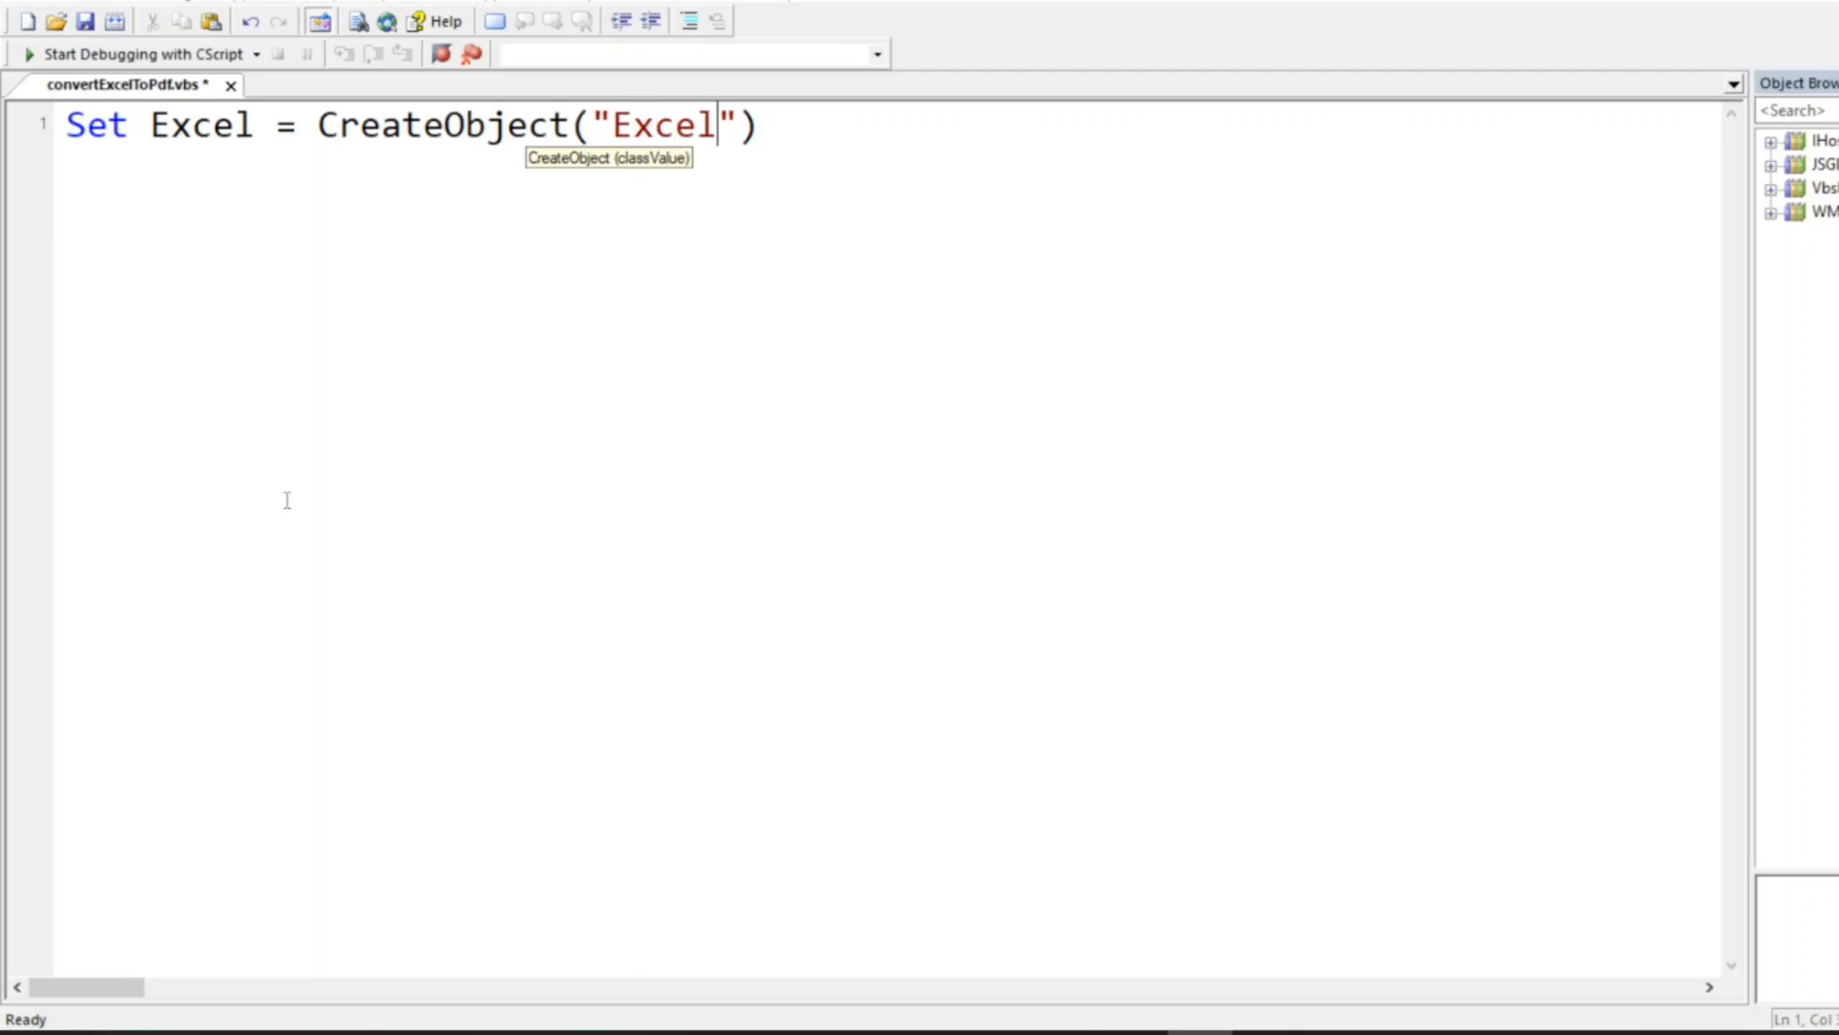
type(".A")
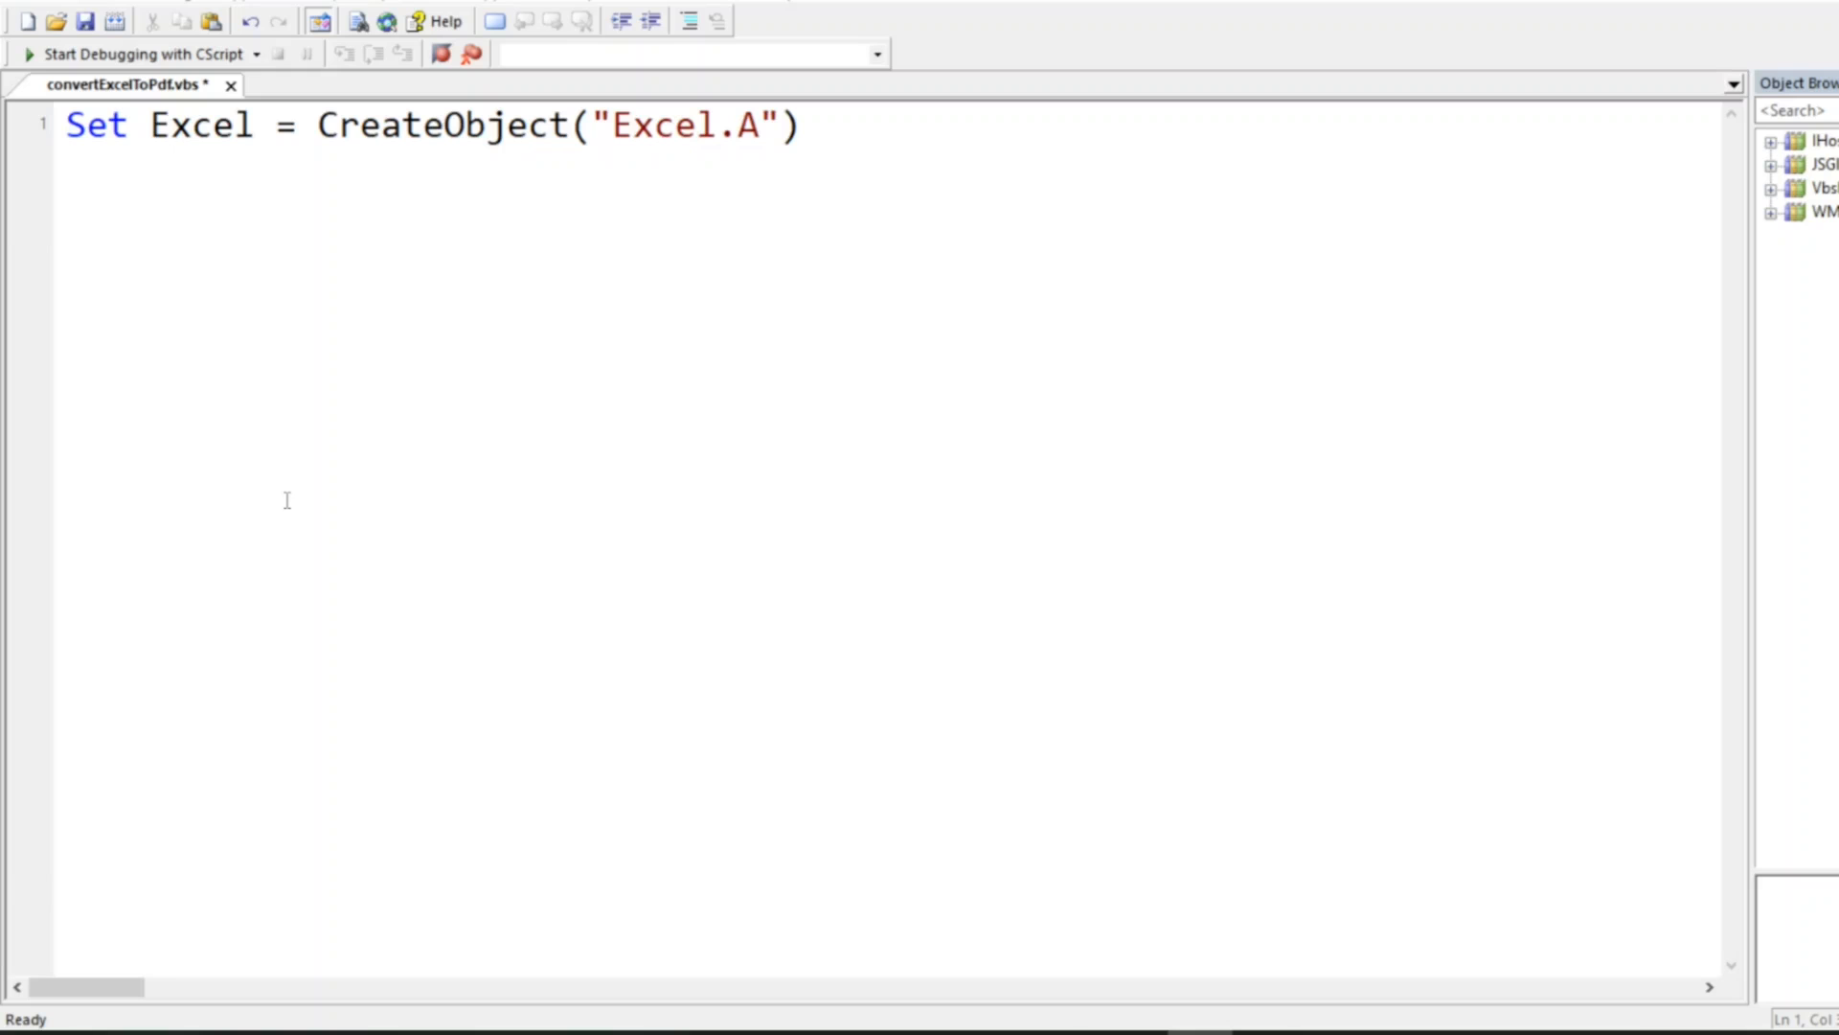
type("pplication")
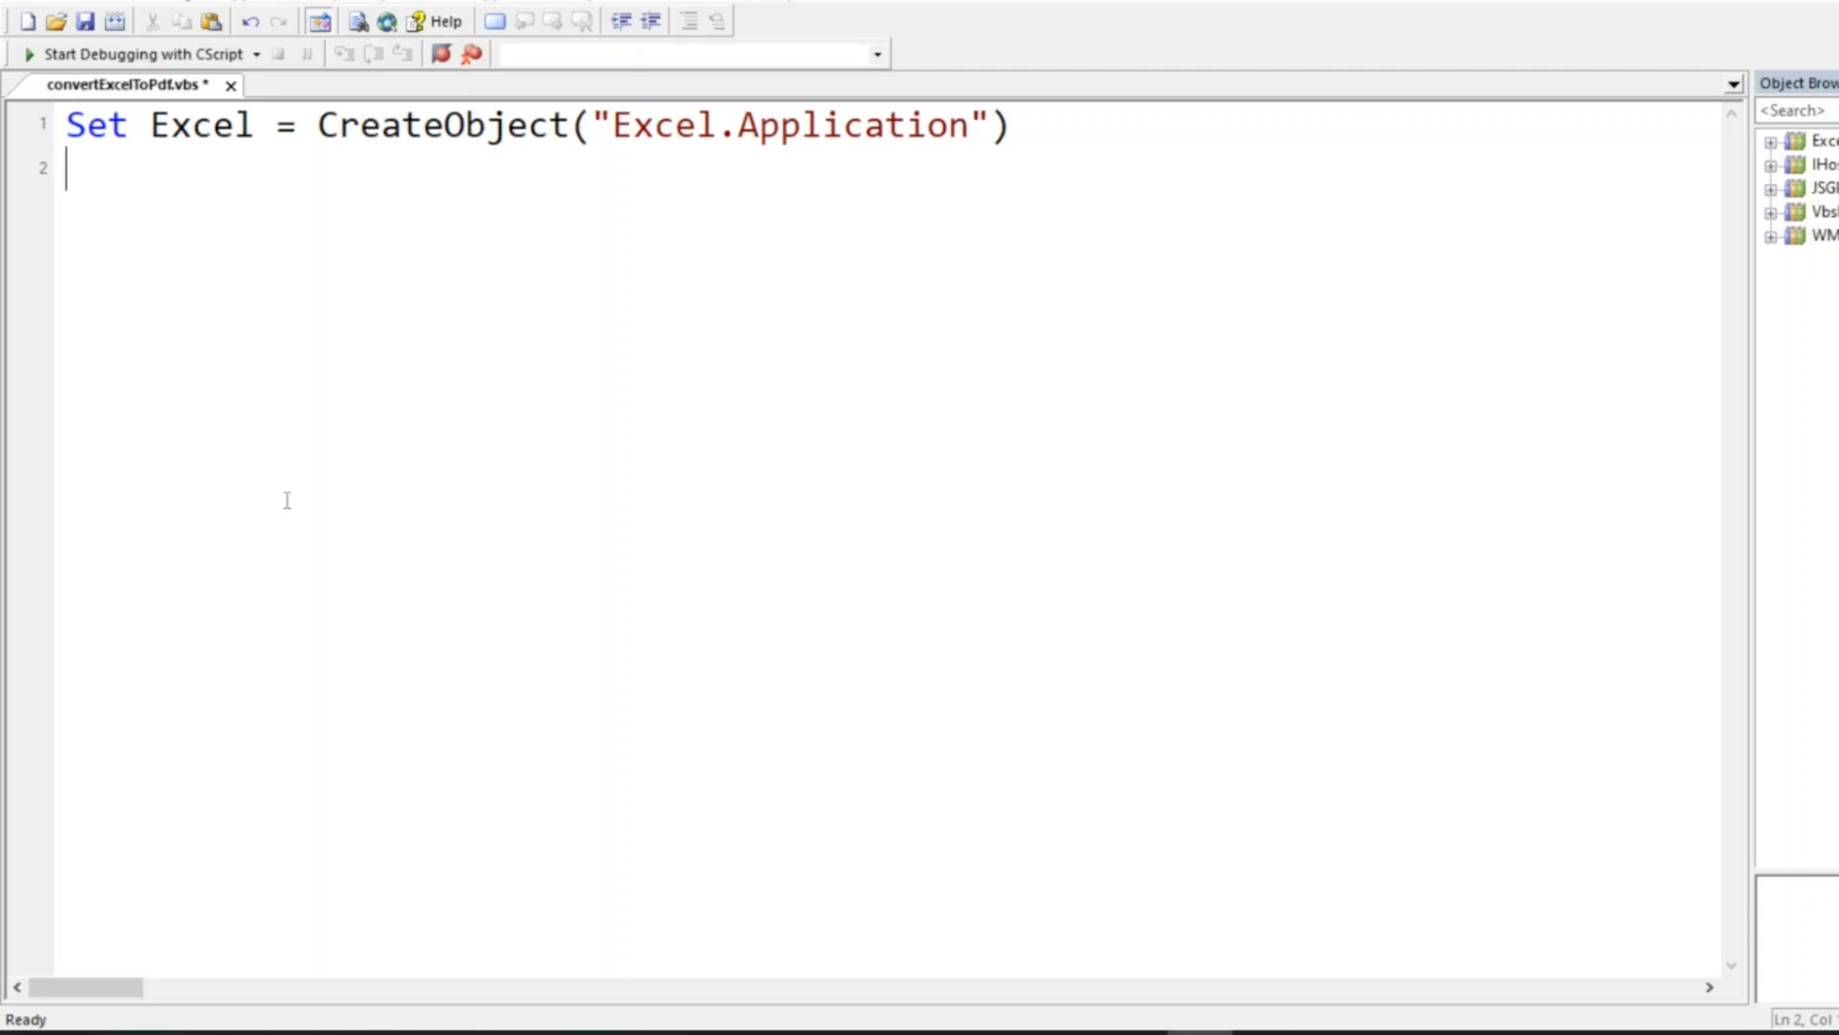
type("Set")
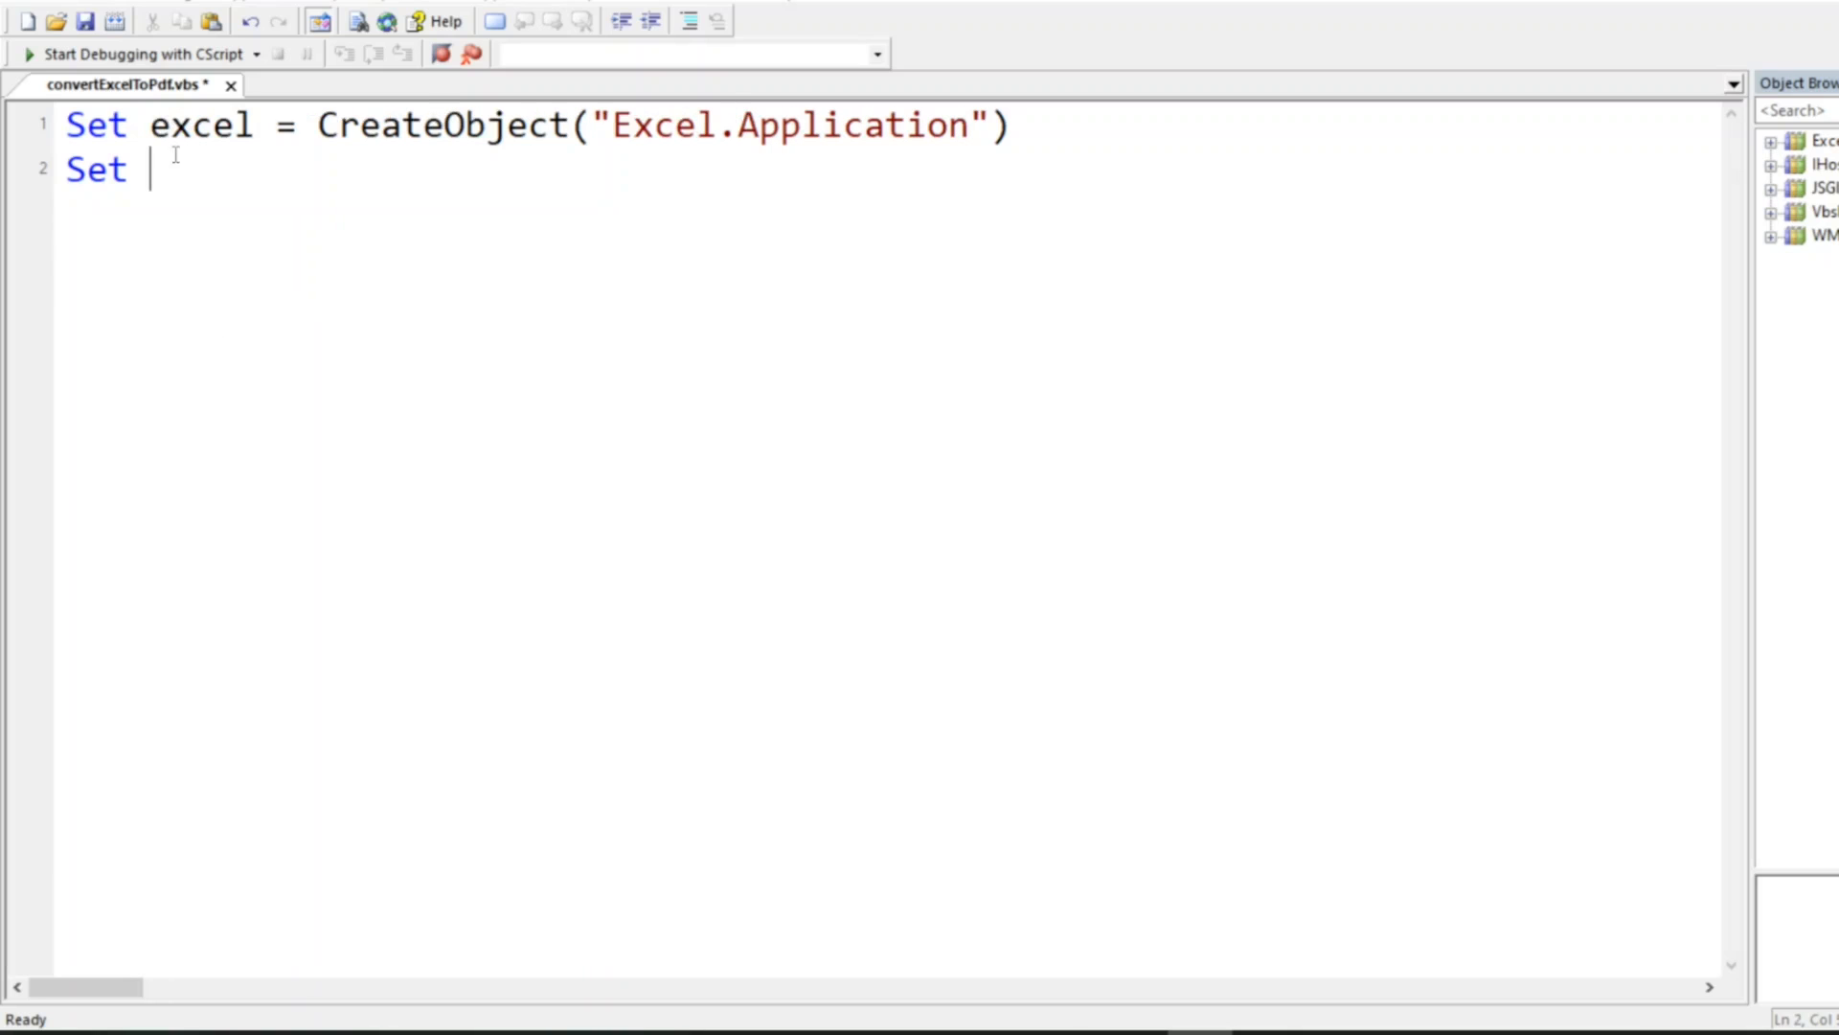
Write Set workBook = excel.Workbooks.Open("C:\Users\Azhar\Desktop\Excel\testExcelToPDF.xlsx") and begin a workBook call.
type("workBoo")
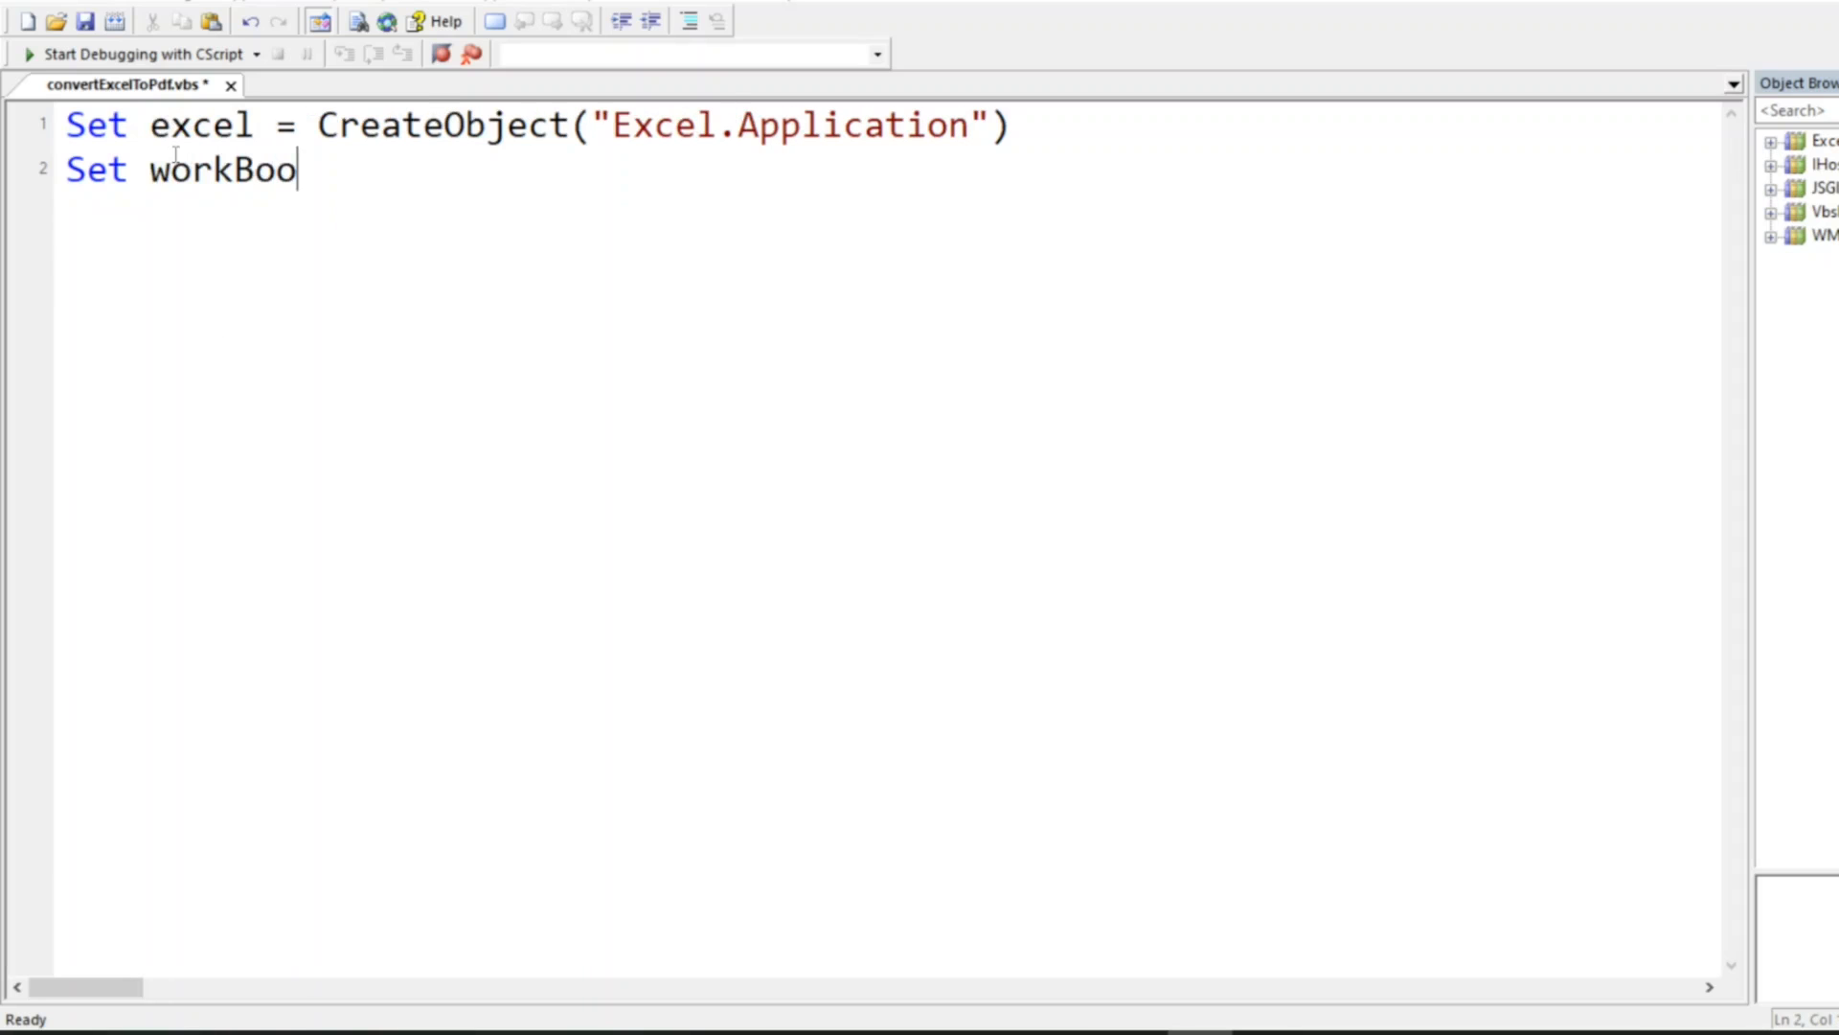
type("k =")
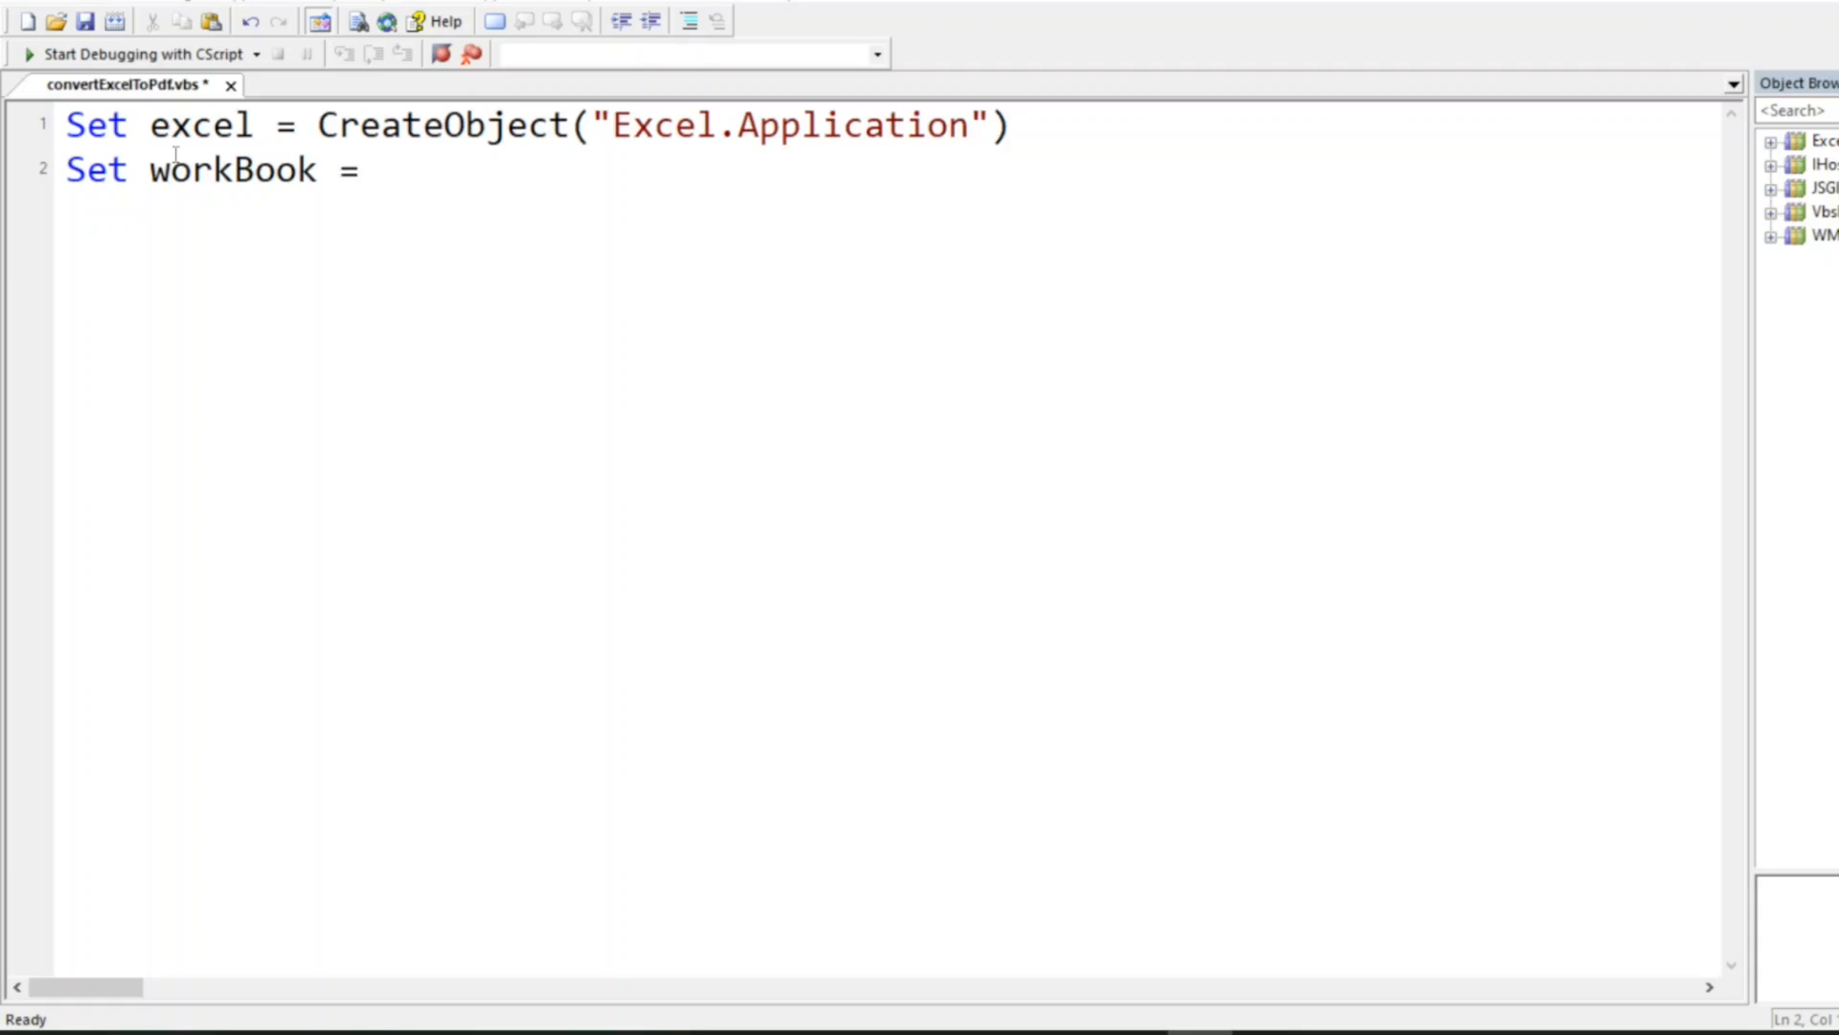
type("excel.")
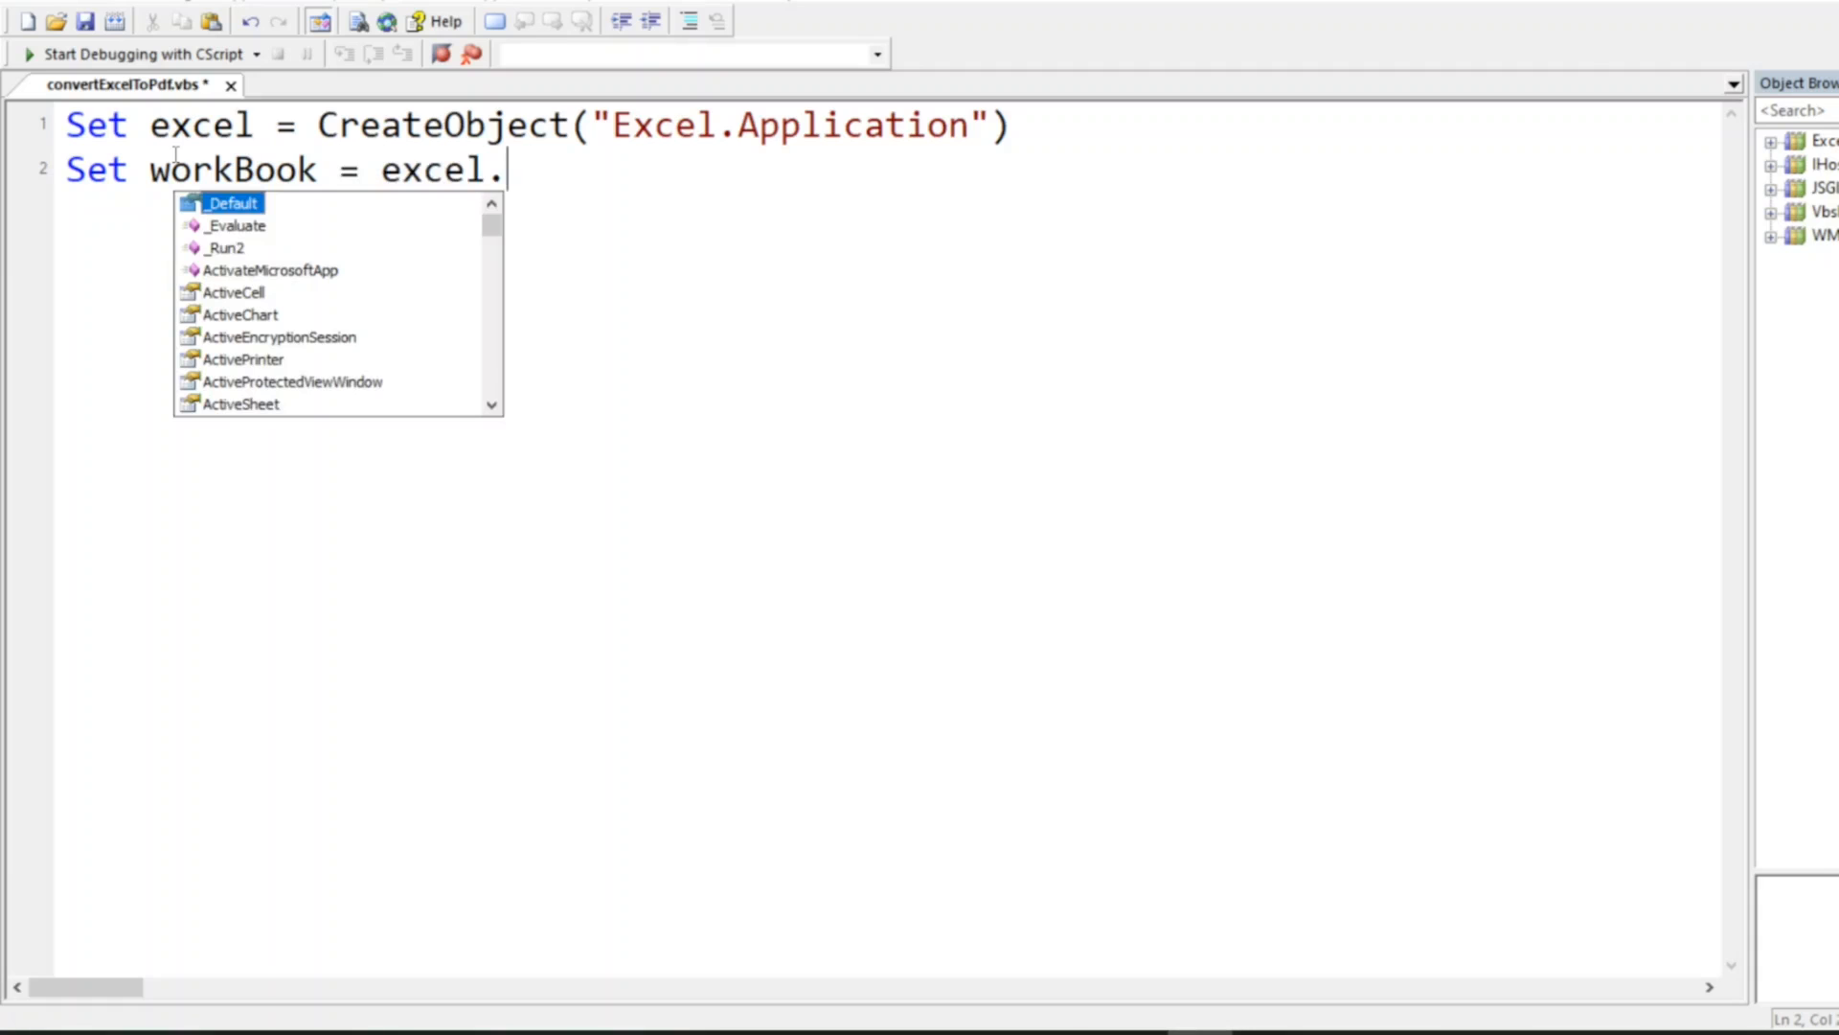
type("Ac")
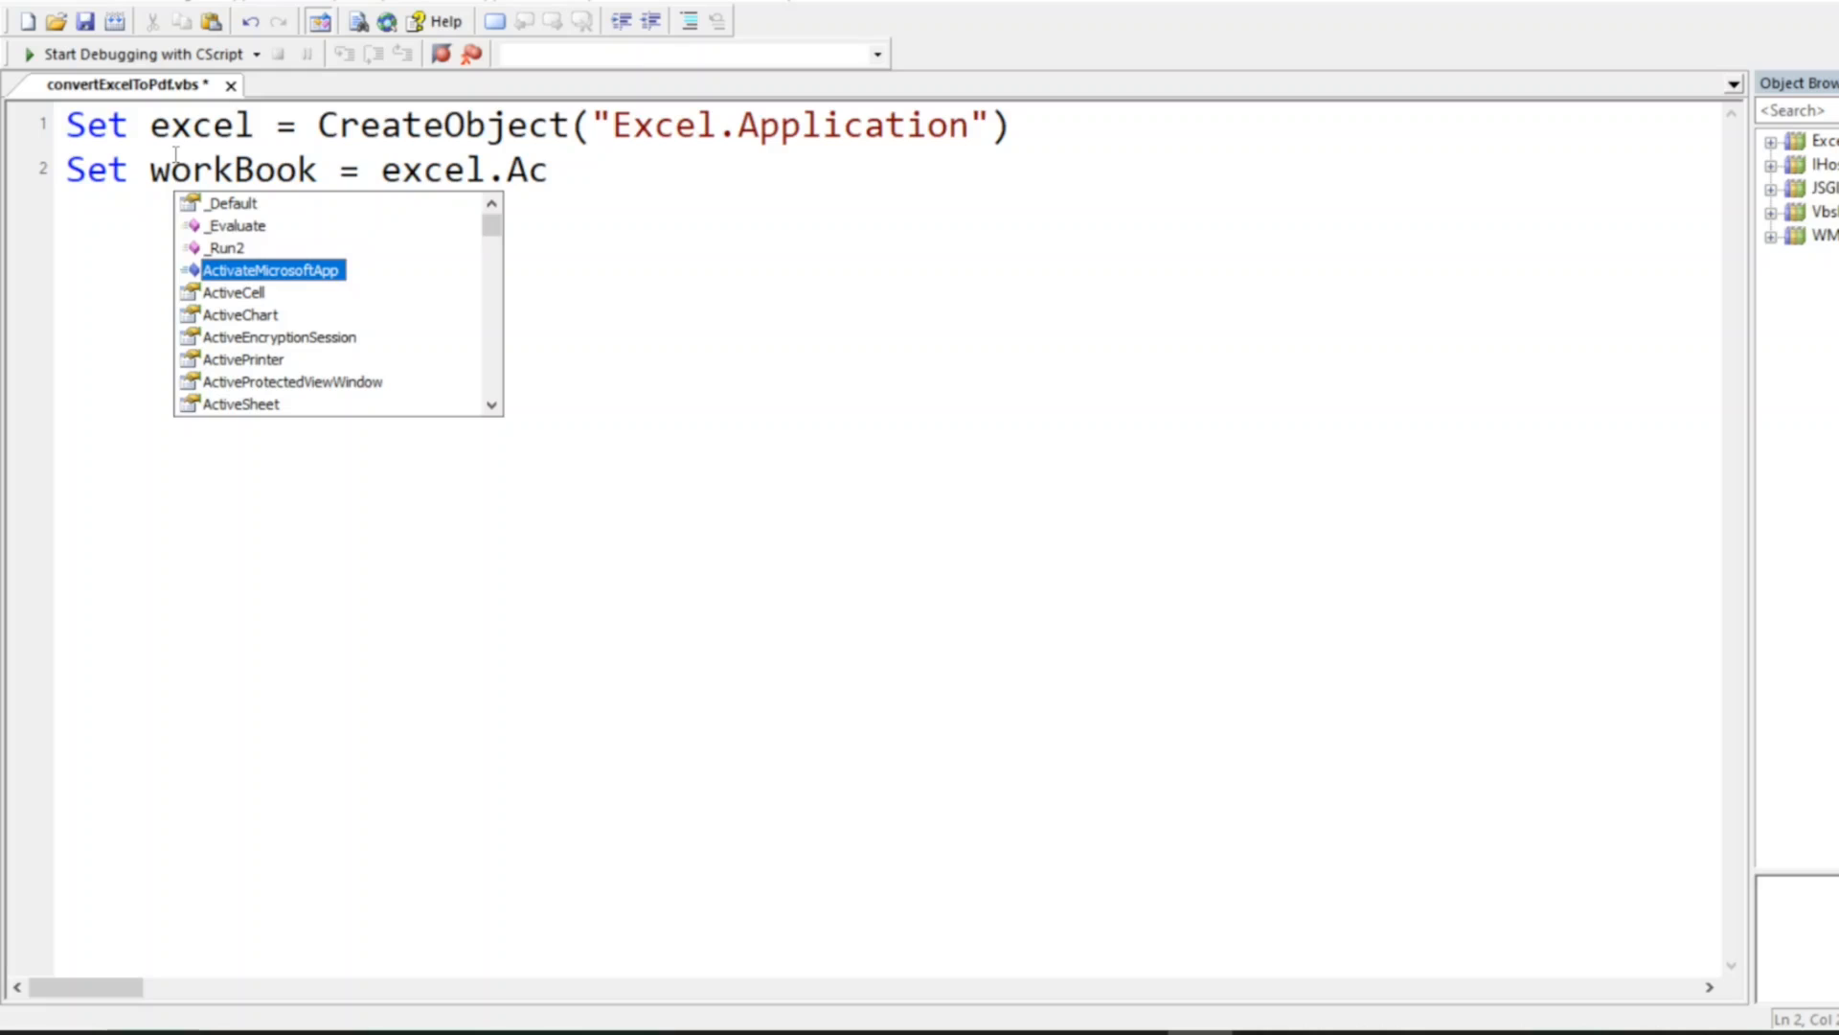
type("Workbooks.")
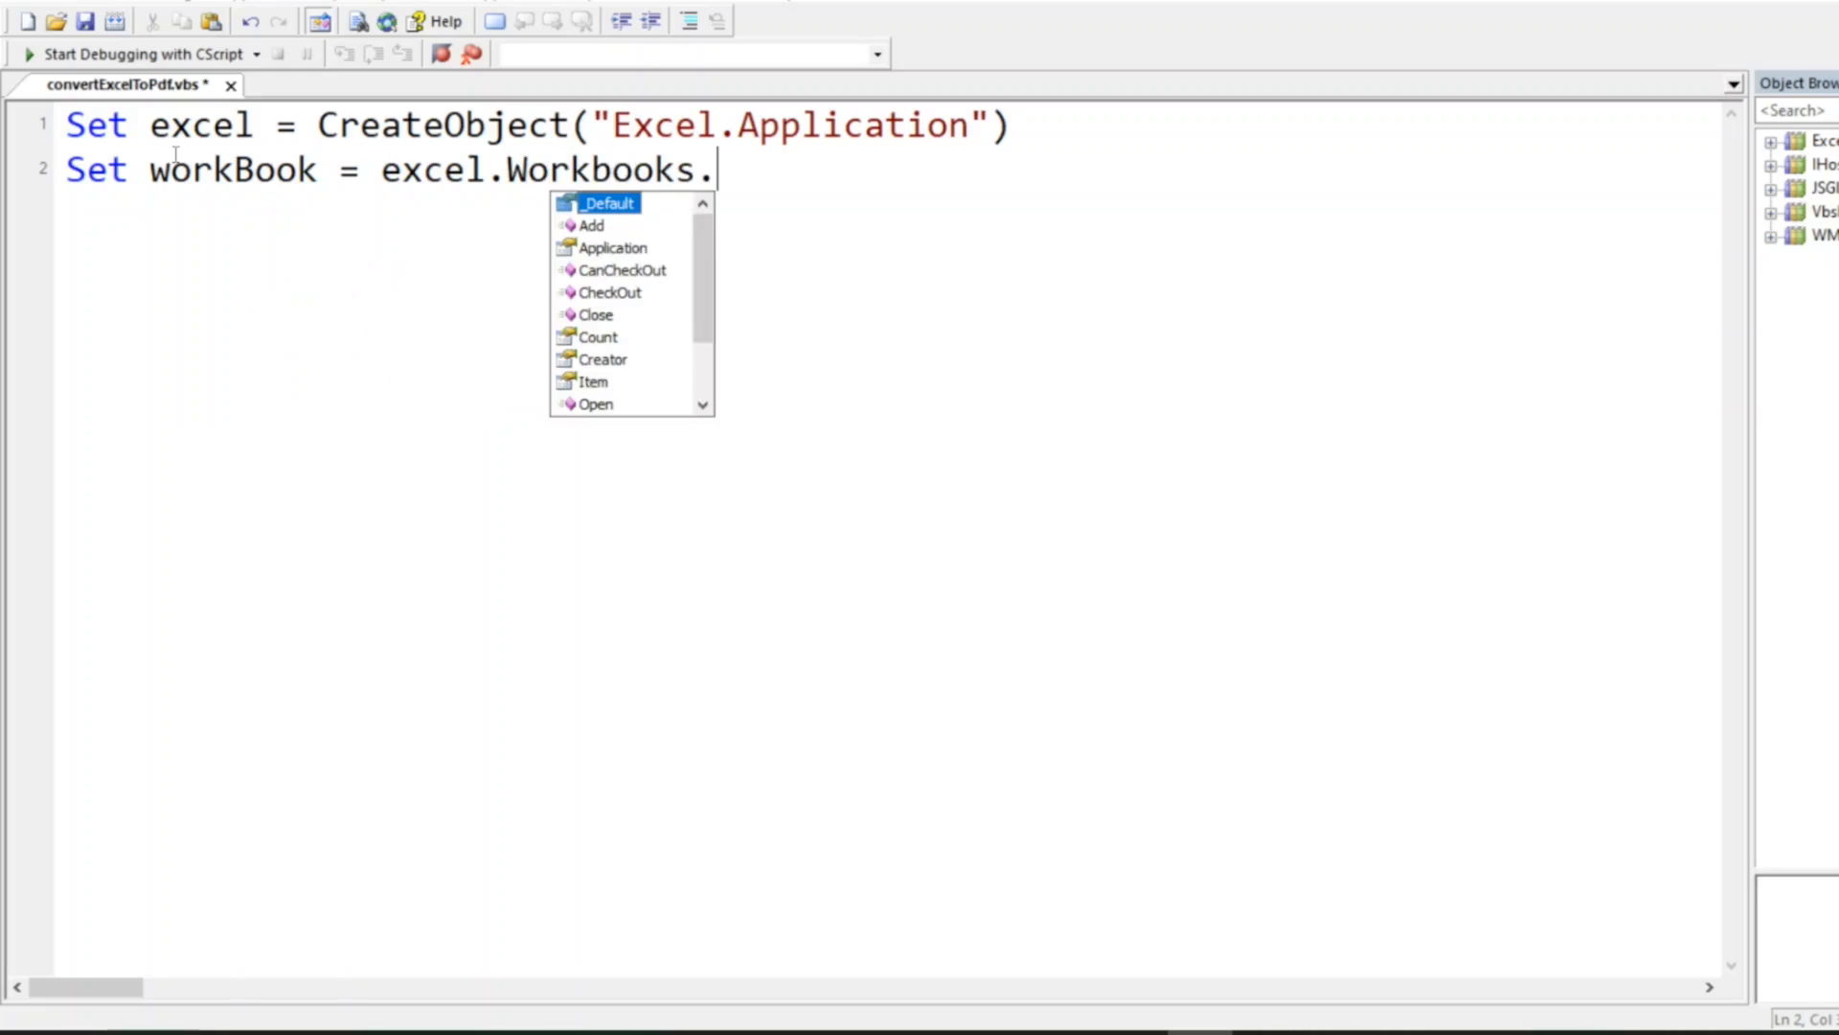
type("Open(")
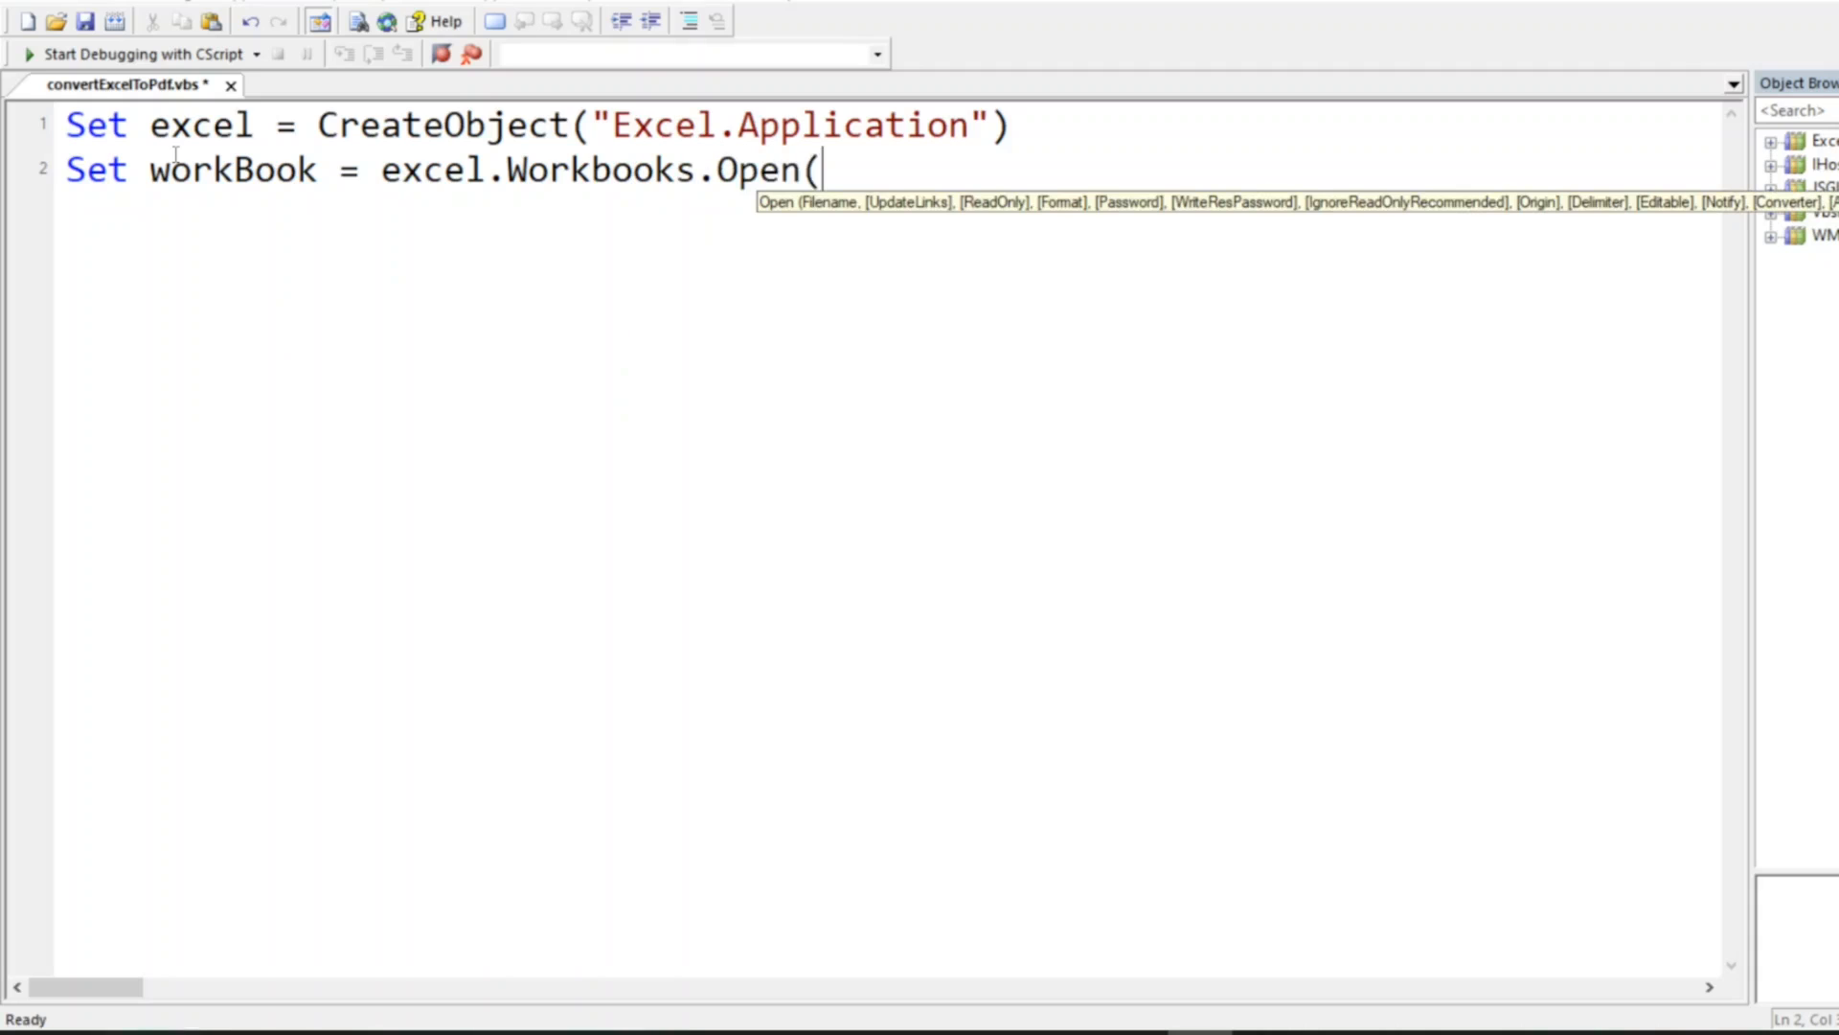
type("\"\")")
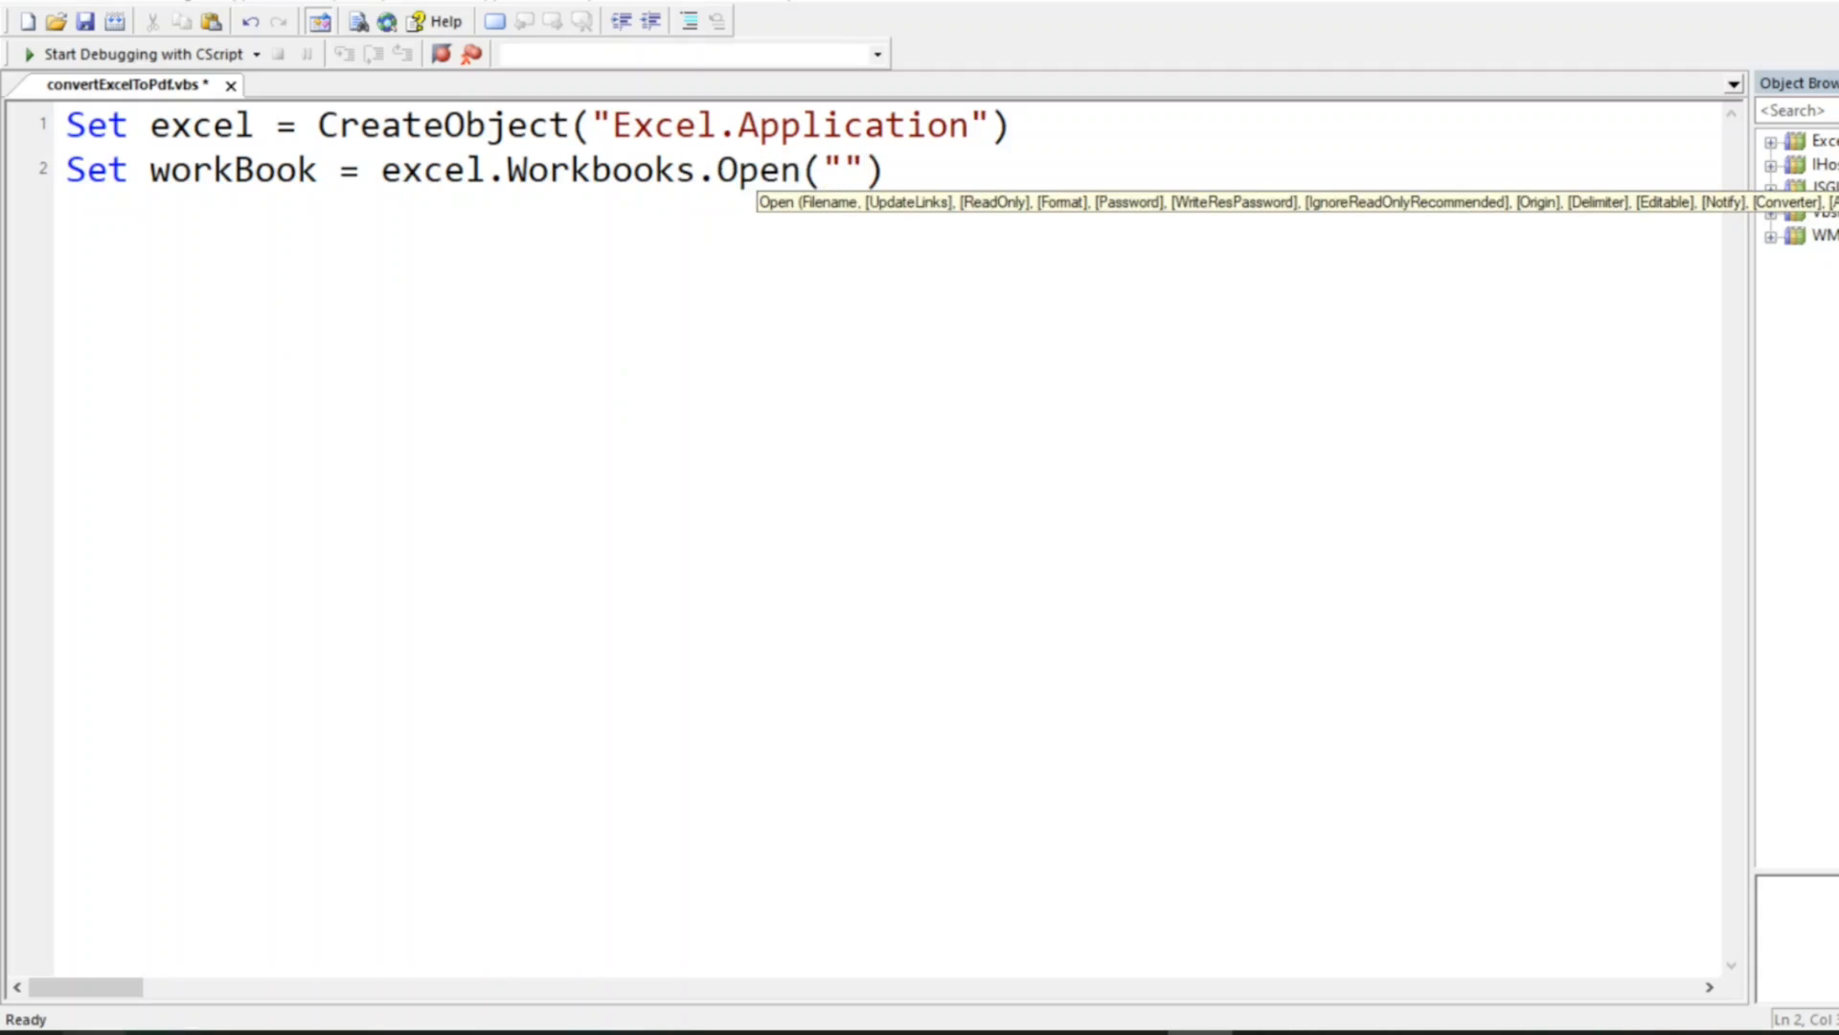
mouse_move(531, 1015)
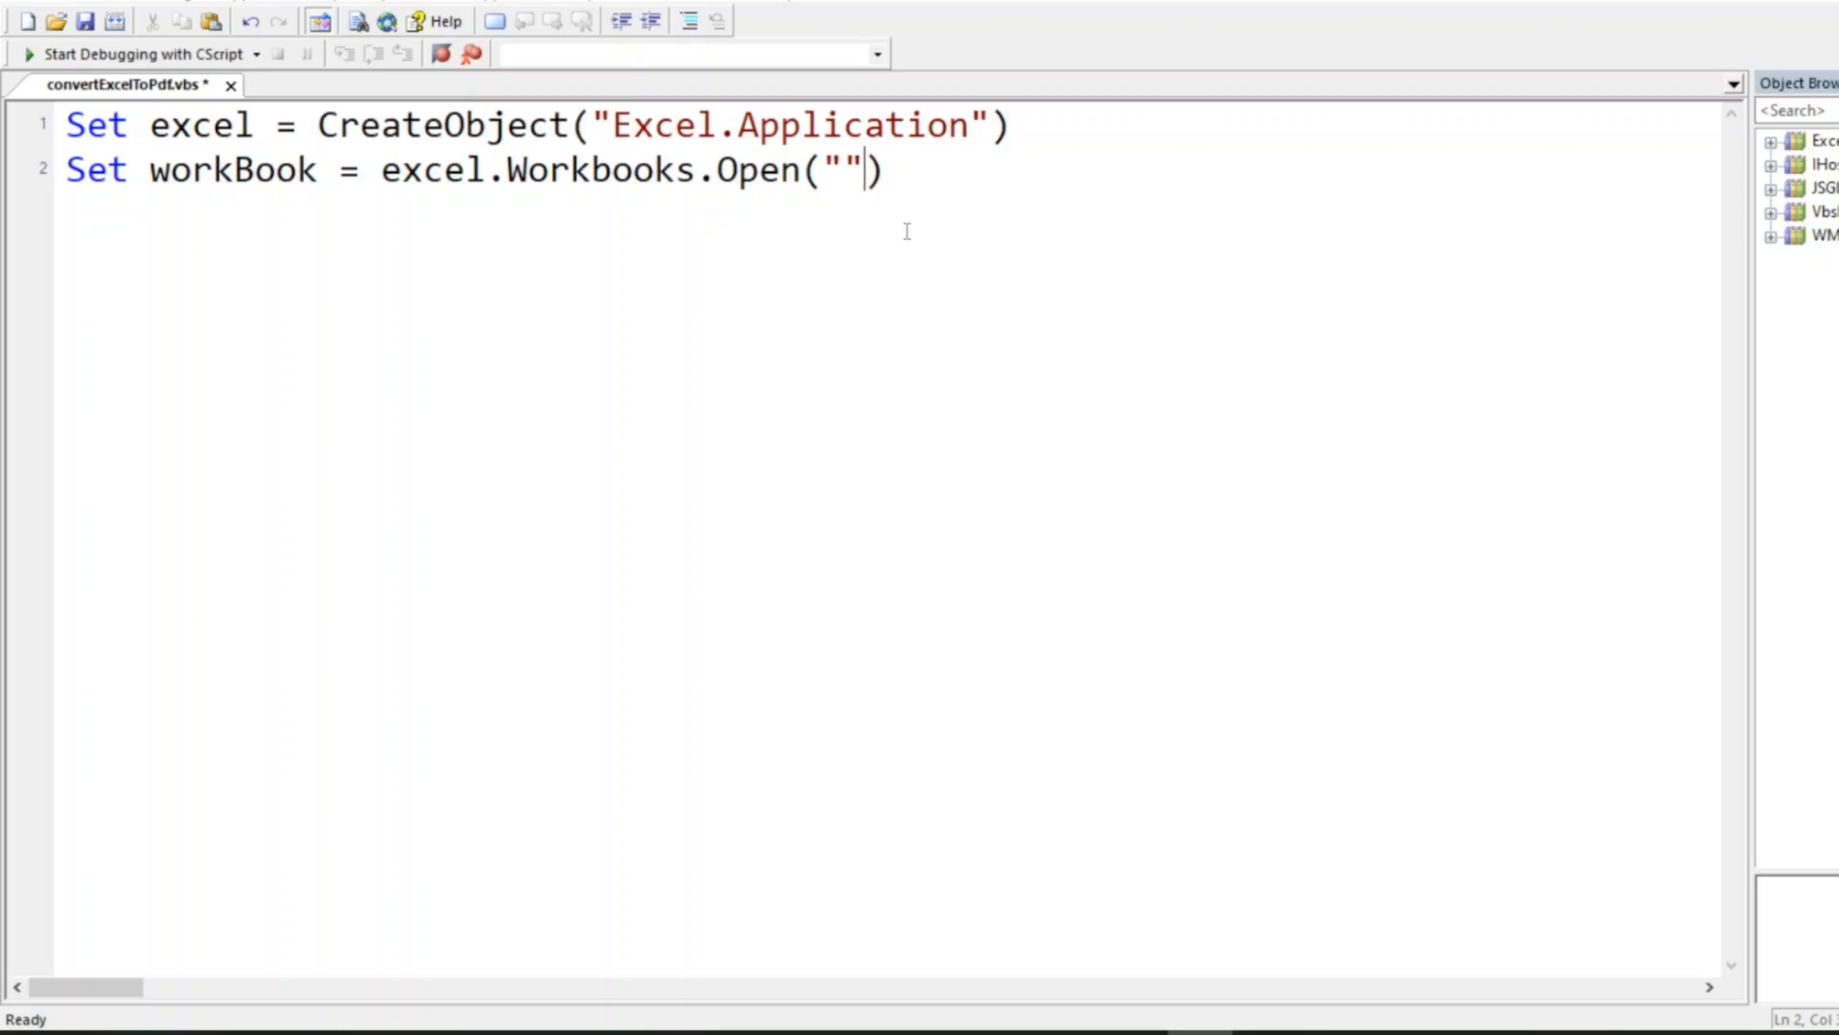
type("C:\\Users\\Azhar\\Desktop\\Excel\\testExcelToPDF.xlsx")
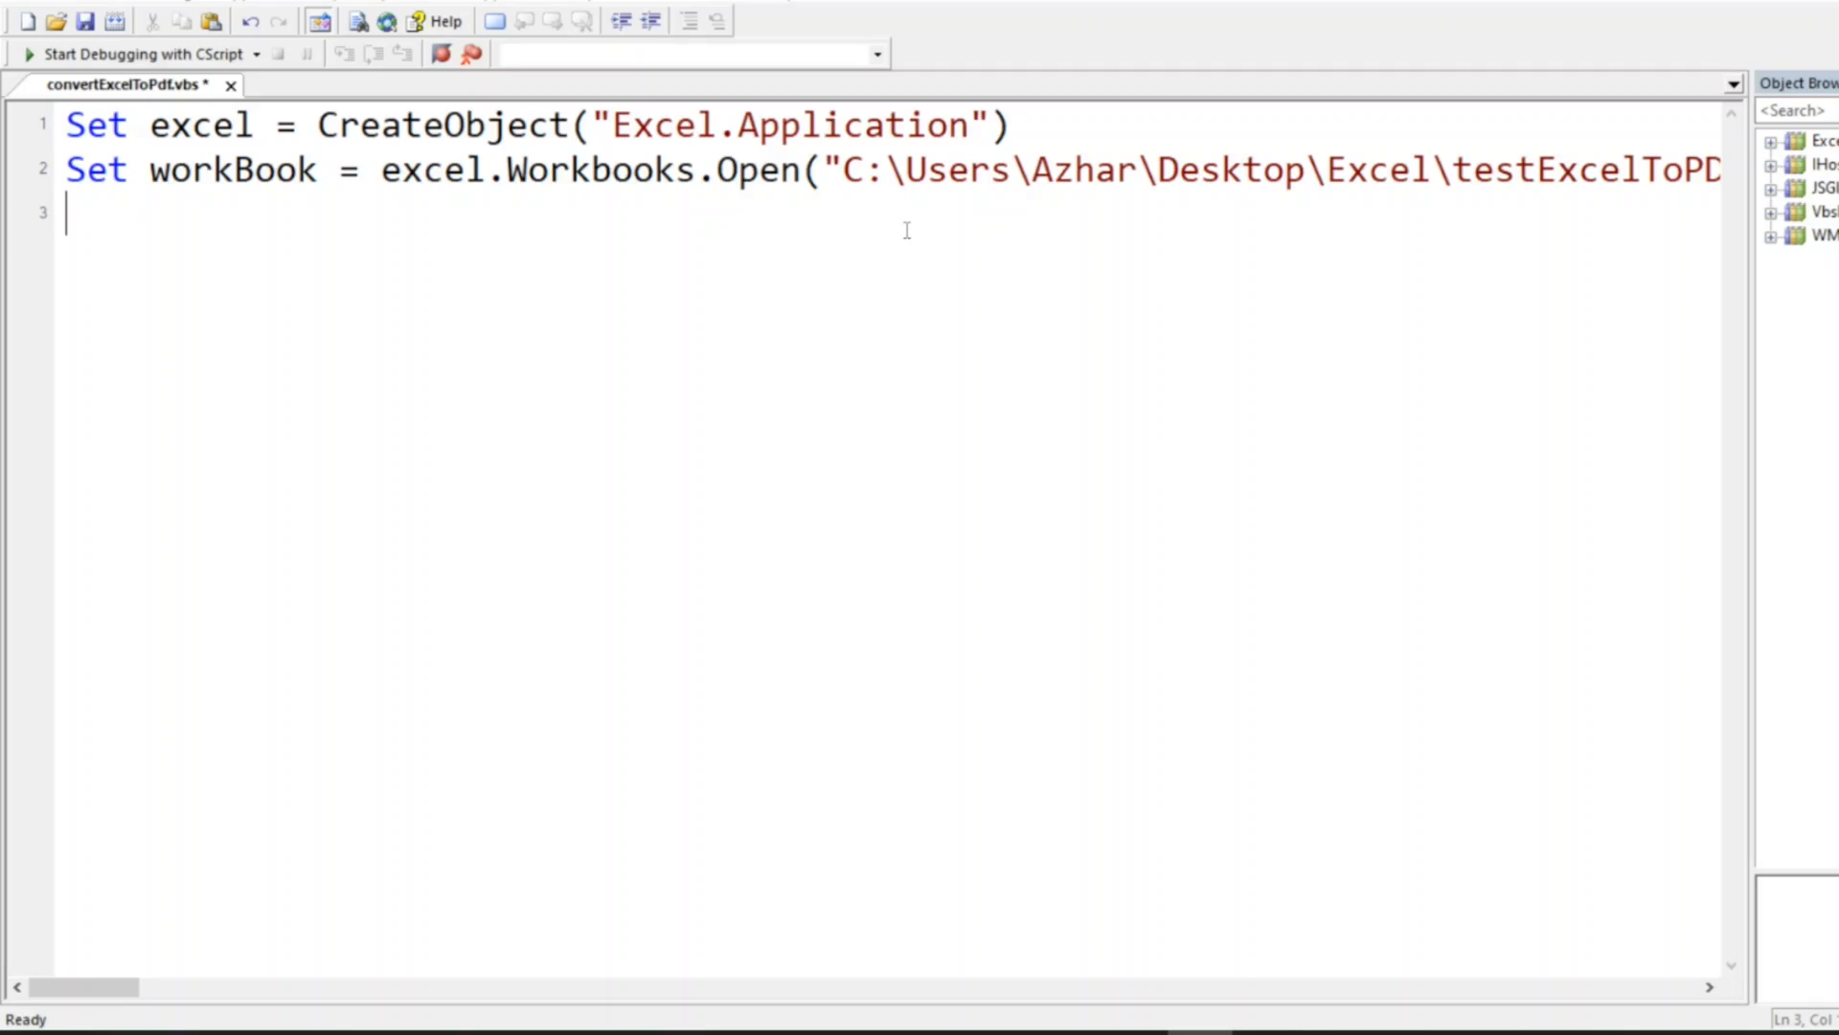
type("workBook.")
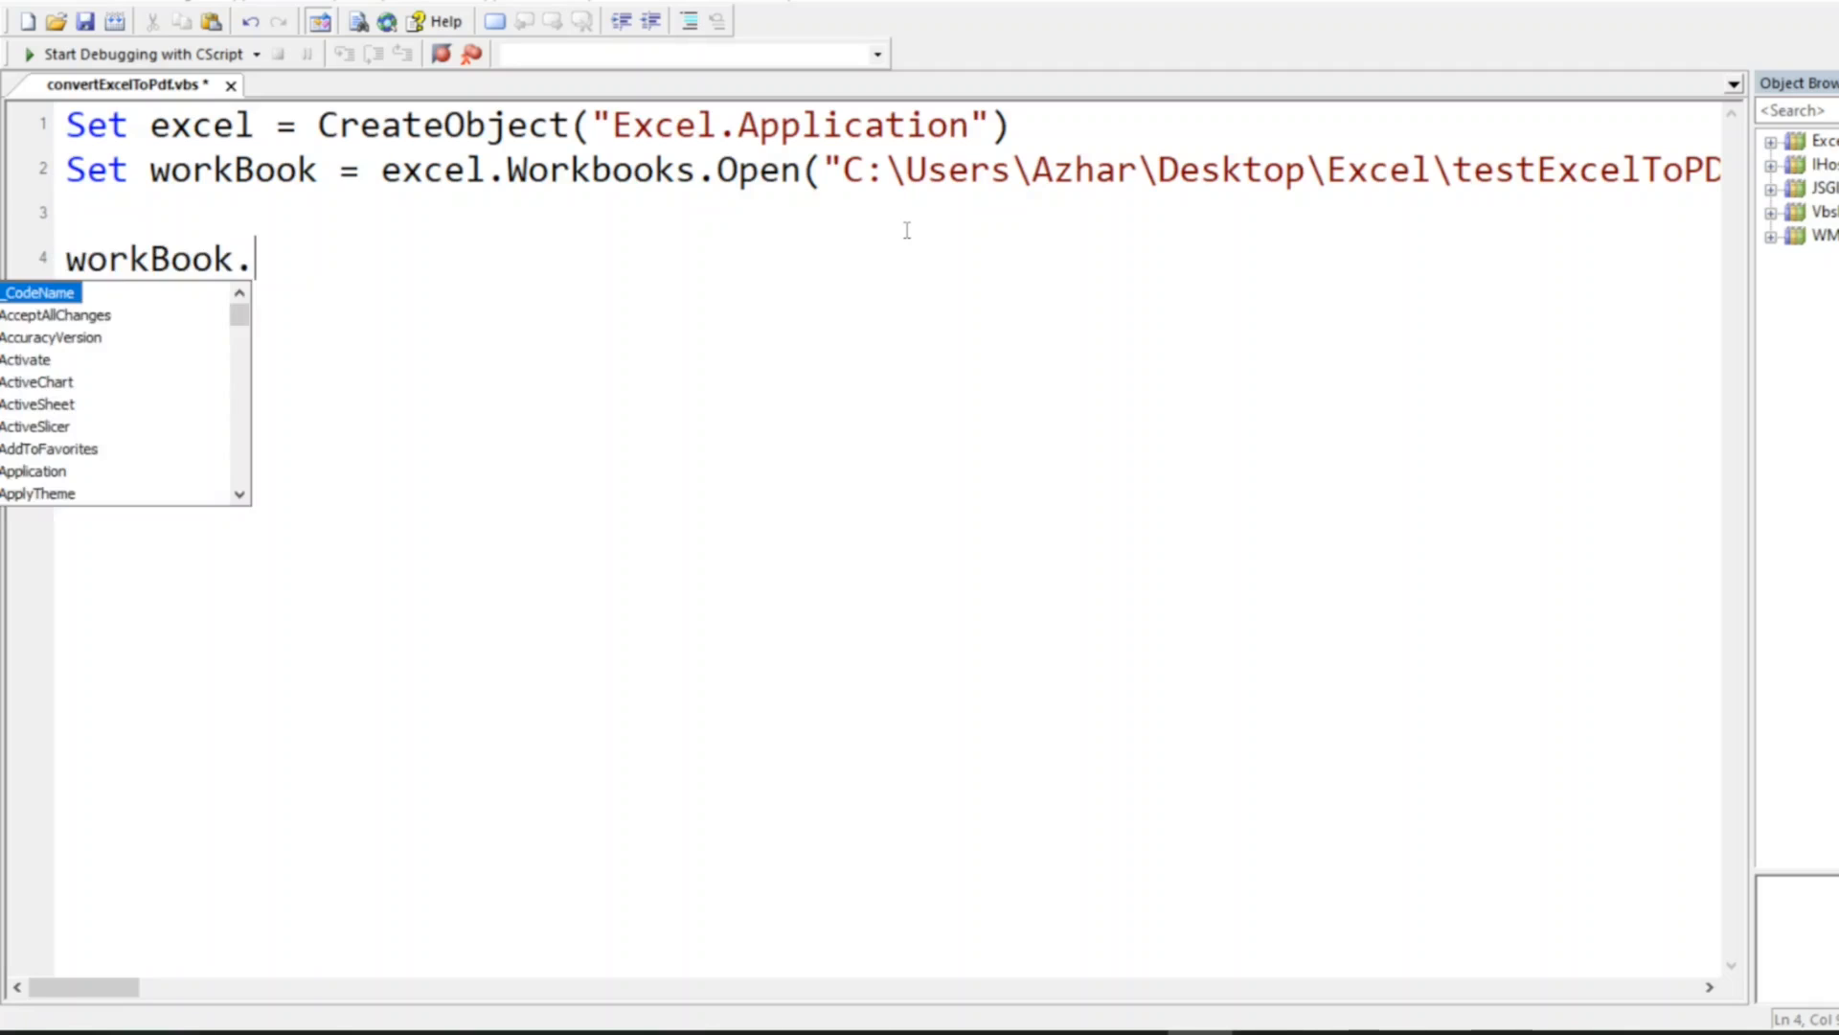
Write workBook.ExportAsFixedFormat xlTypePDF,"C:\Users\Azhar\Desktop\Excel\testExcelToPDF.pdf",0,1,0,,,0.
type("ExportAsFixedFormat")
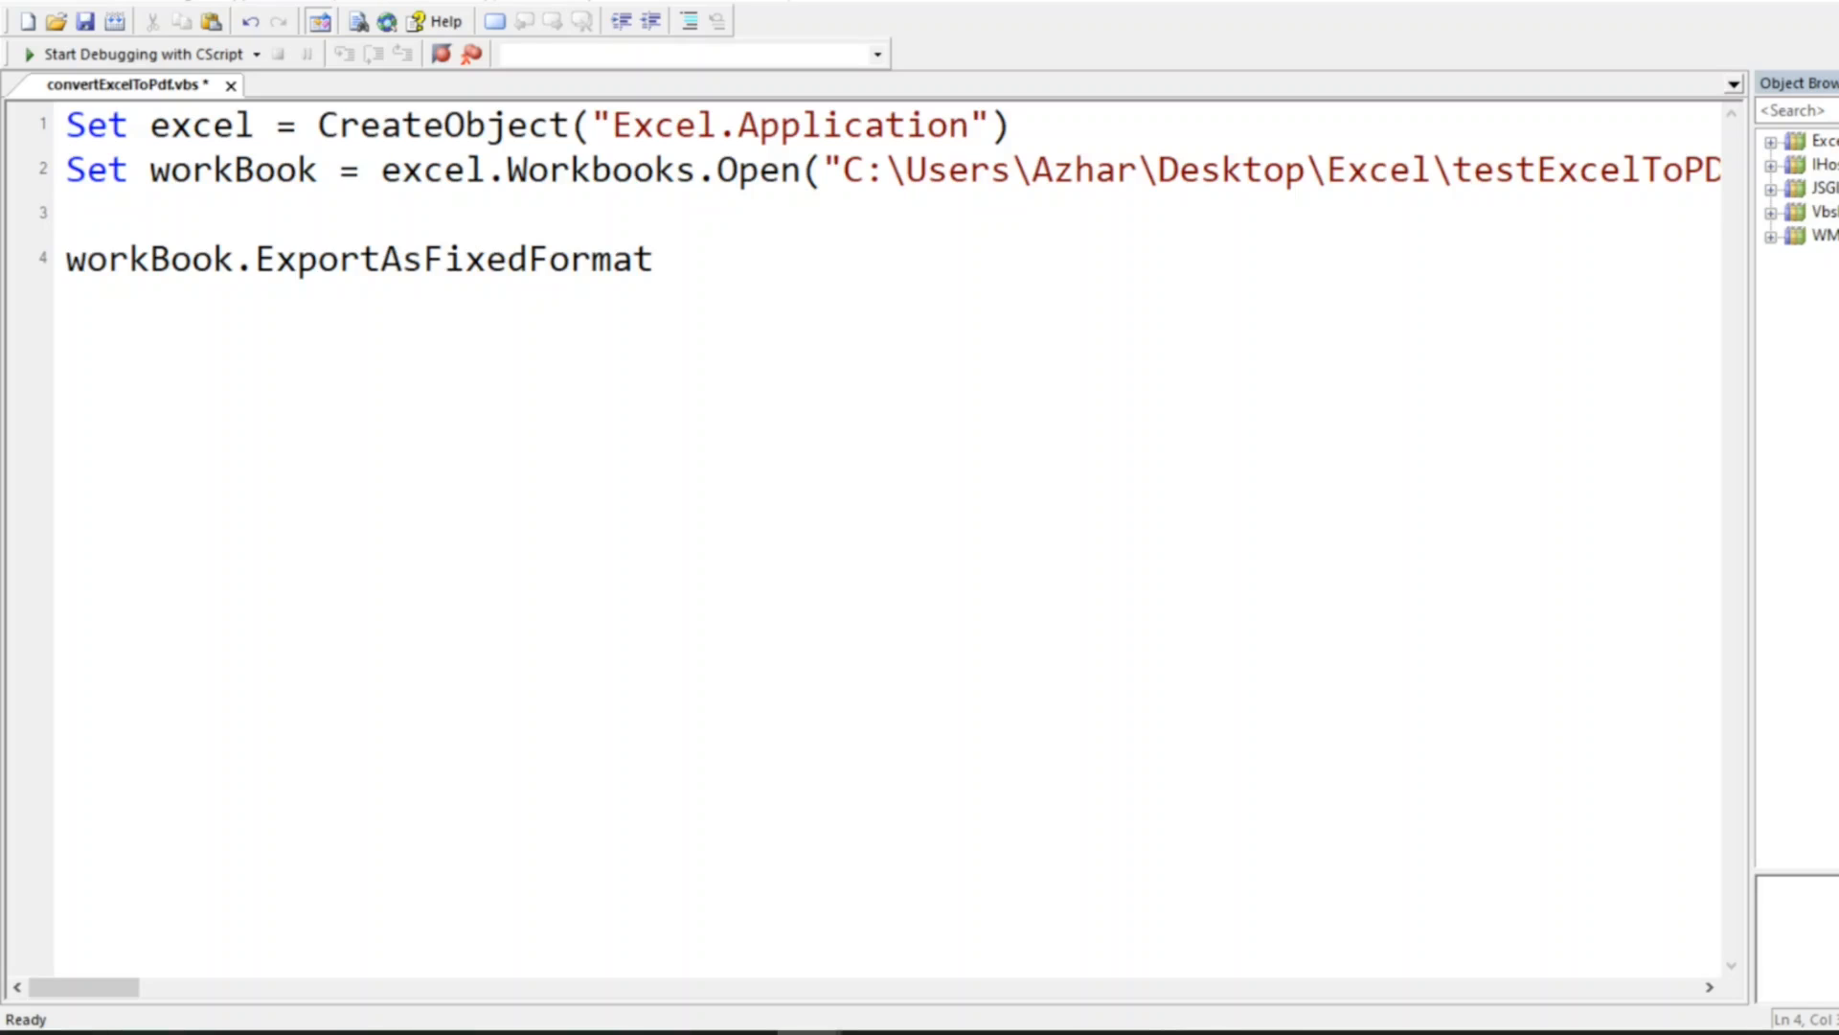
mouse_move(1184, 306)
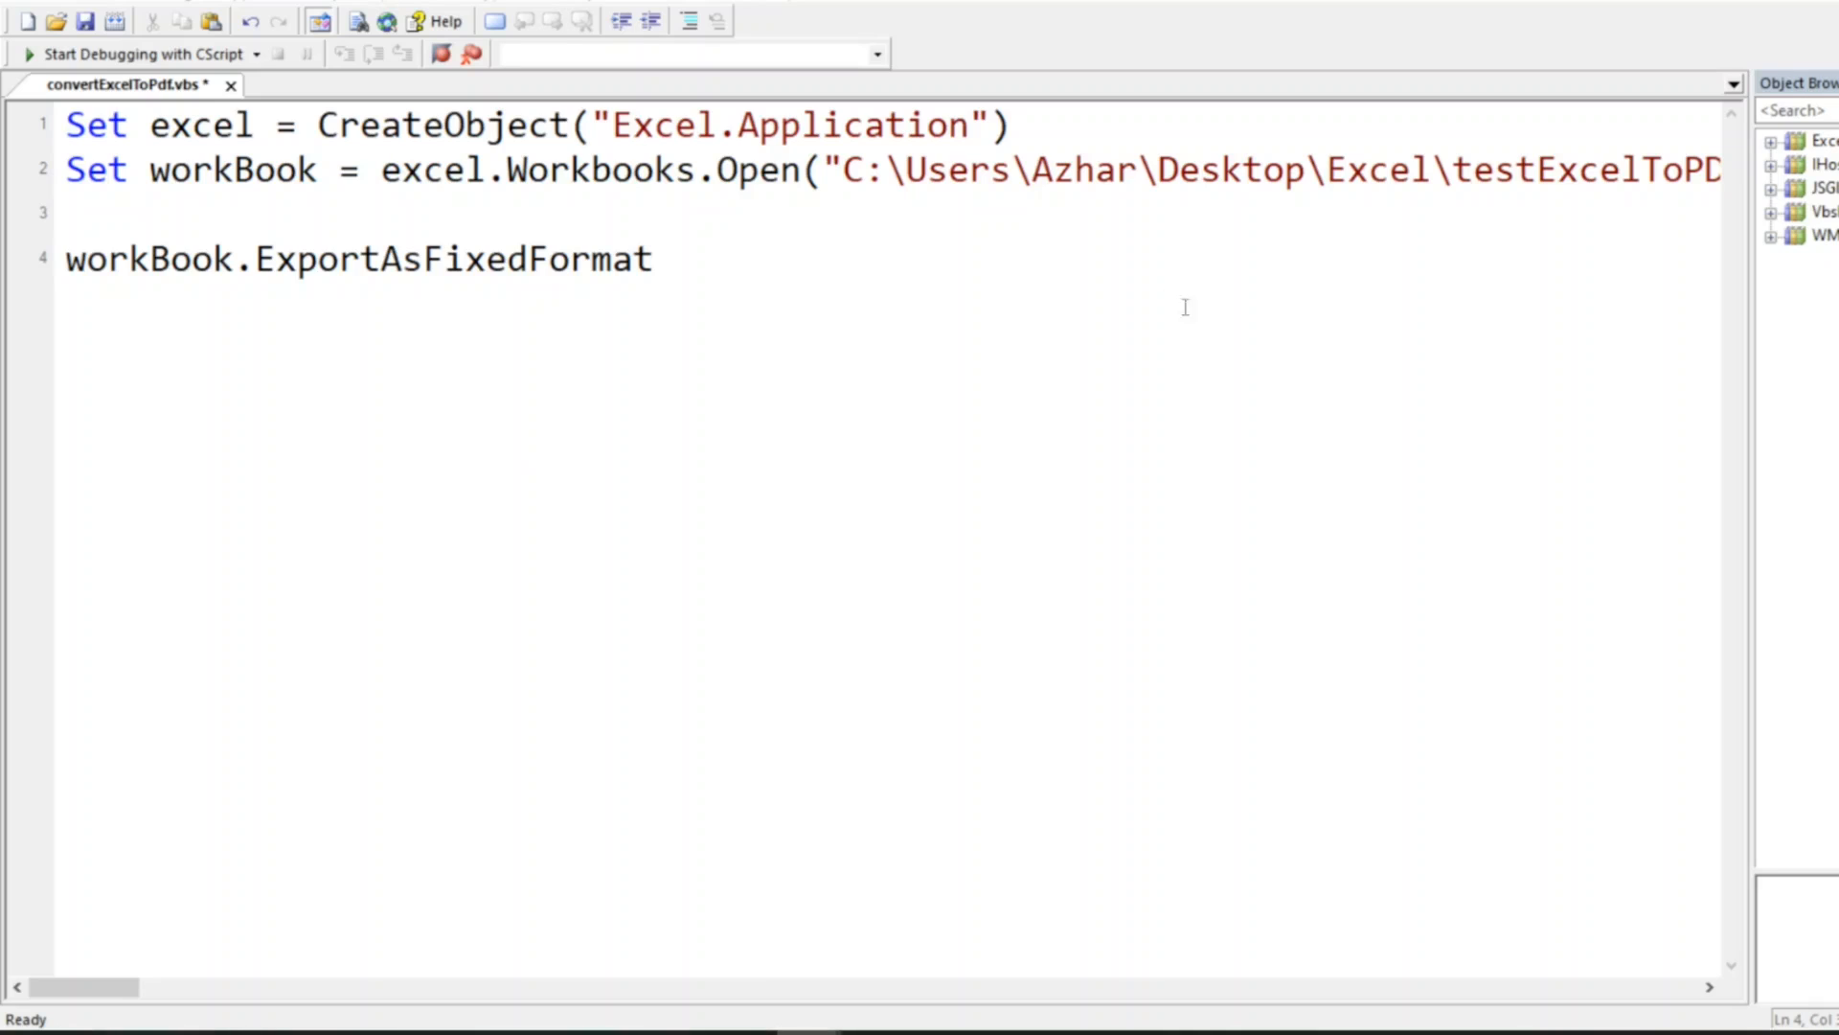
type("x")
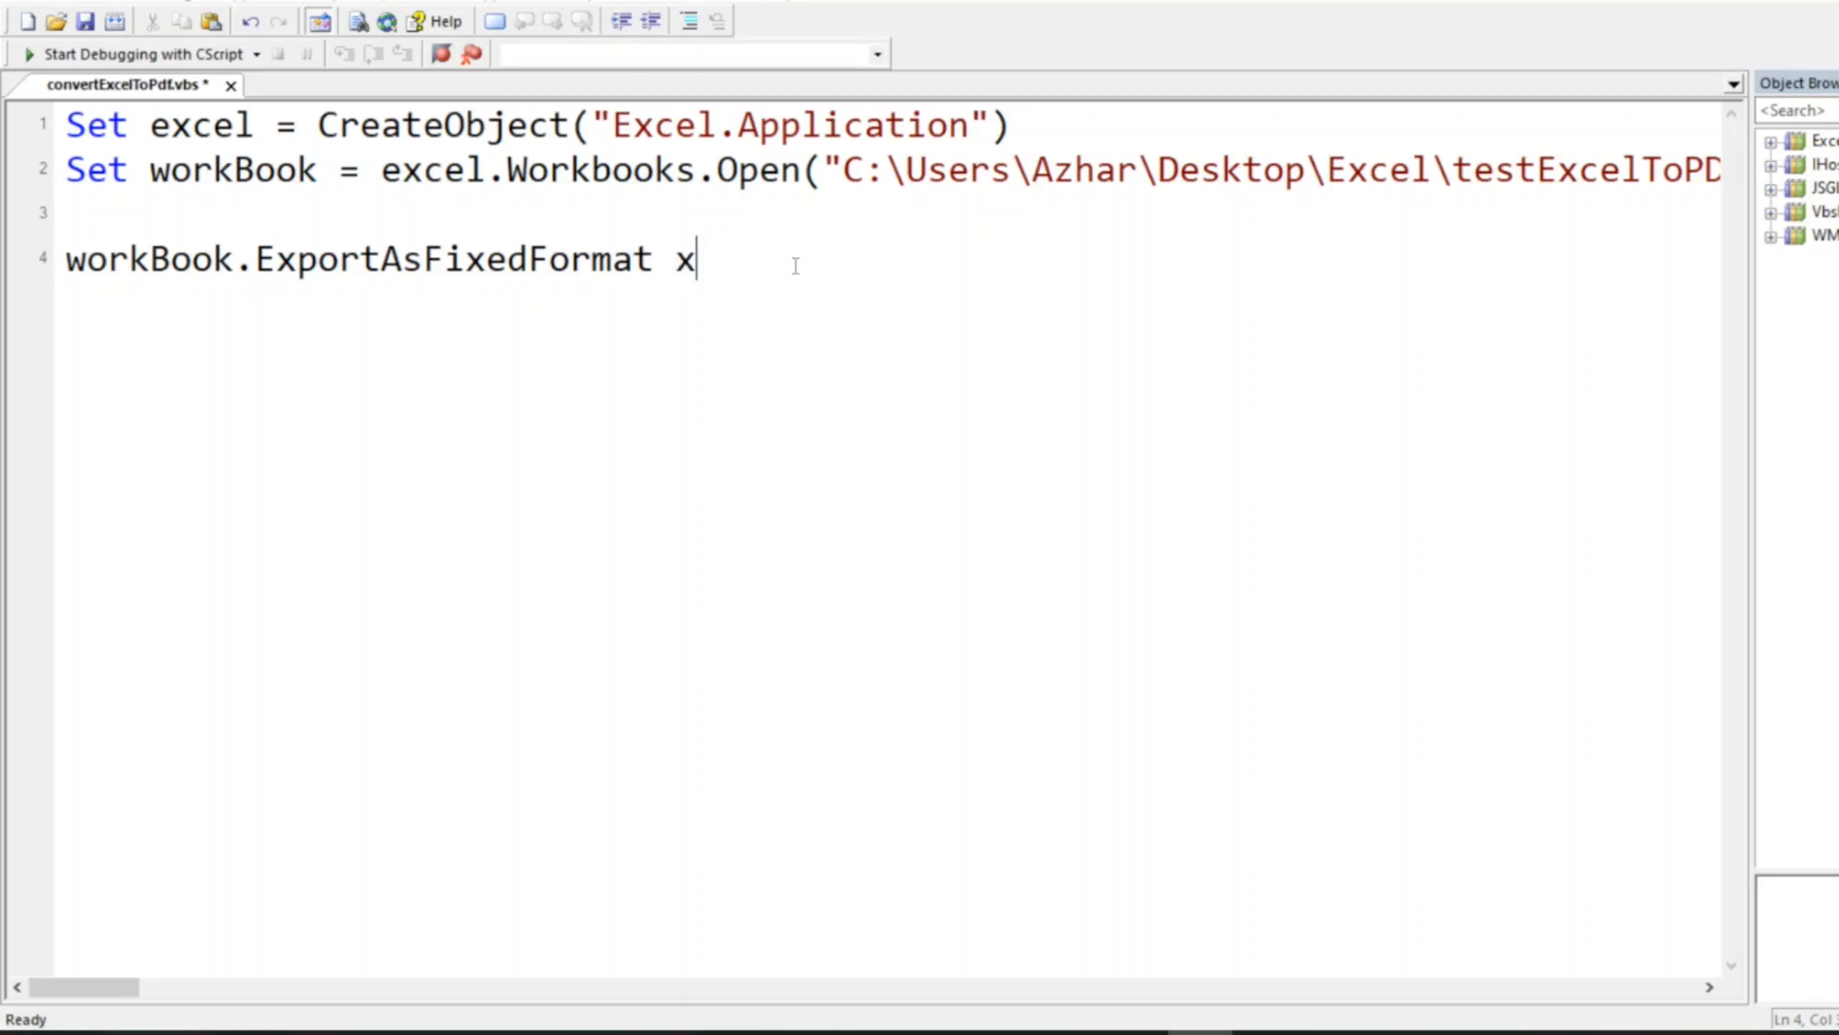
type("l")
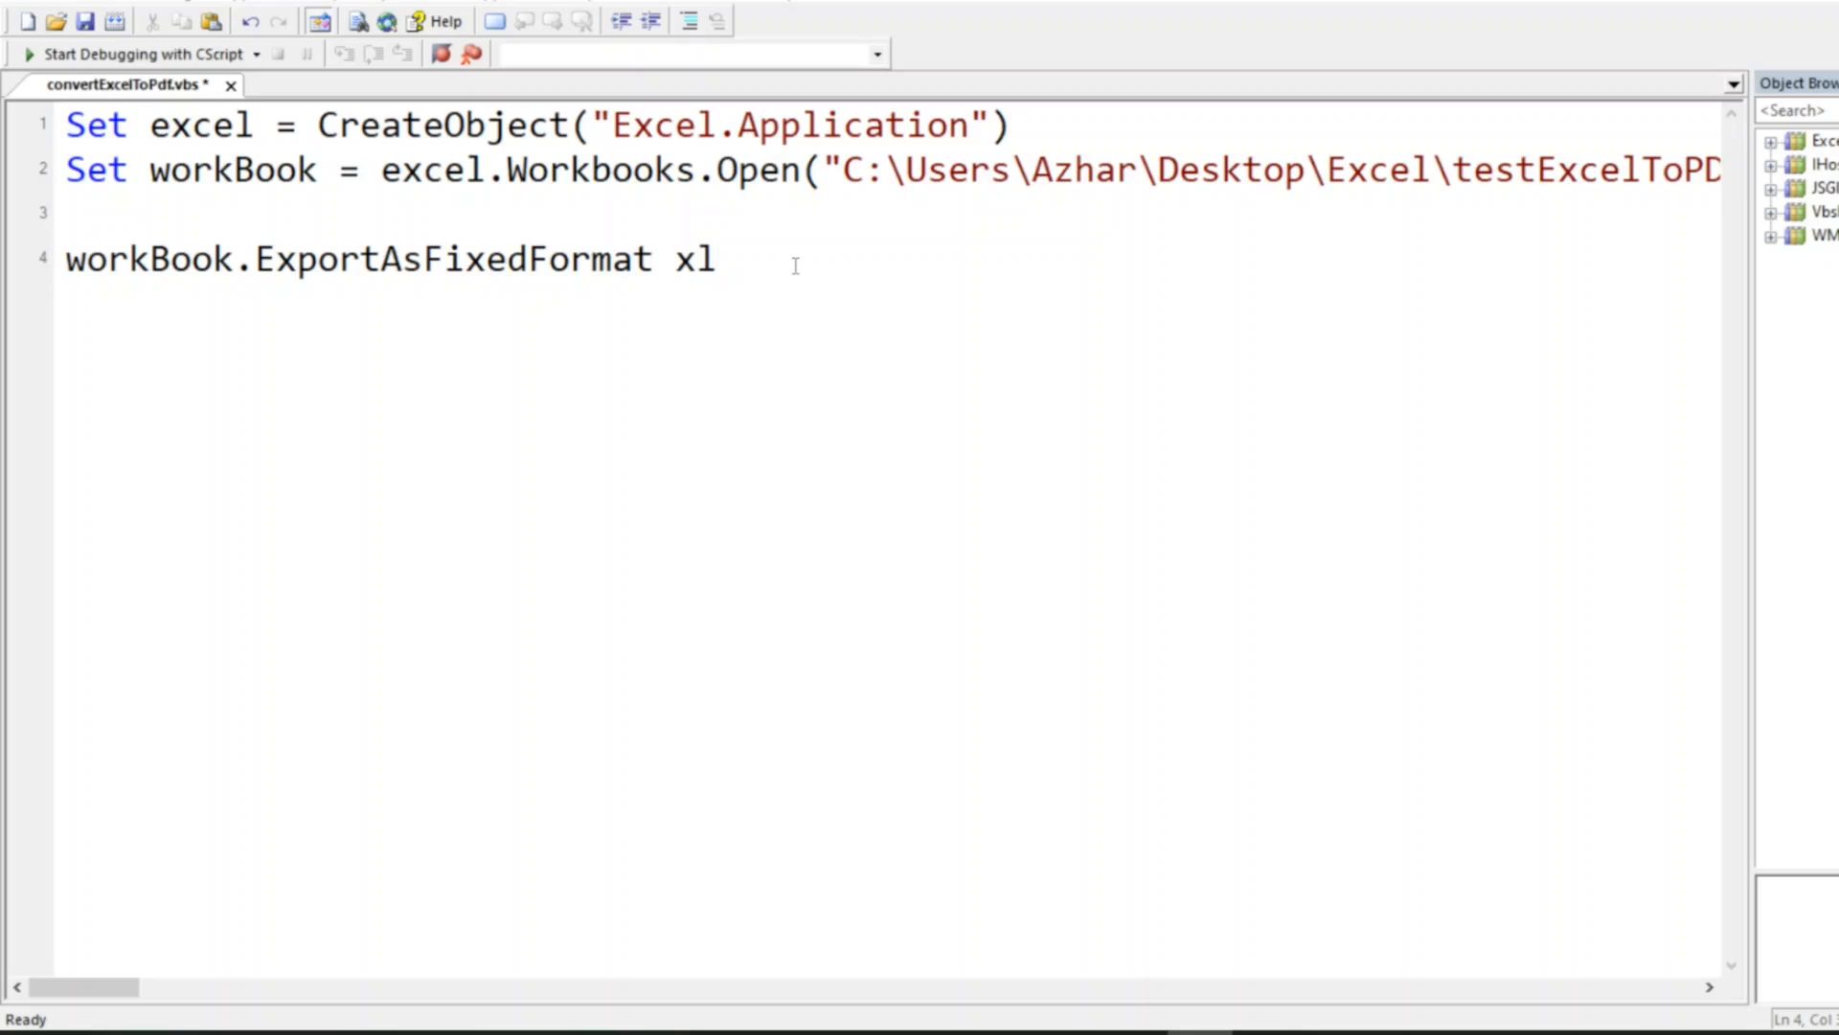
type("TypeP")
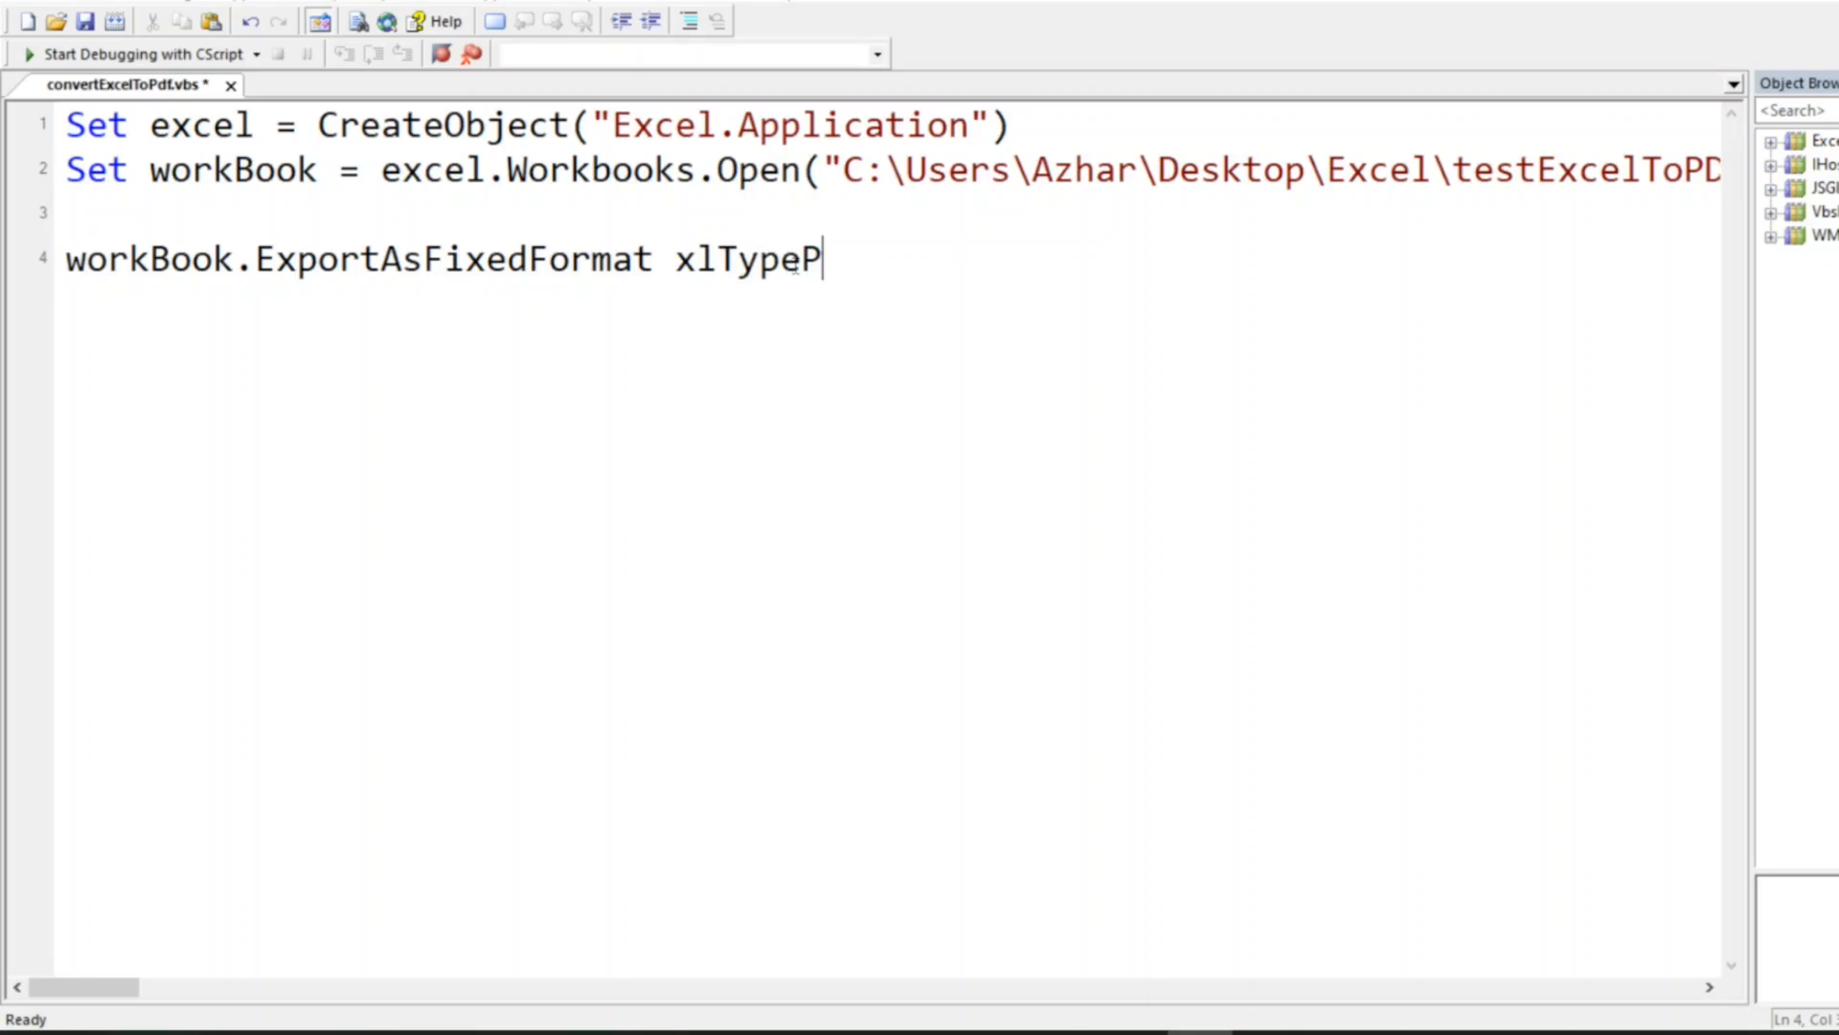
type("DF,")
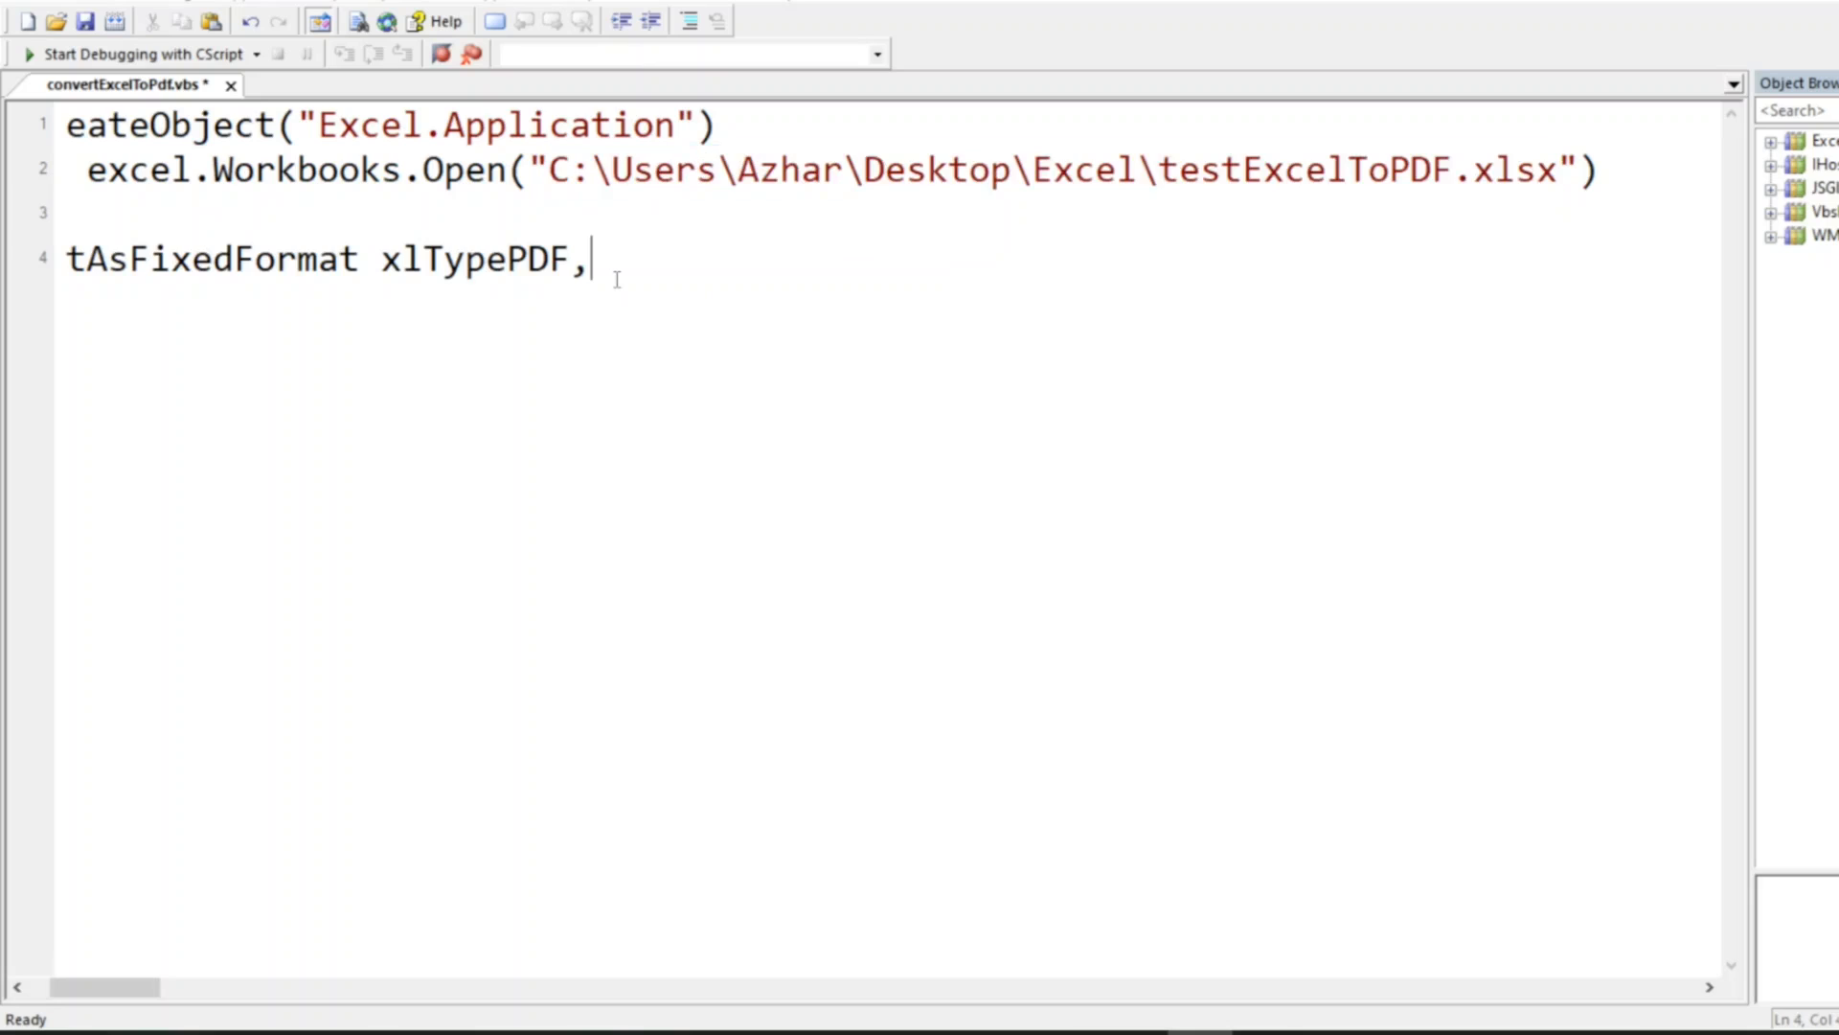
type("\"")
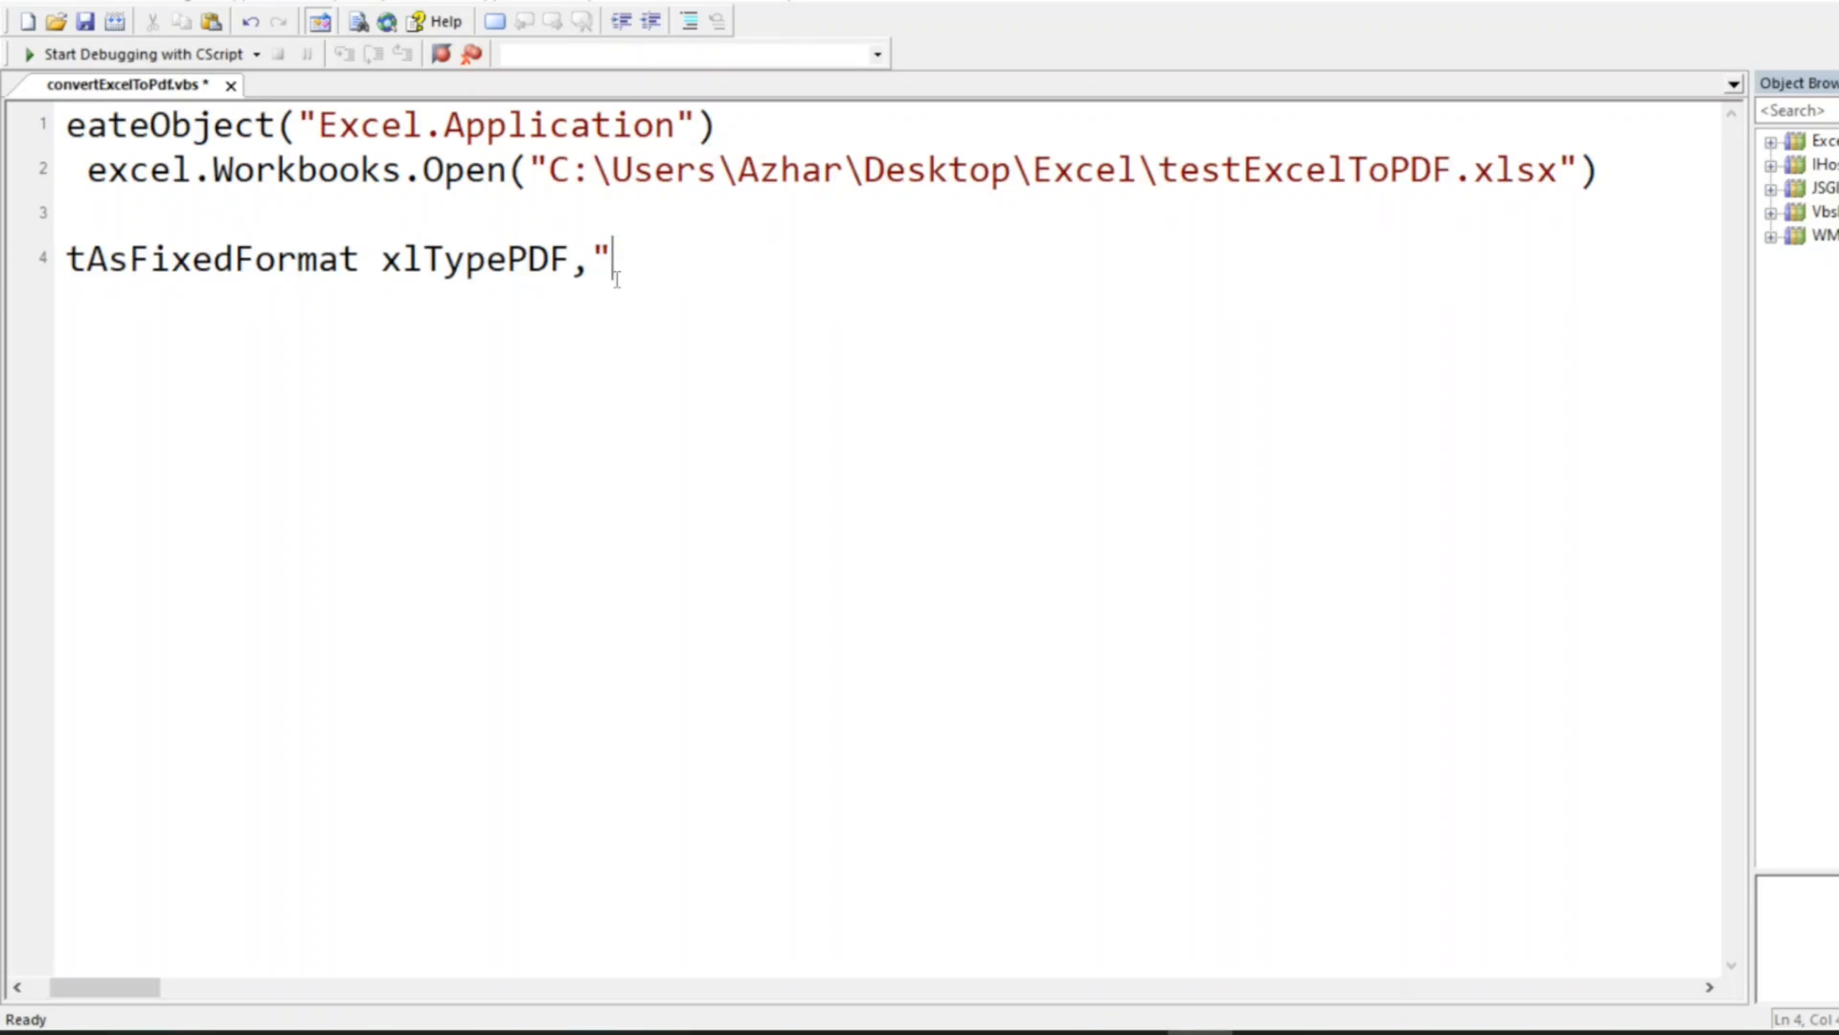
type("C:\\Users\\Azhar\\Desktop\\Excel\\testExcelToPDF.xls")
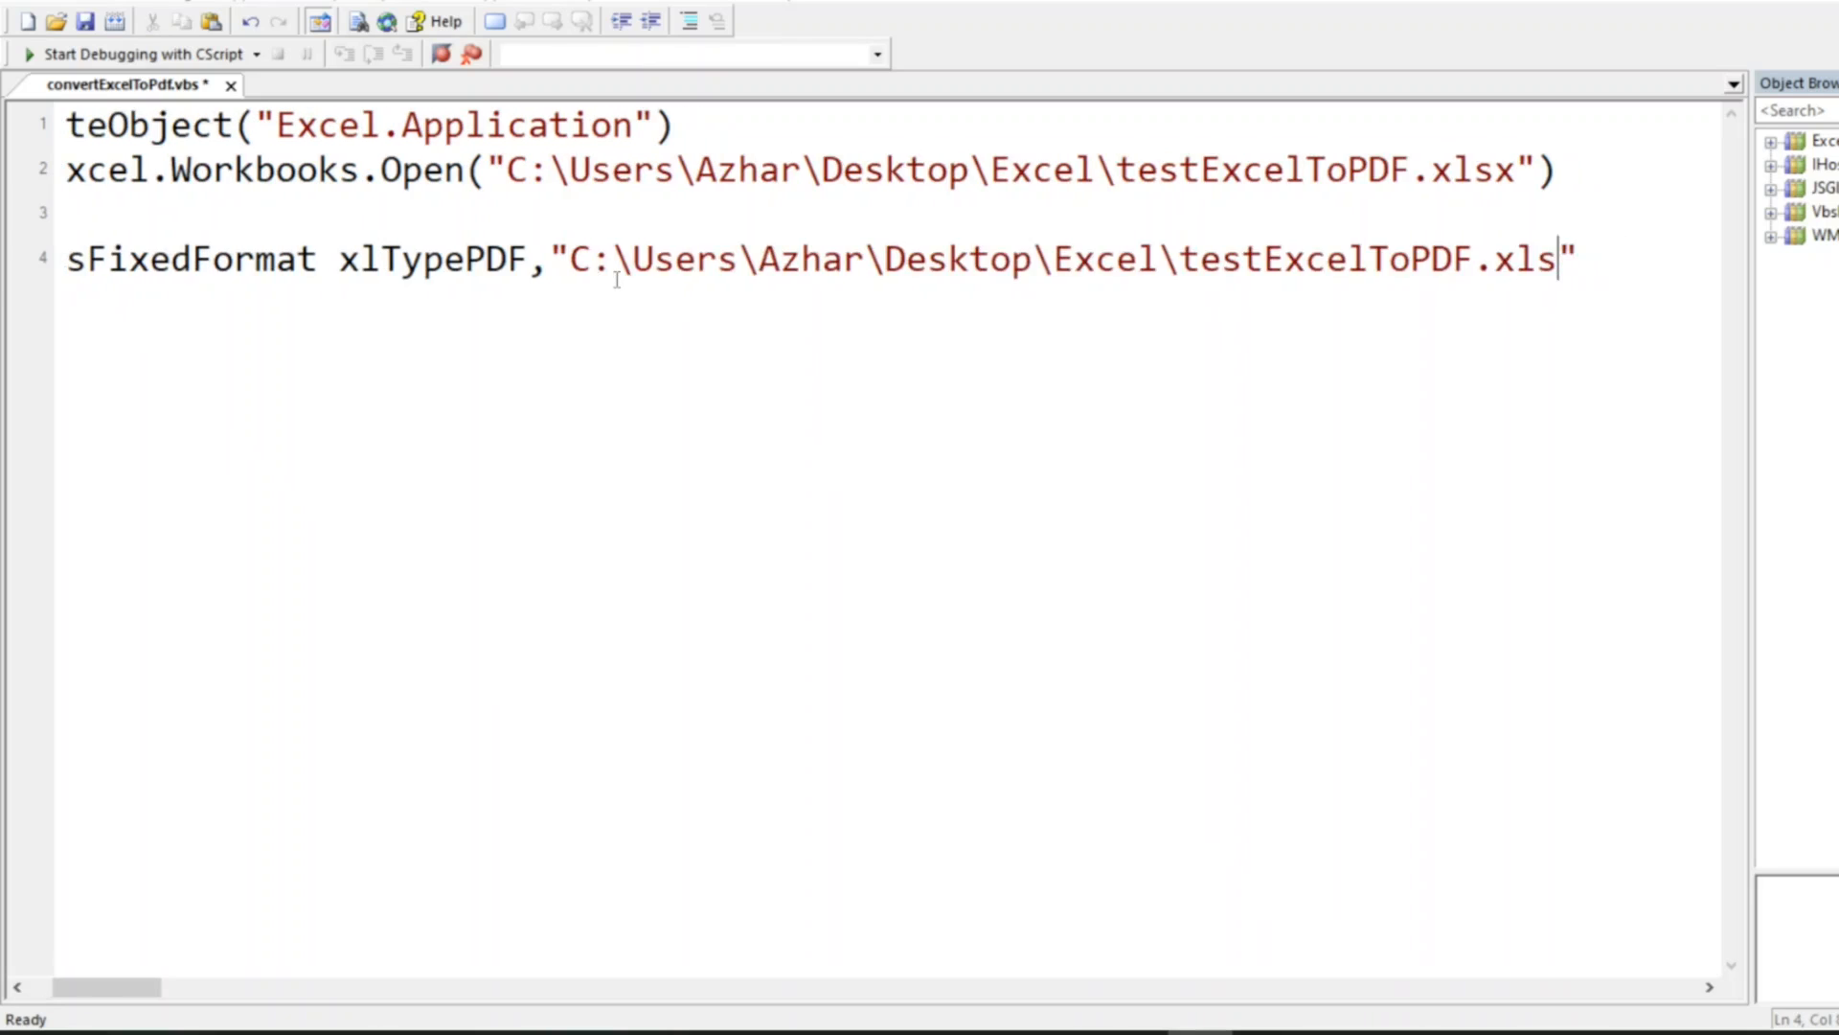
type("pdf")
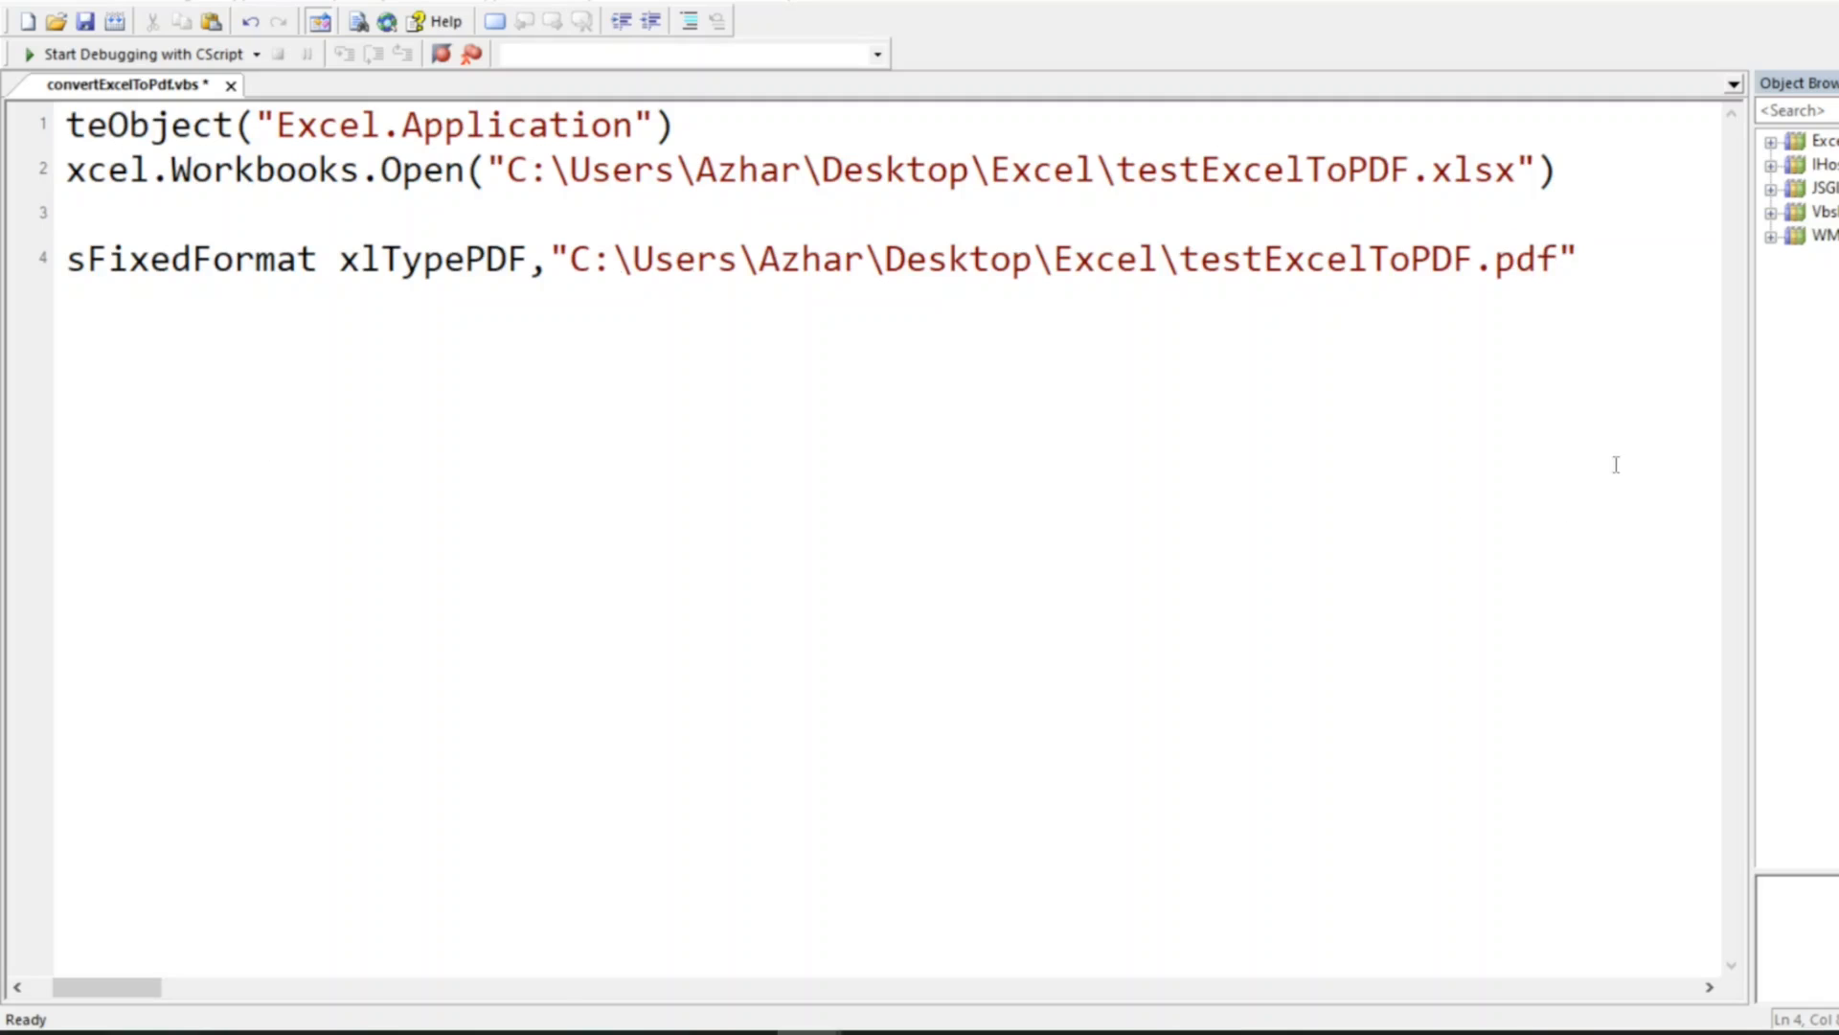
type(",0")
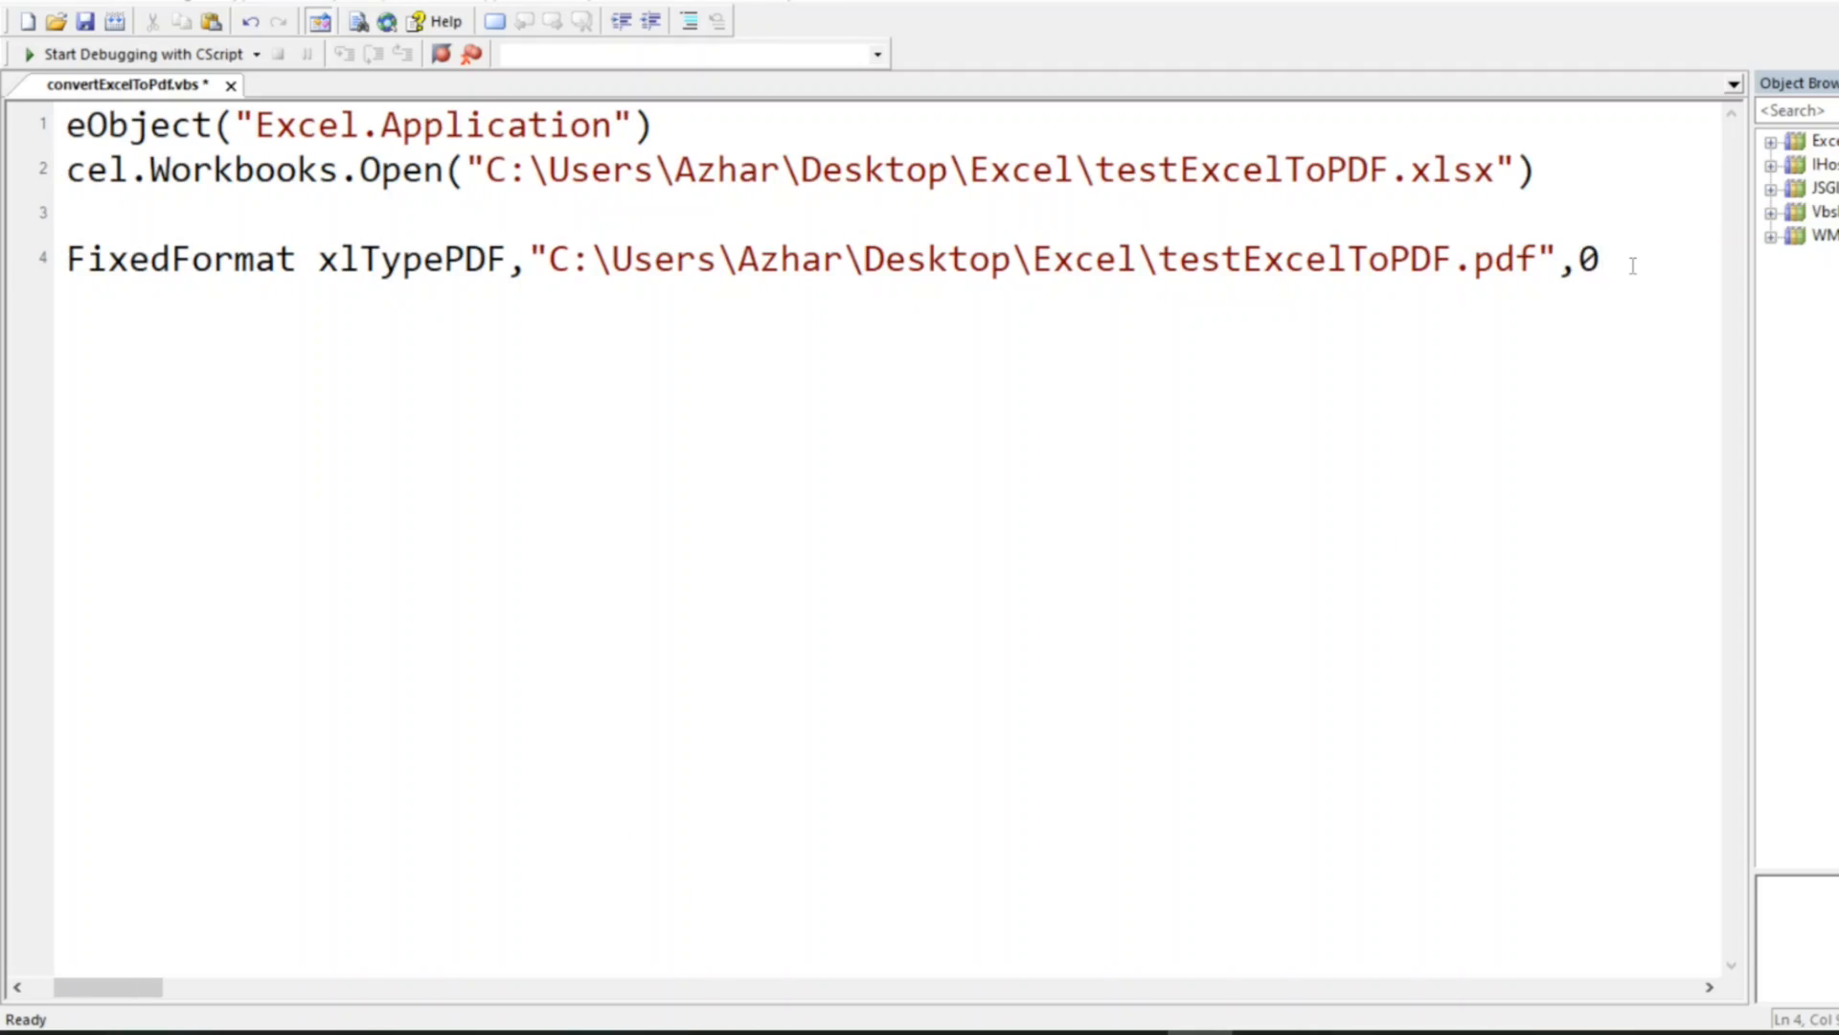
type(",1,0,,")
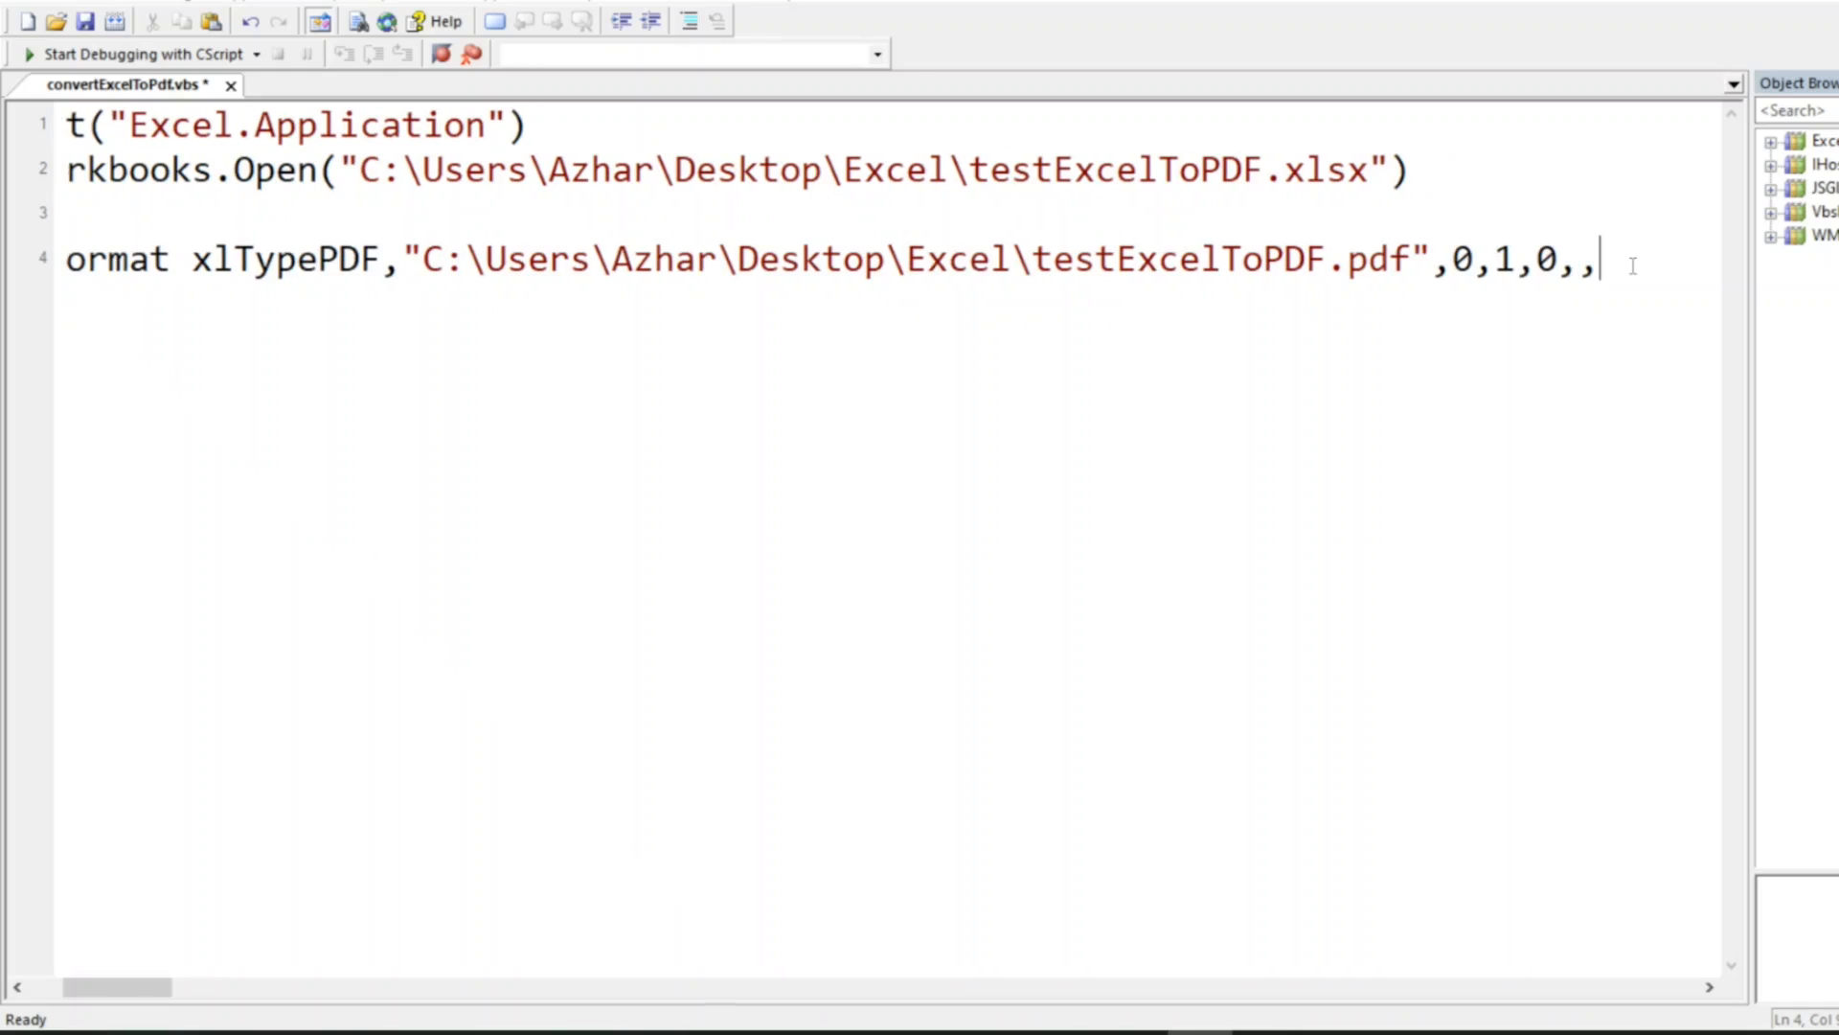
type("0")
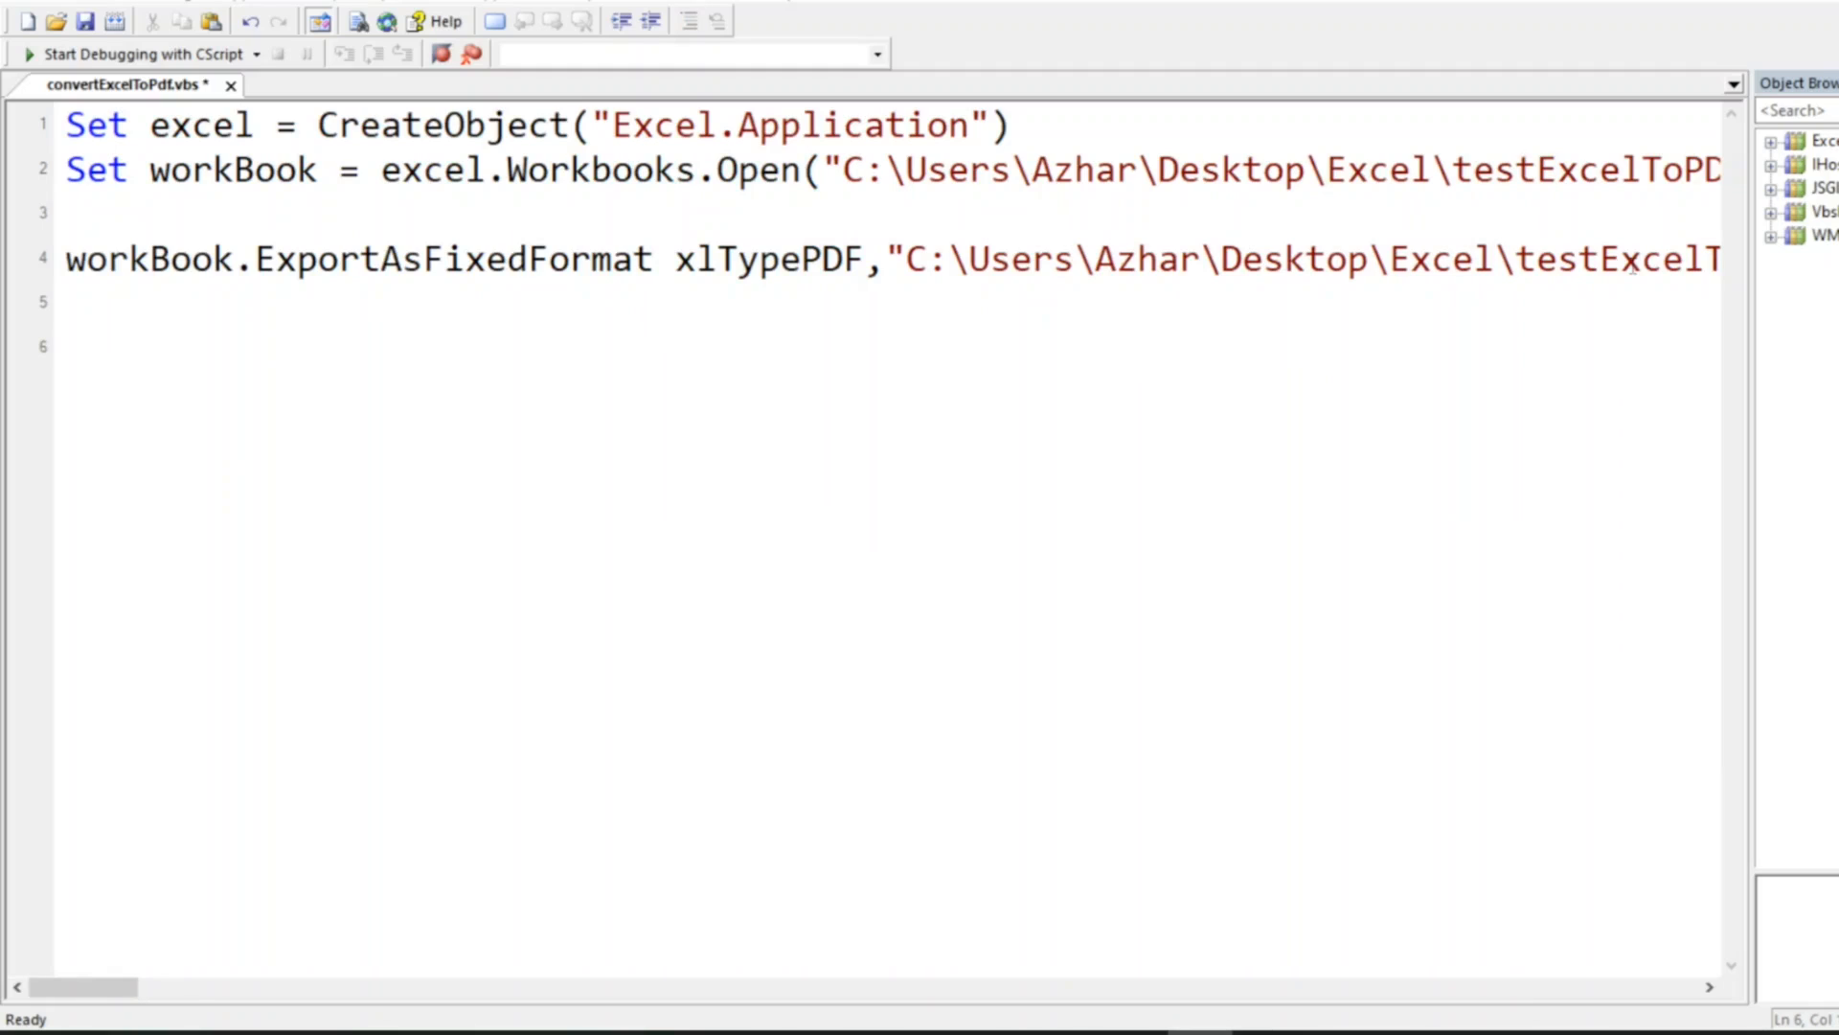
Add workBook.Close and excel.Application.Quit lines to end the script.
type("workBook.Clos")
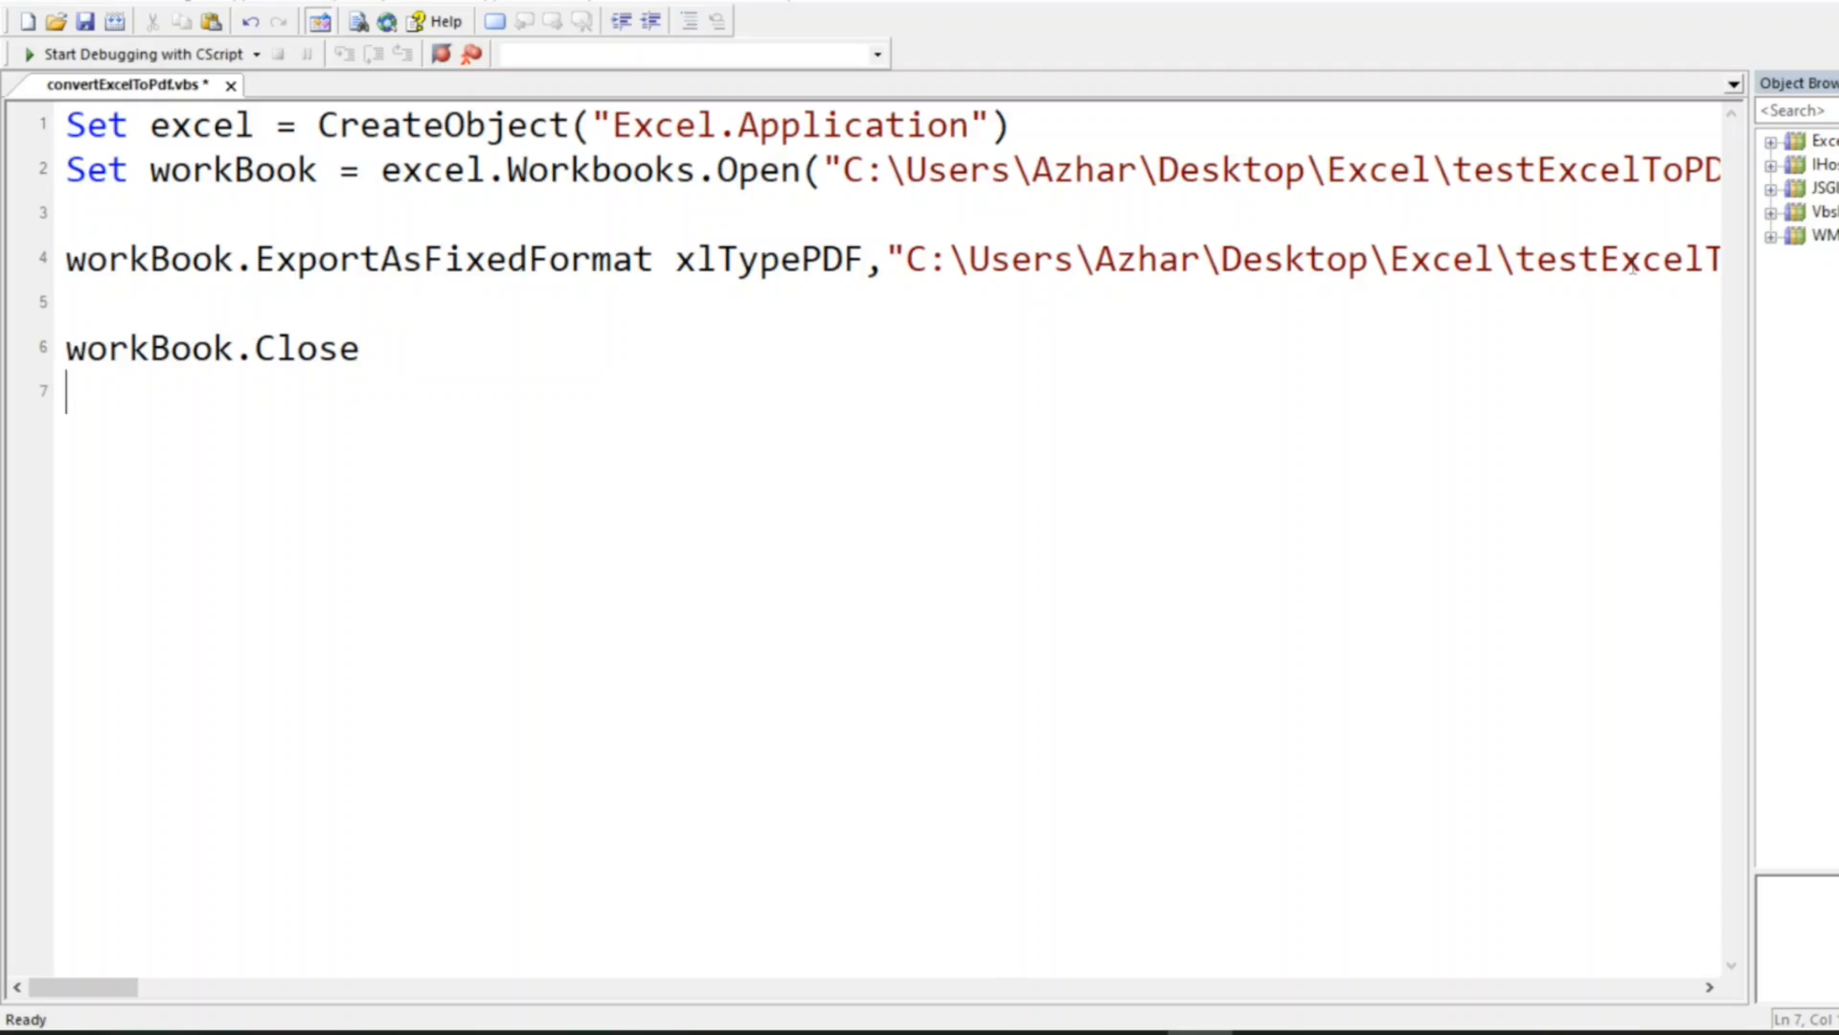
type("exce")
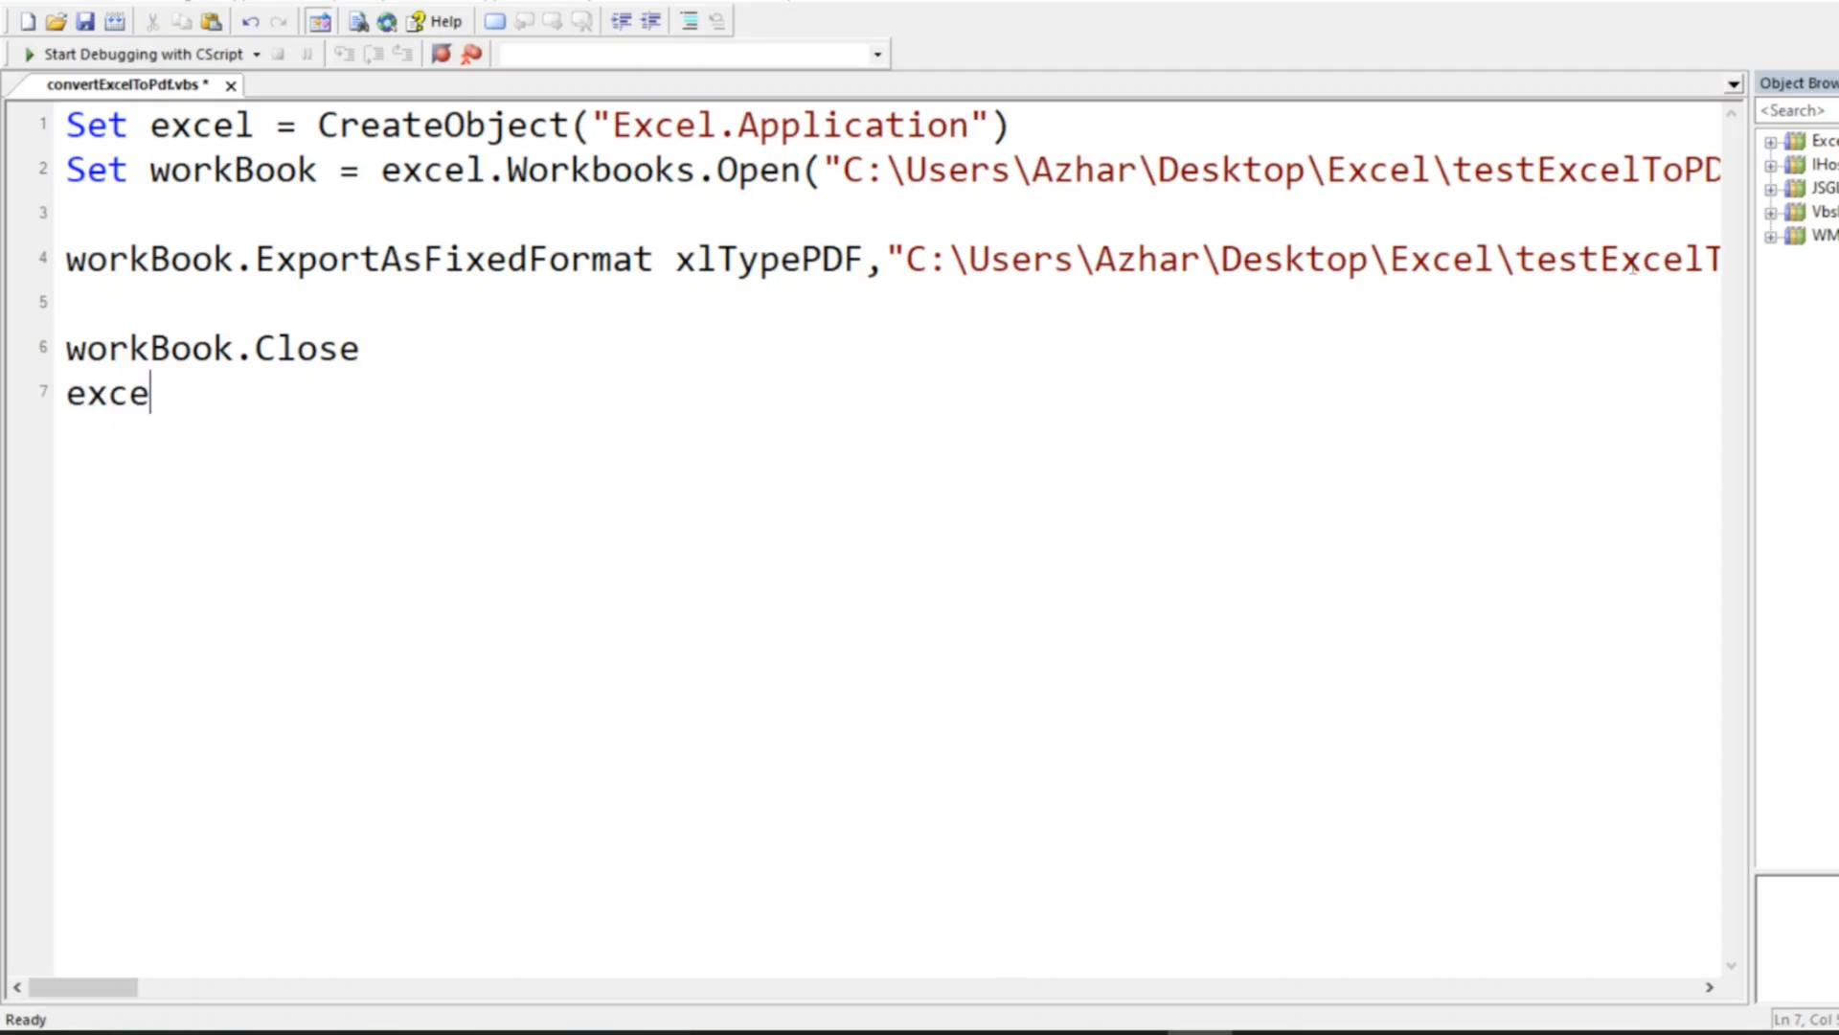
type(".Appl")
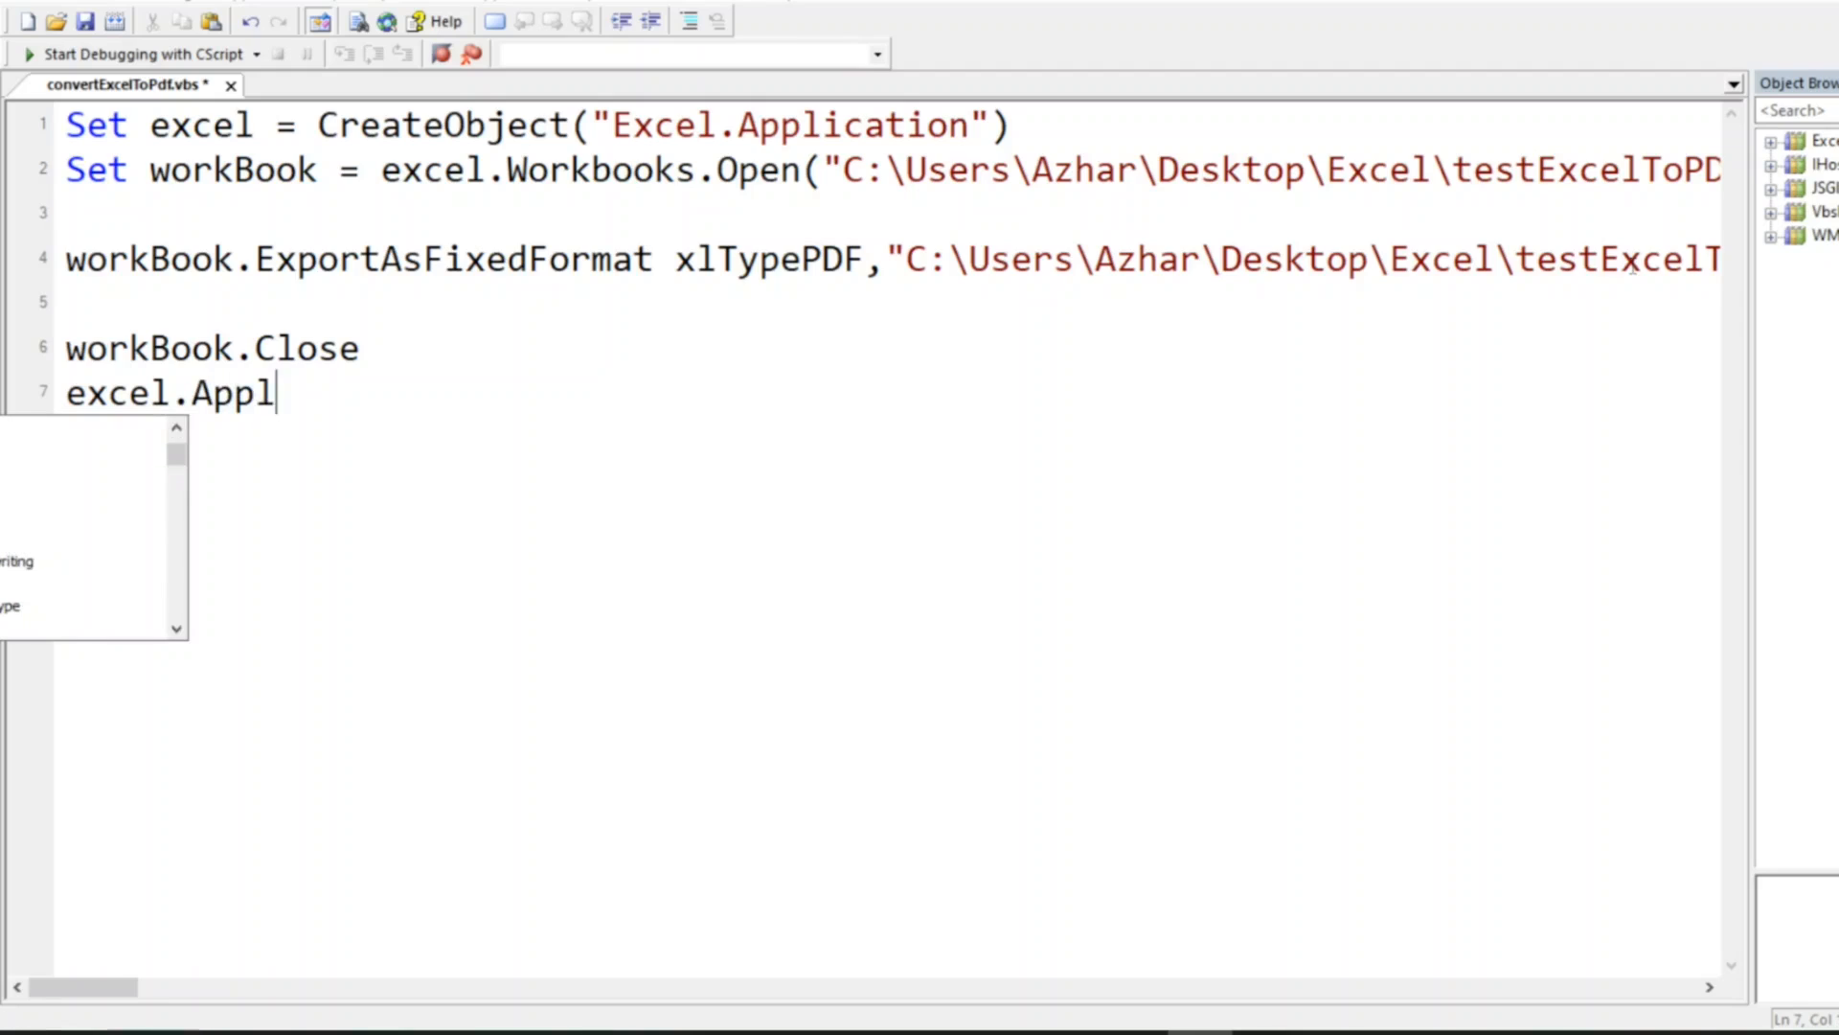
type("ication")
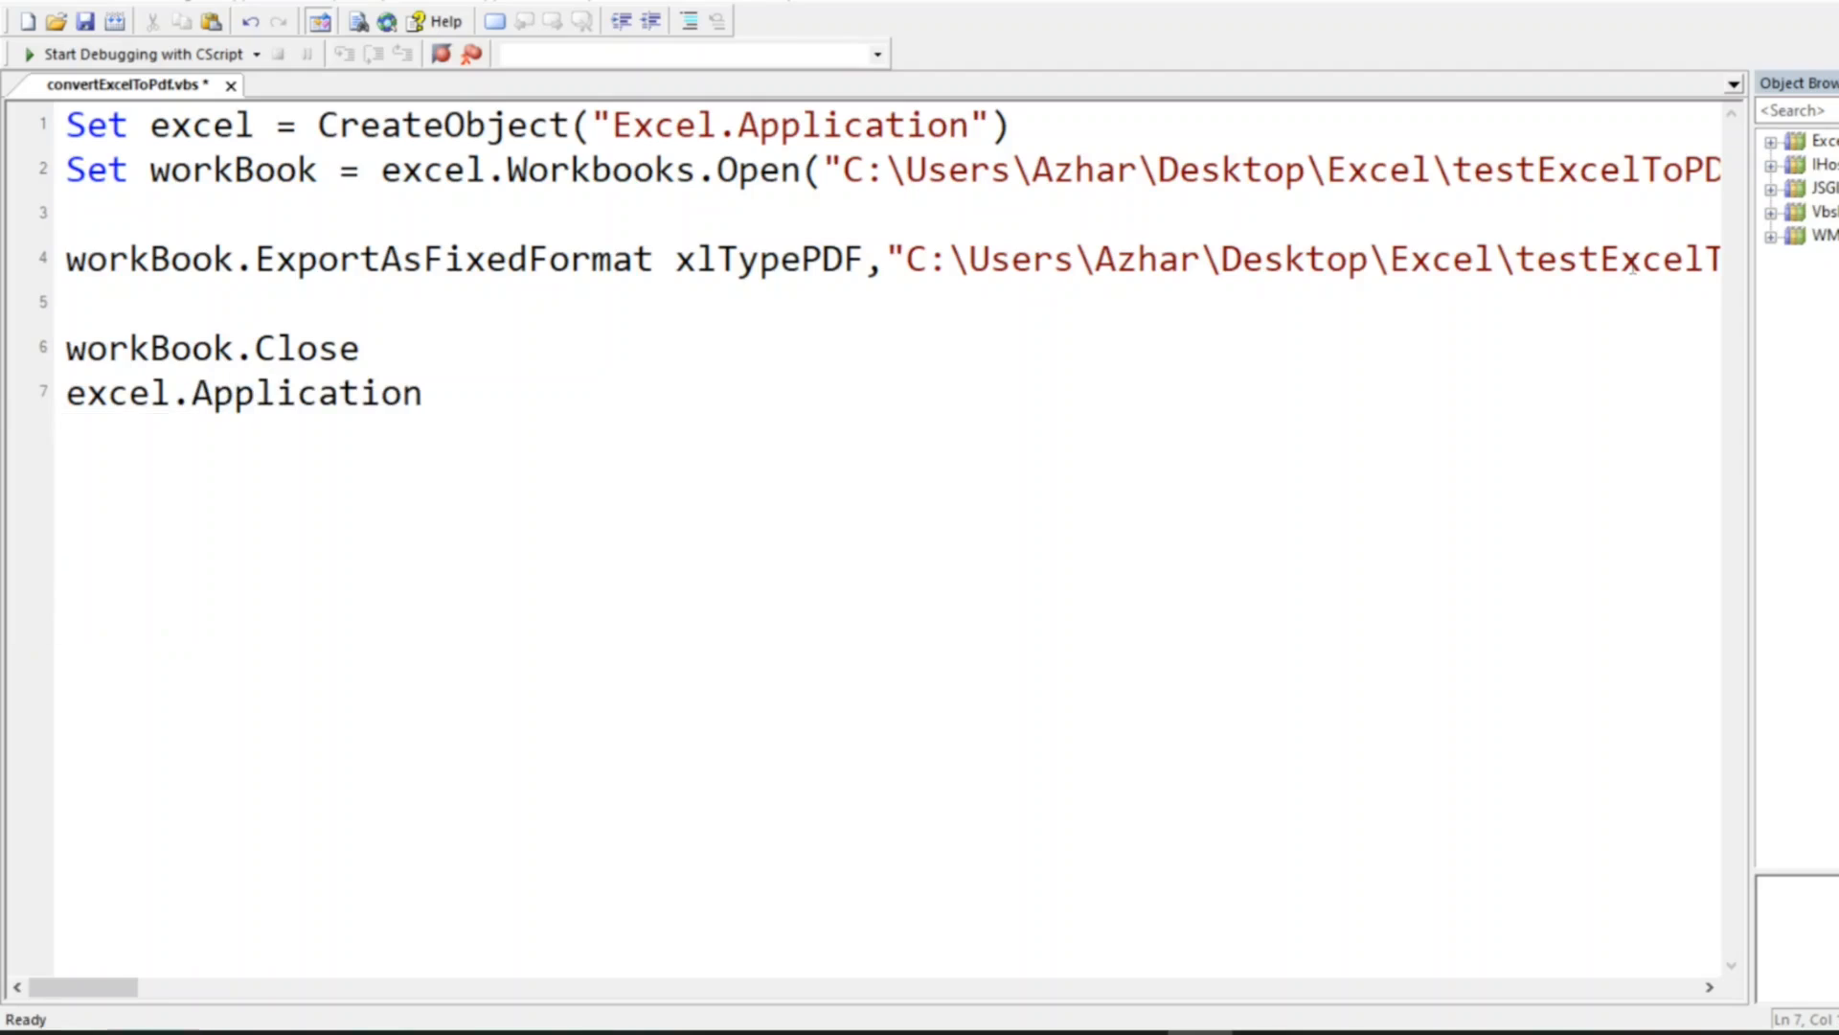
type(".Qi")
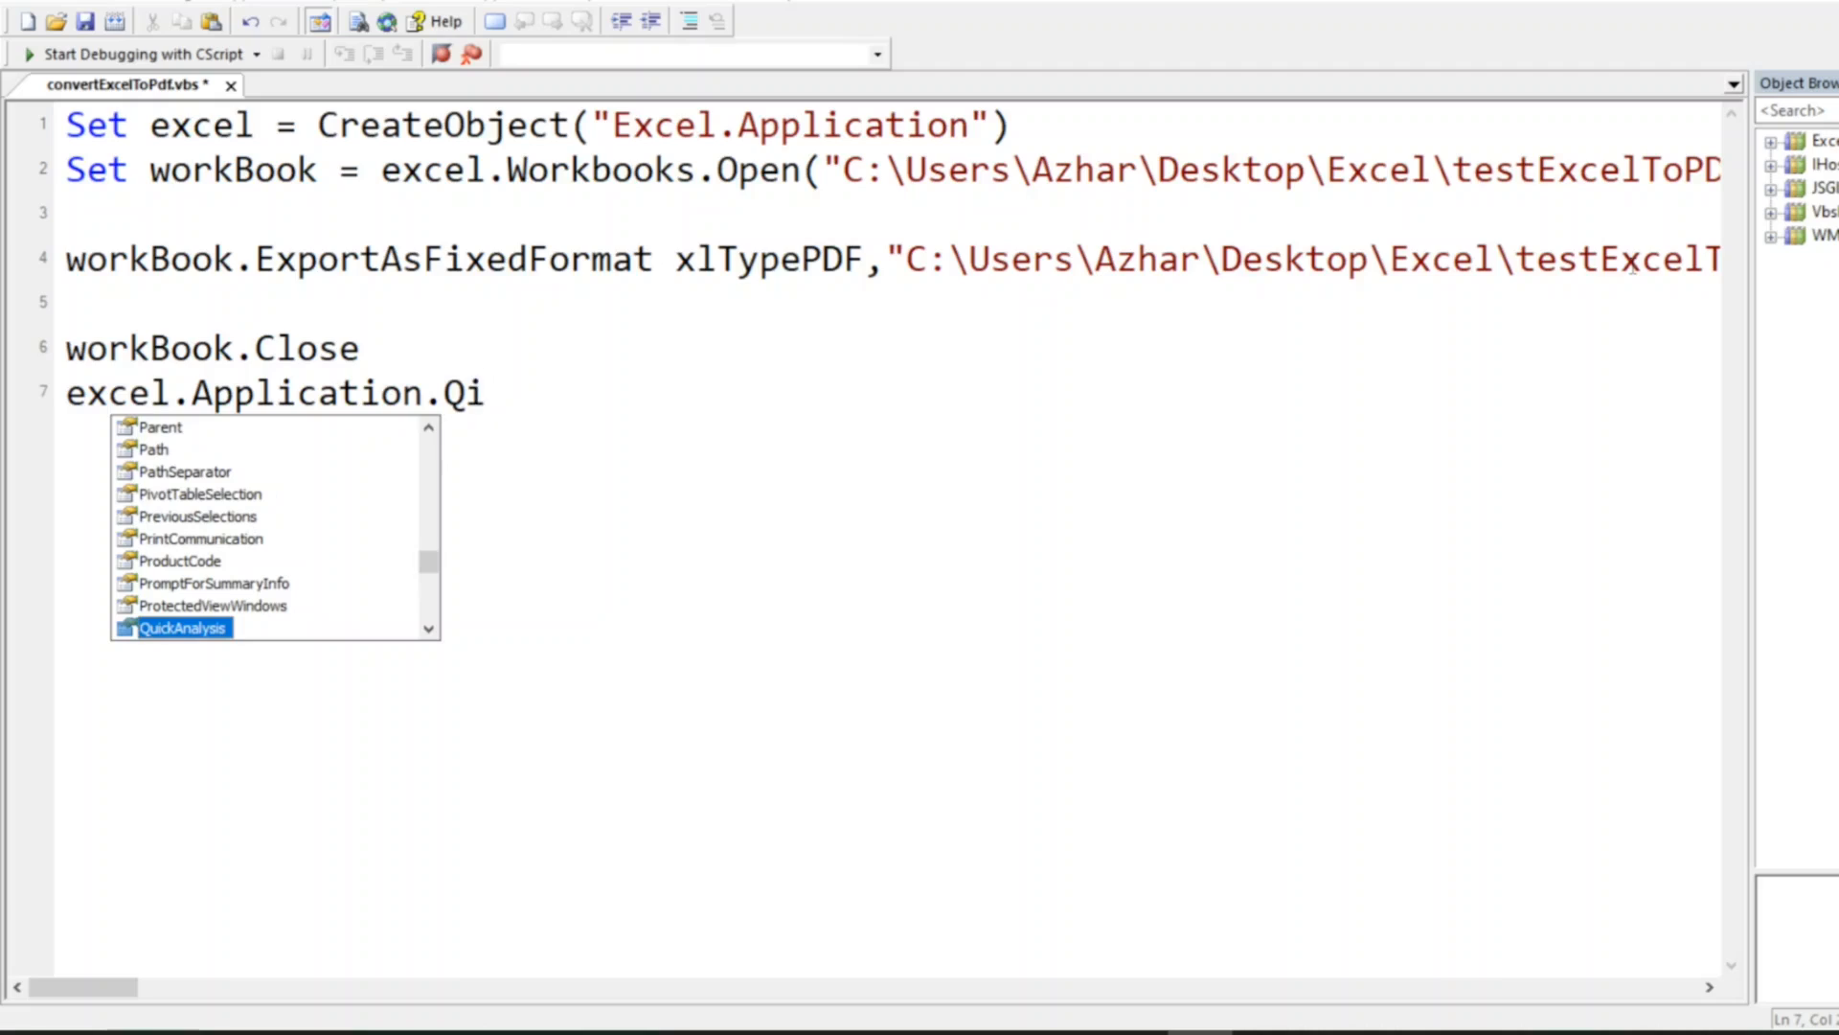
type("ut")
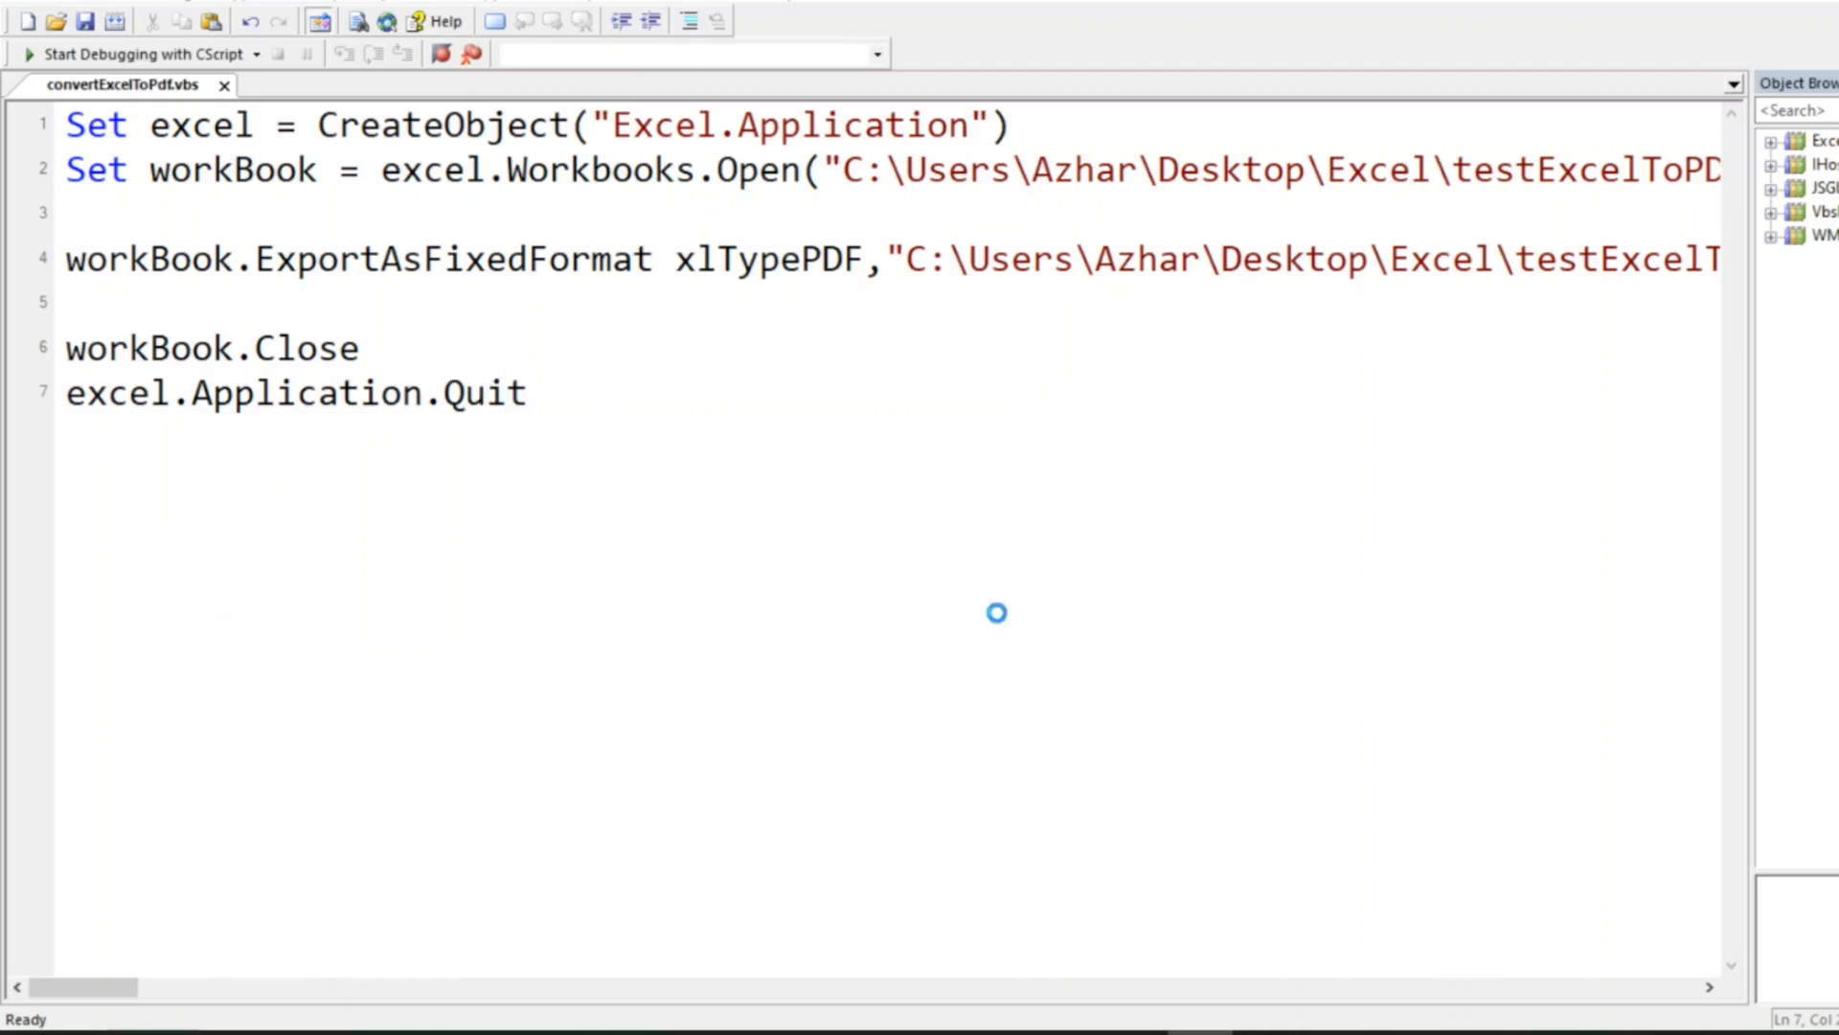
mouse_move(996, 613)
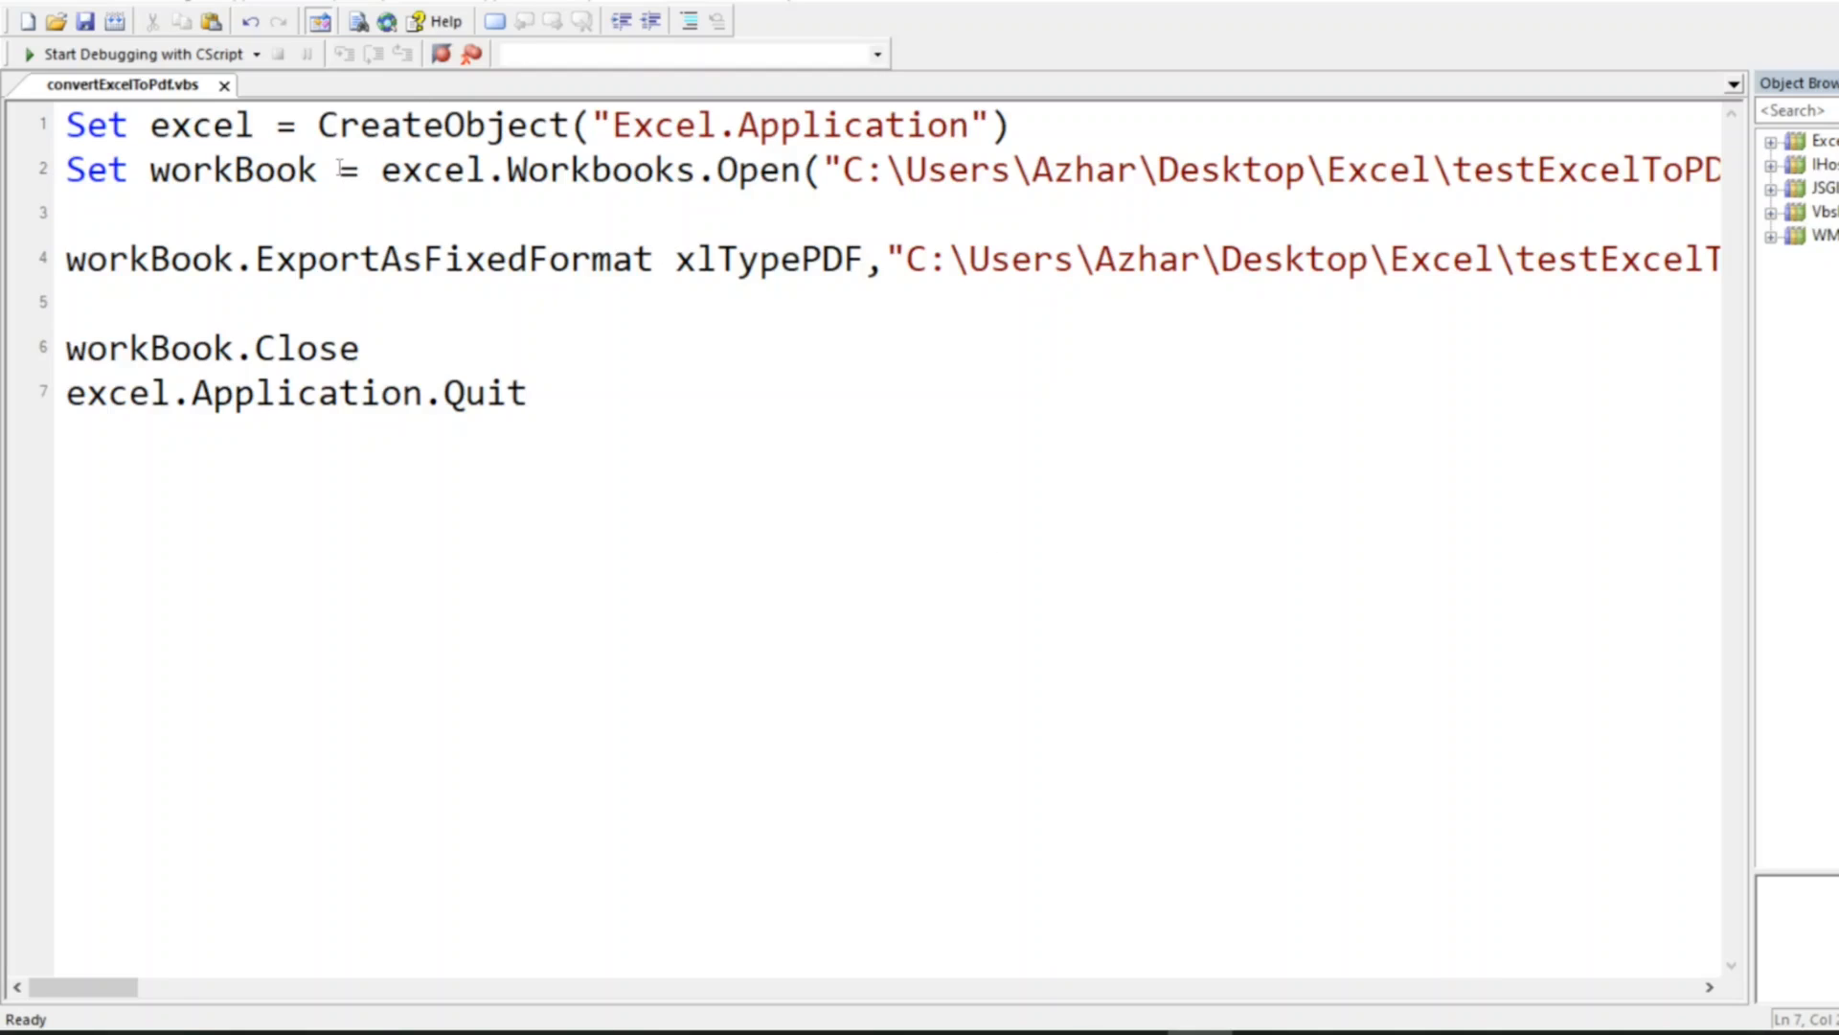
double_click(199, 127)
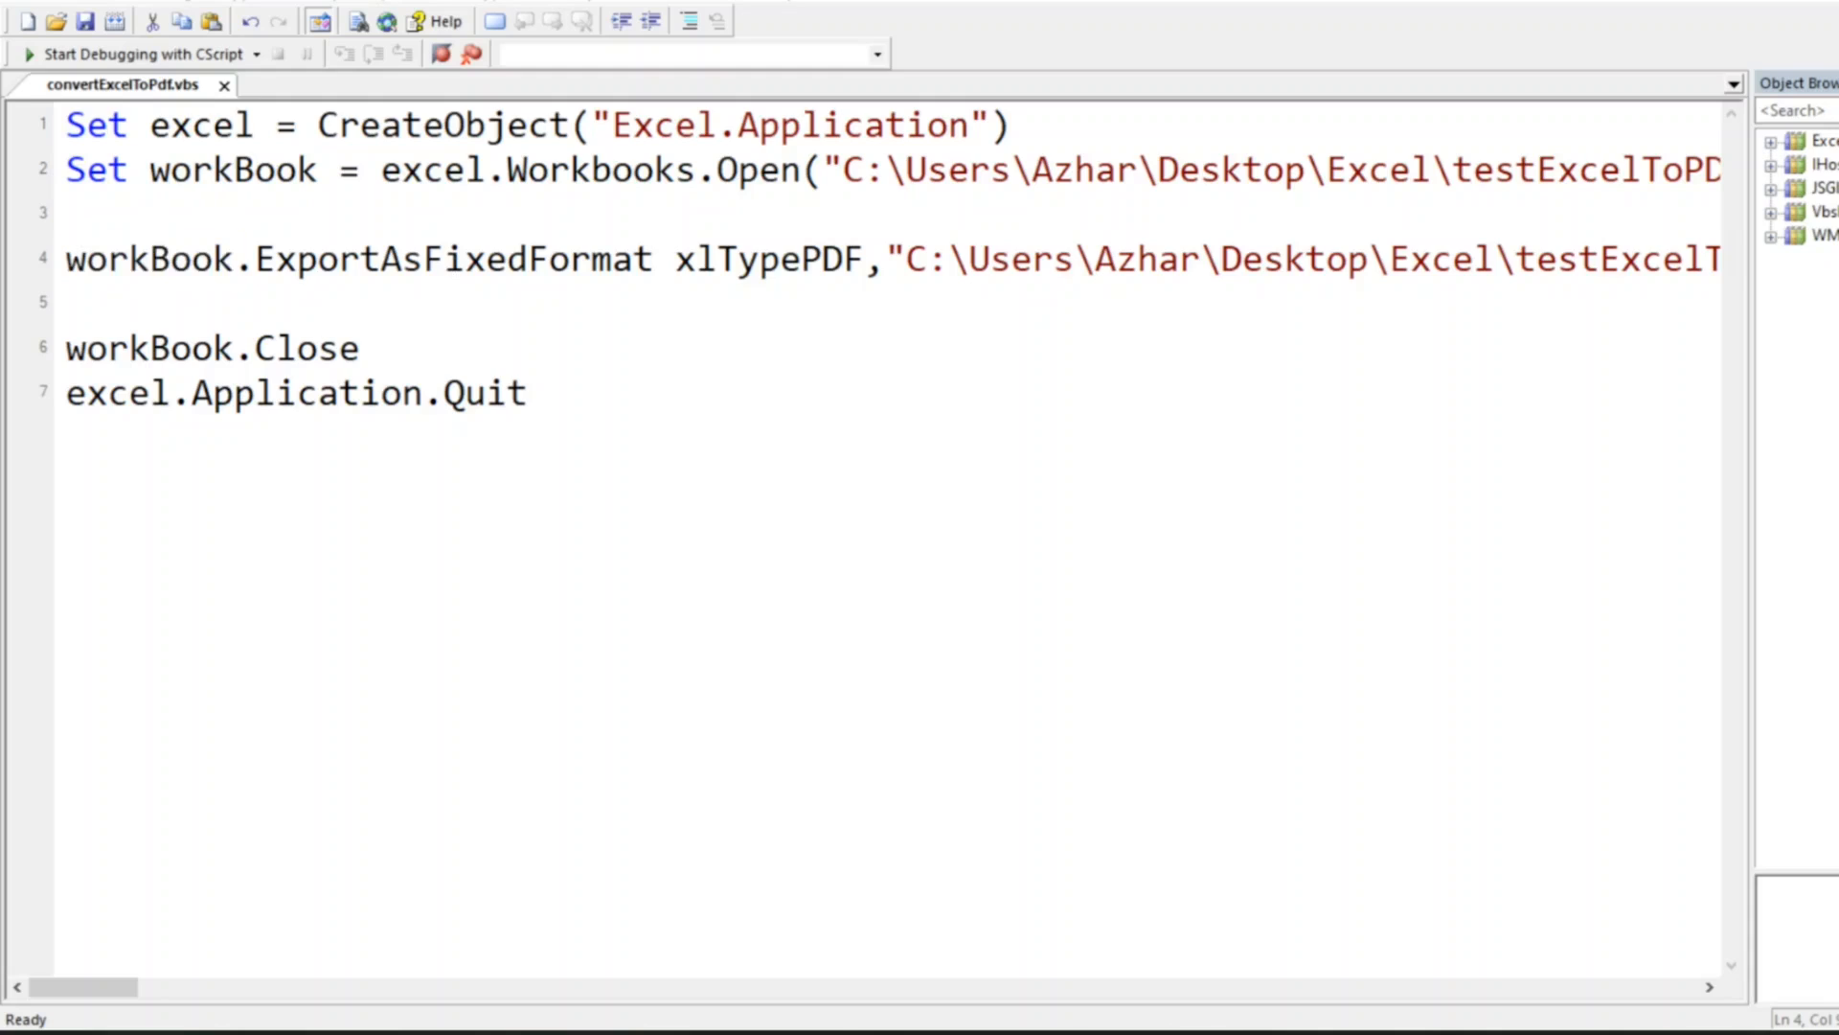
mouse_move(776, 423)
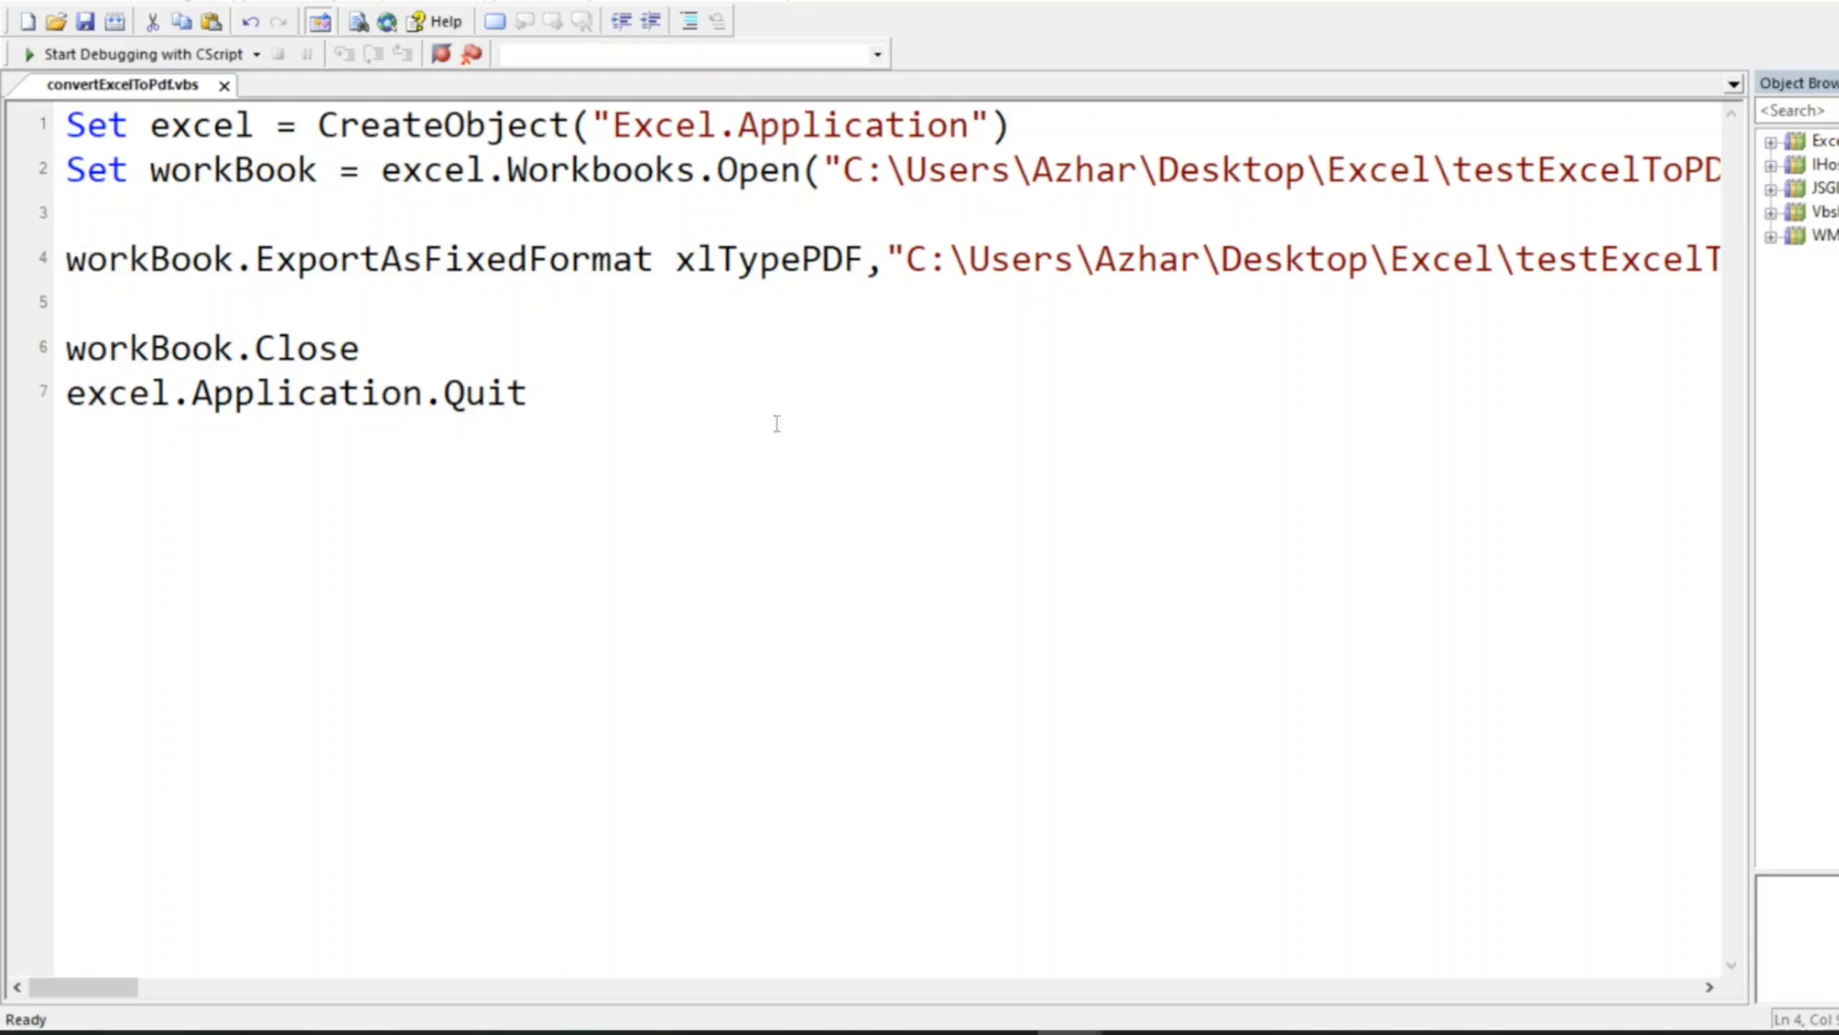
double_click(454, 259)
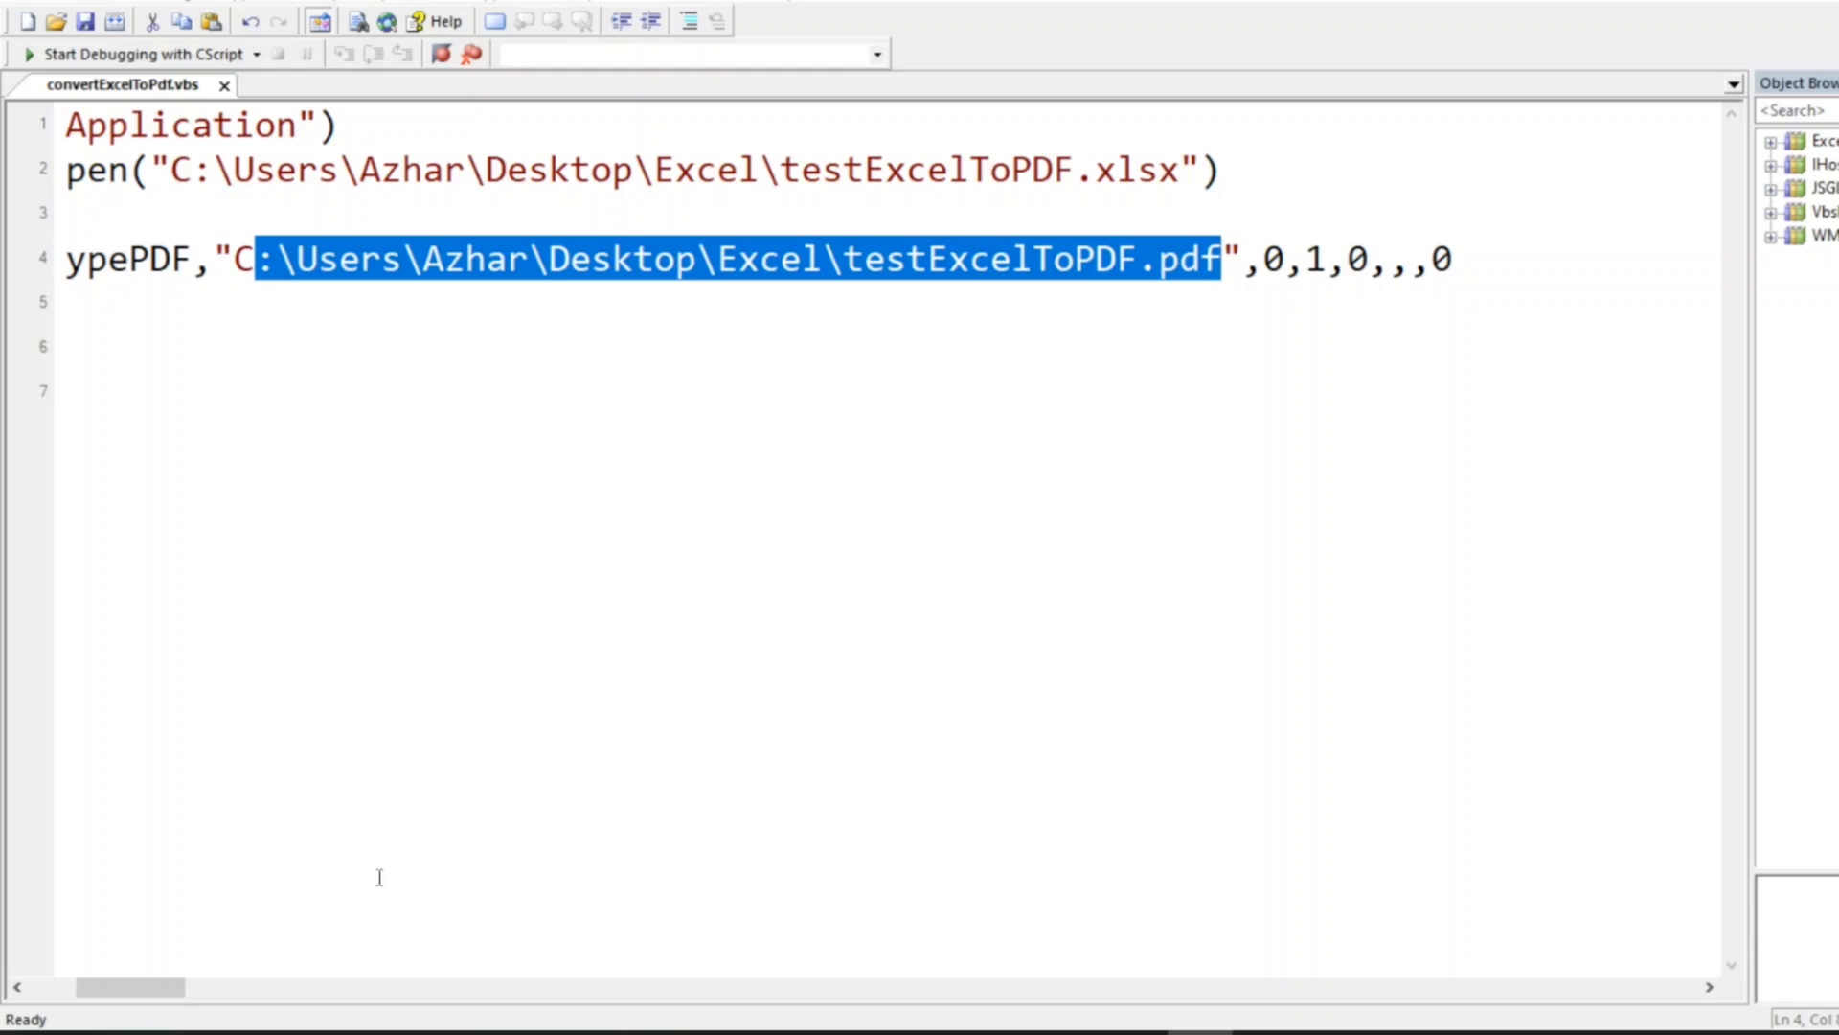
scroll("right", 3)
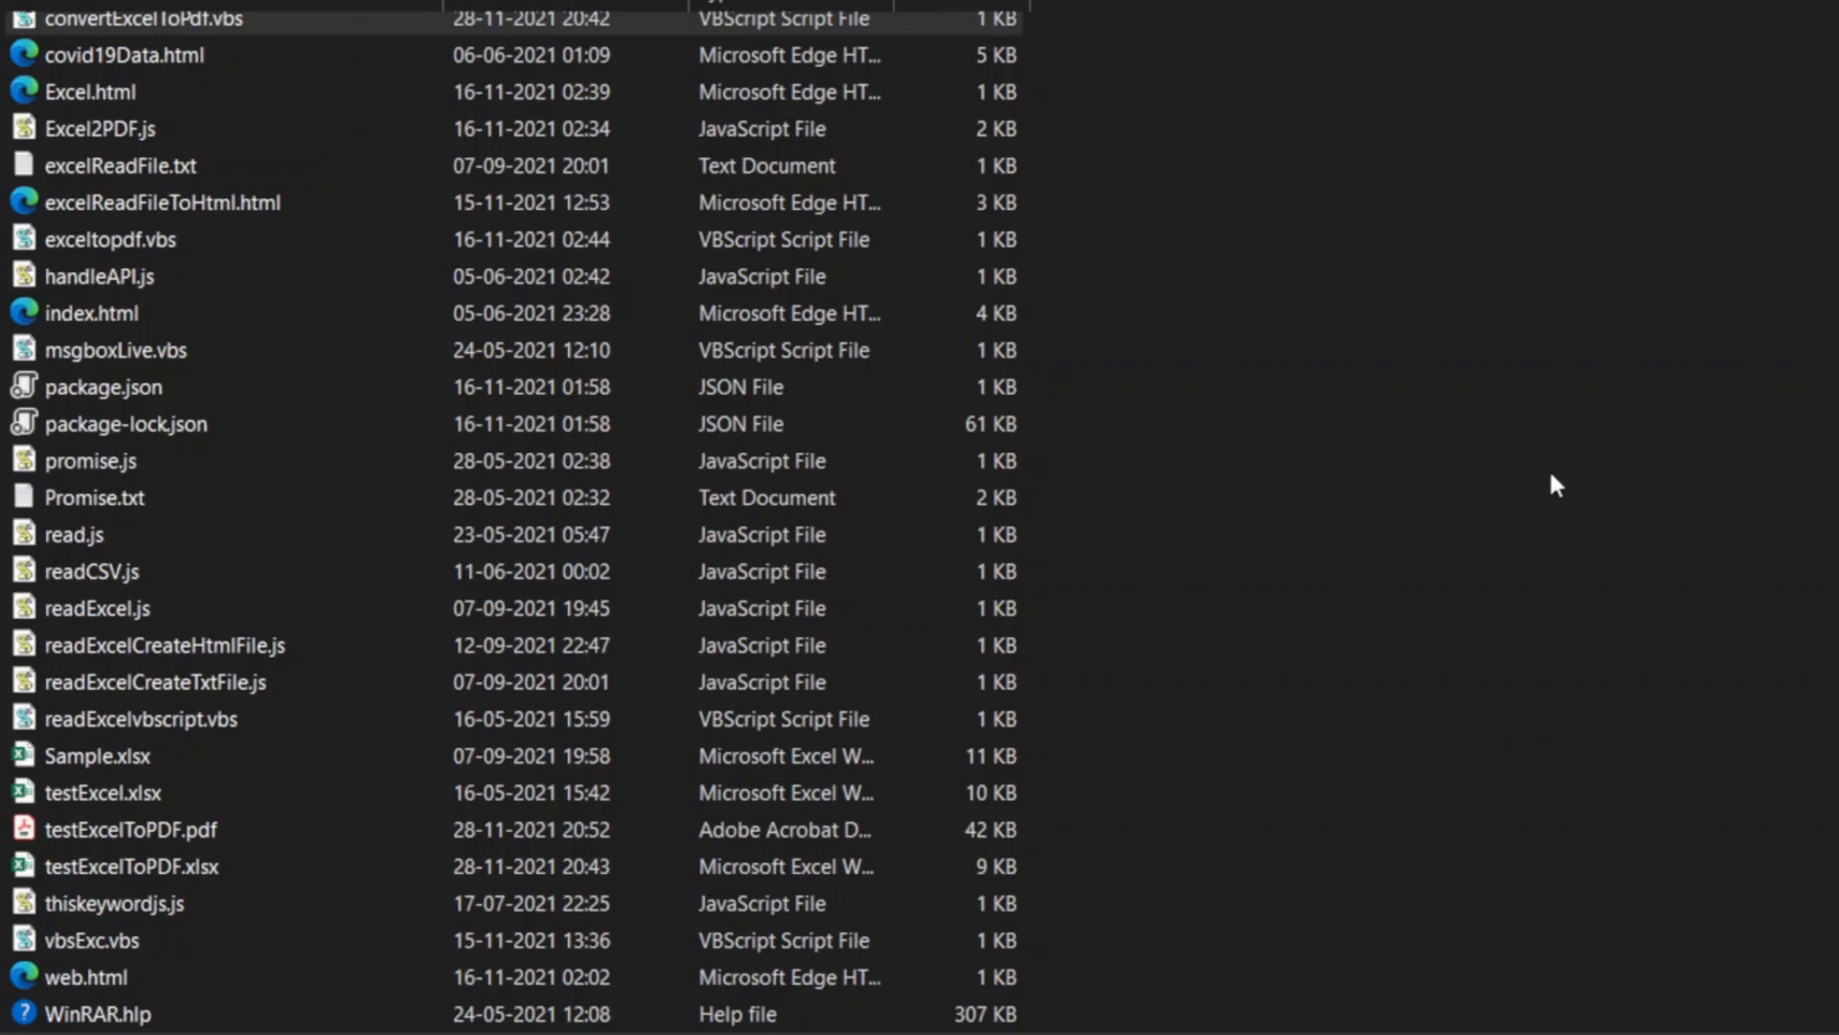
Locate the generated testExcelToPDF.pdf in the Excel folder beside testExcelToPDF.xlsx.
left_click(129, 830)
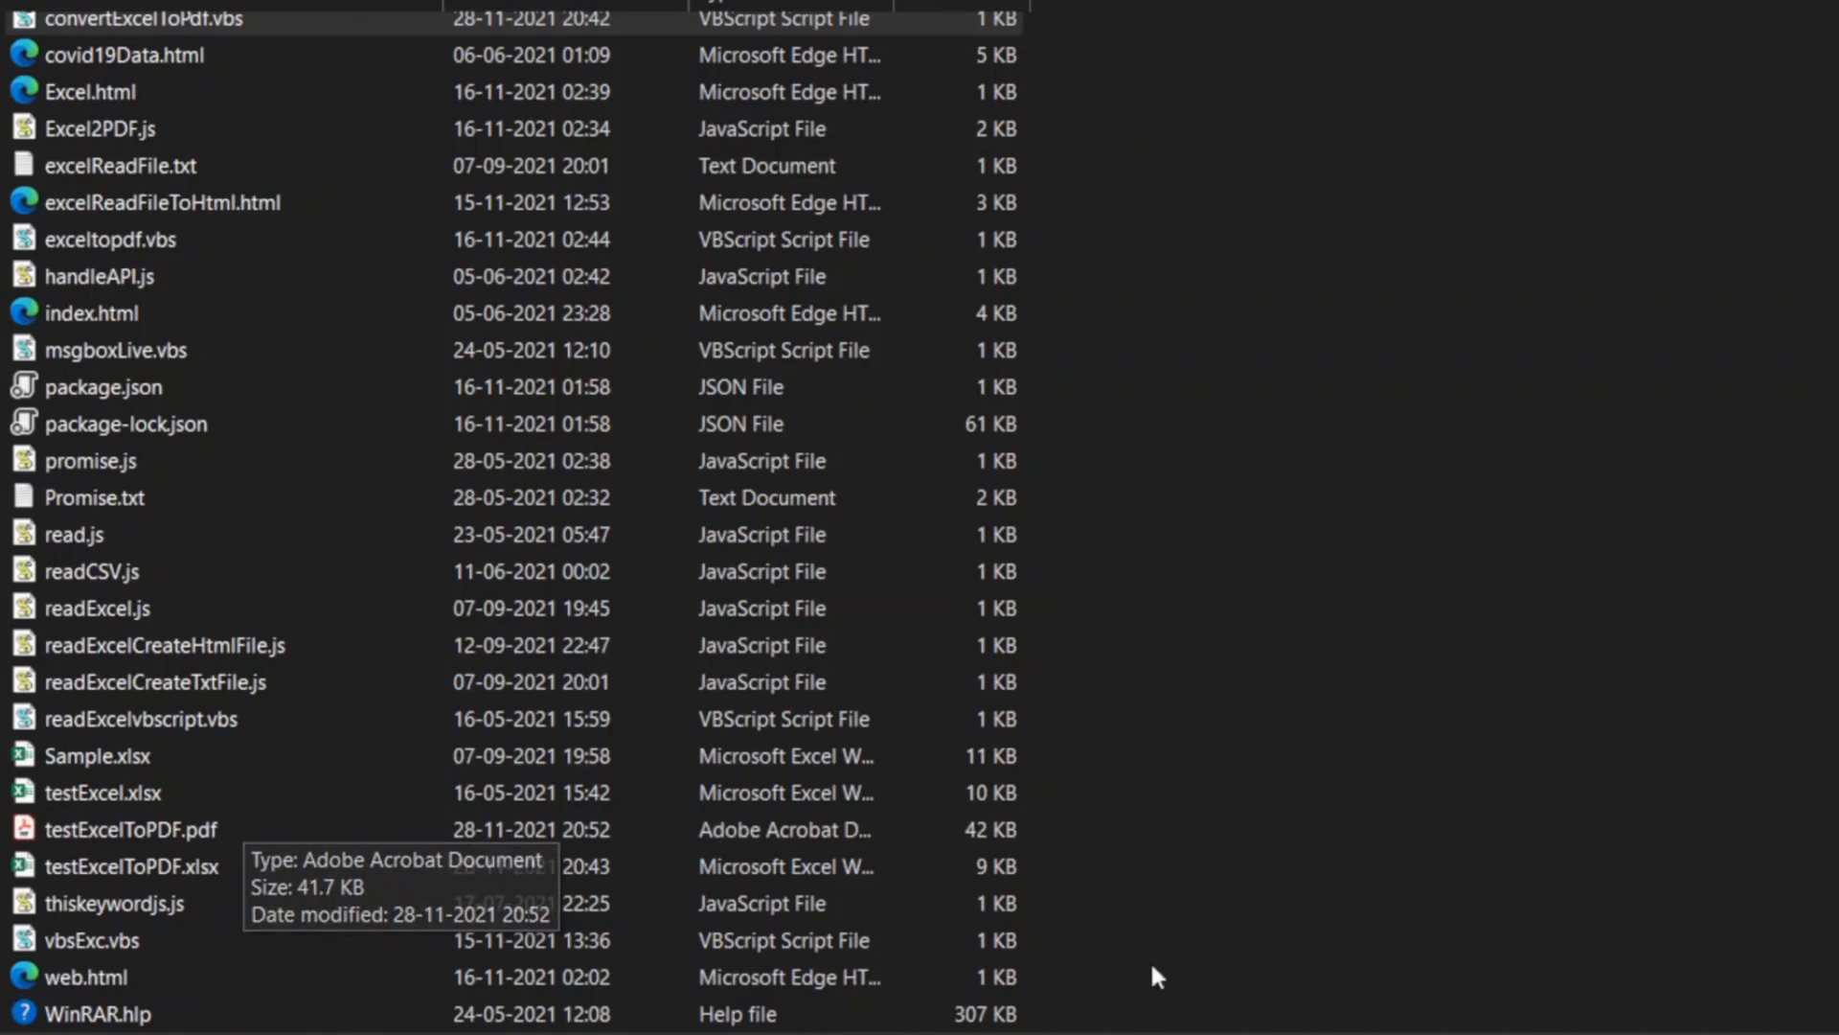
double_click(140, 17)
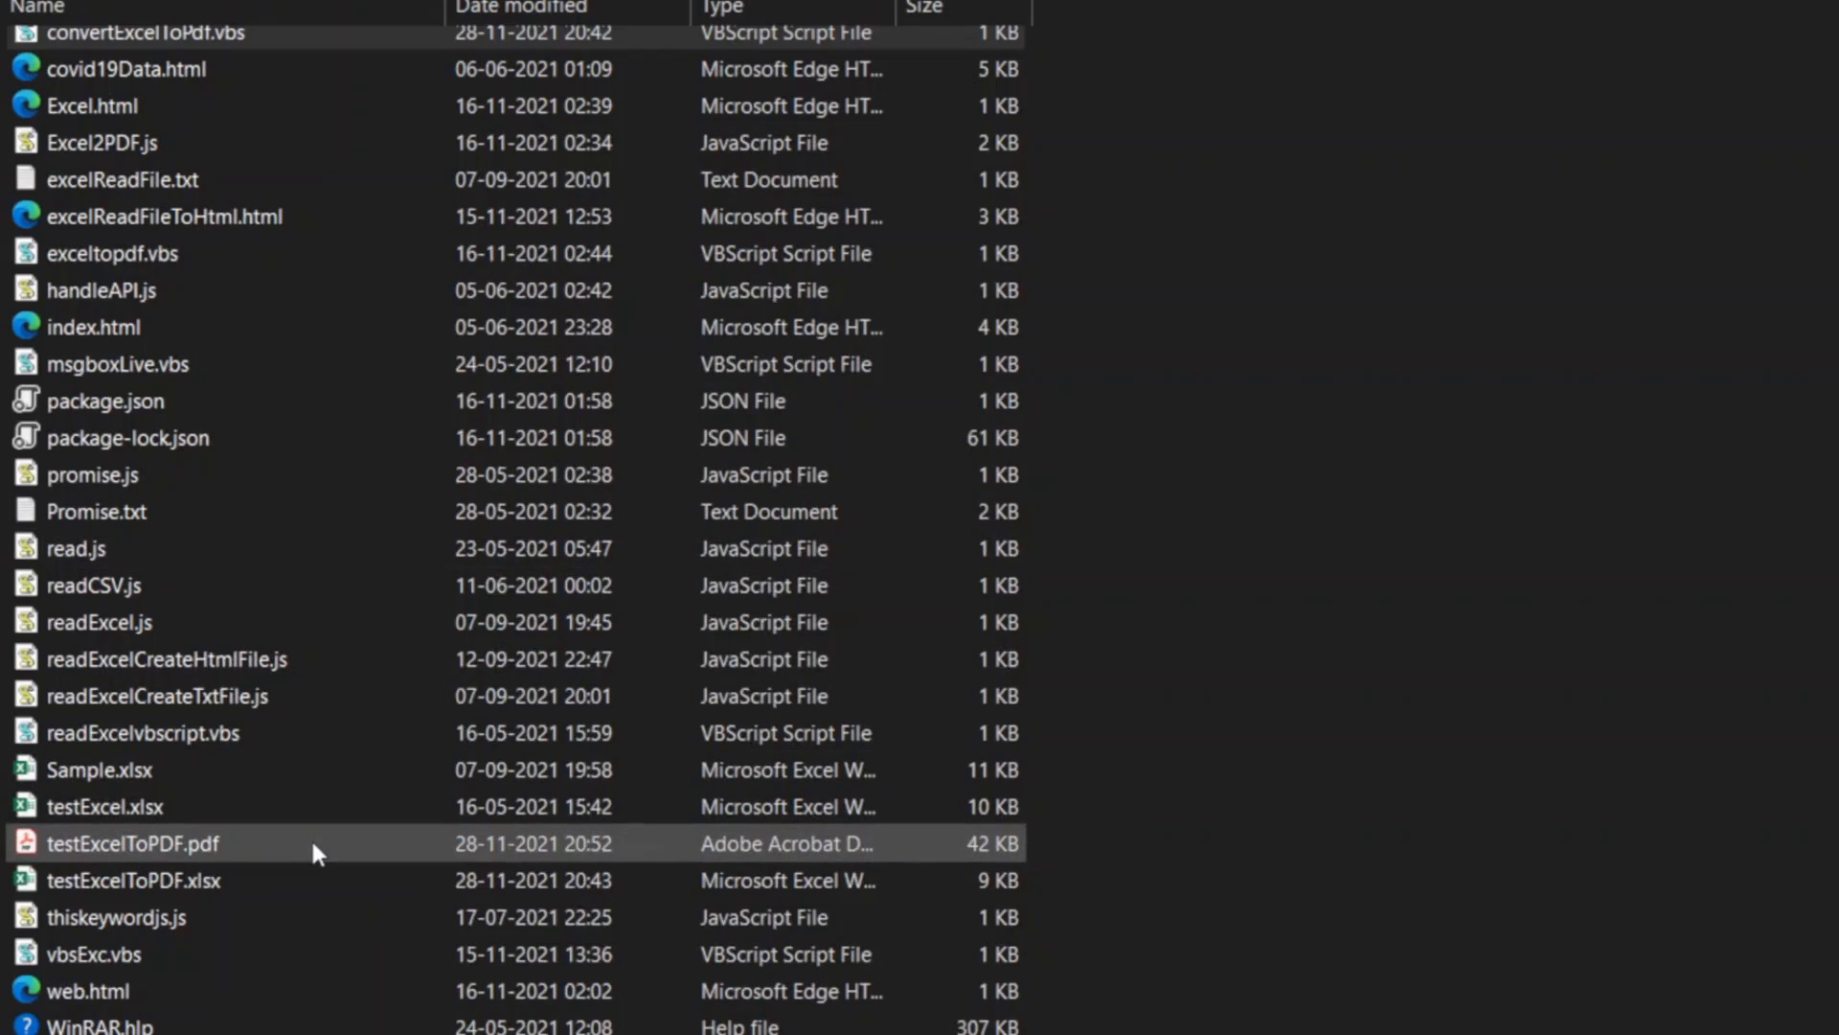
Open testExcelToPDF.pdf in Adobe Acrobat Reader to view the SNO and Employee table.
double_click(133, 843)
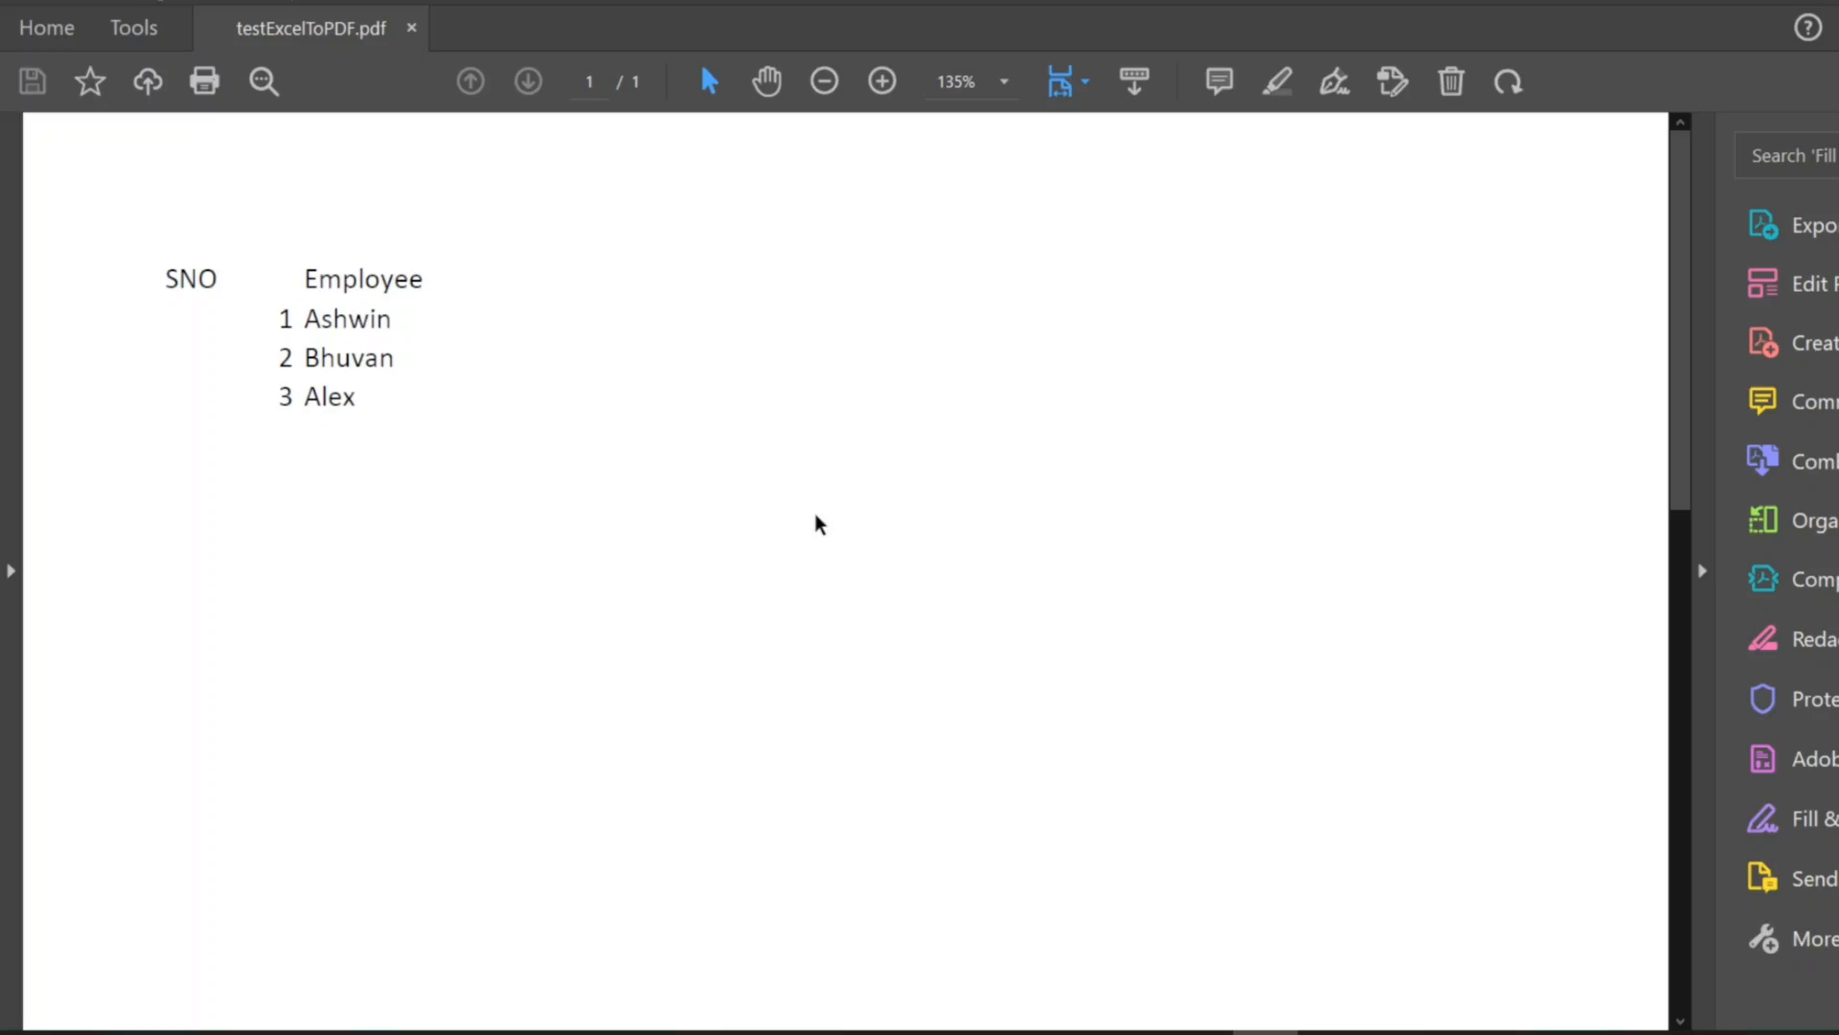
mouse_move(174, 249)
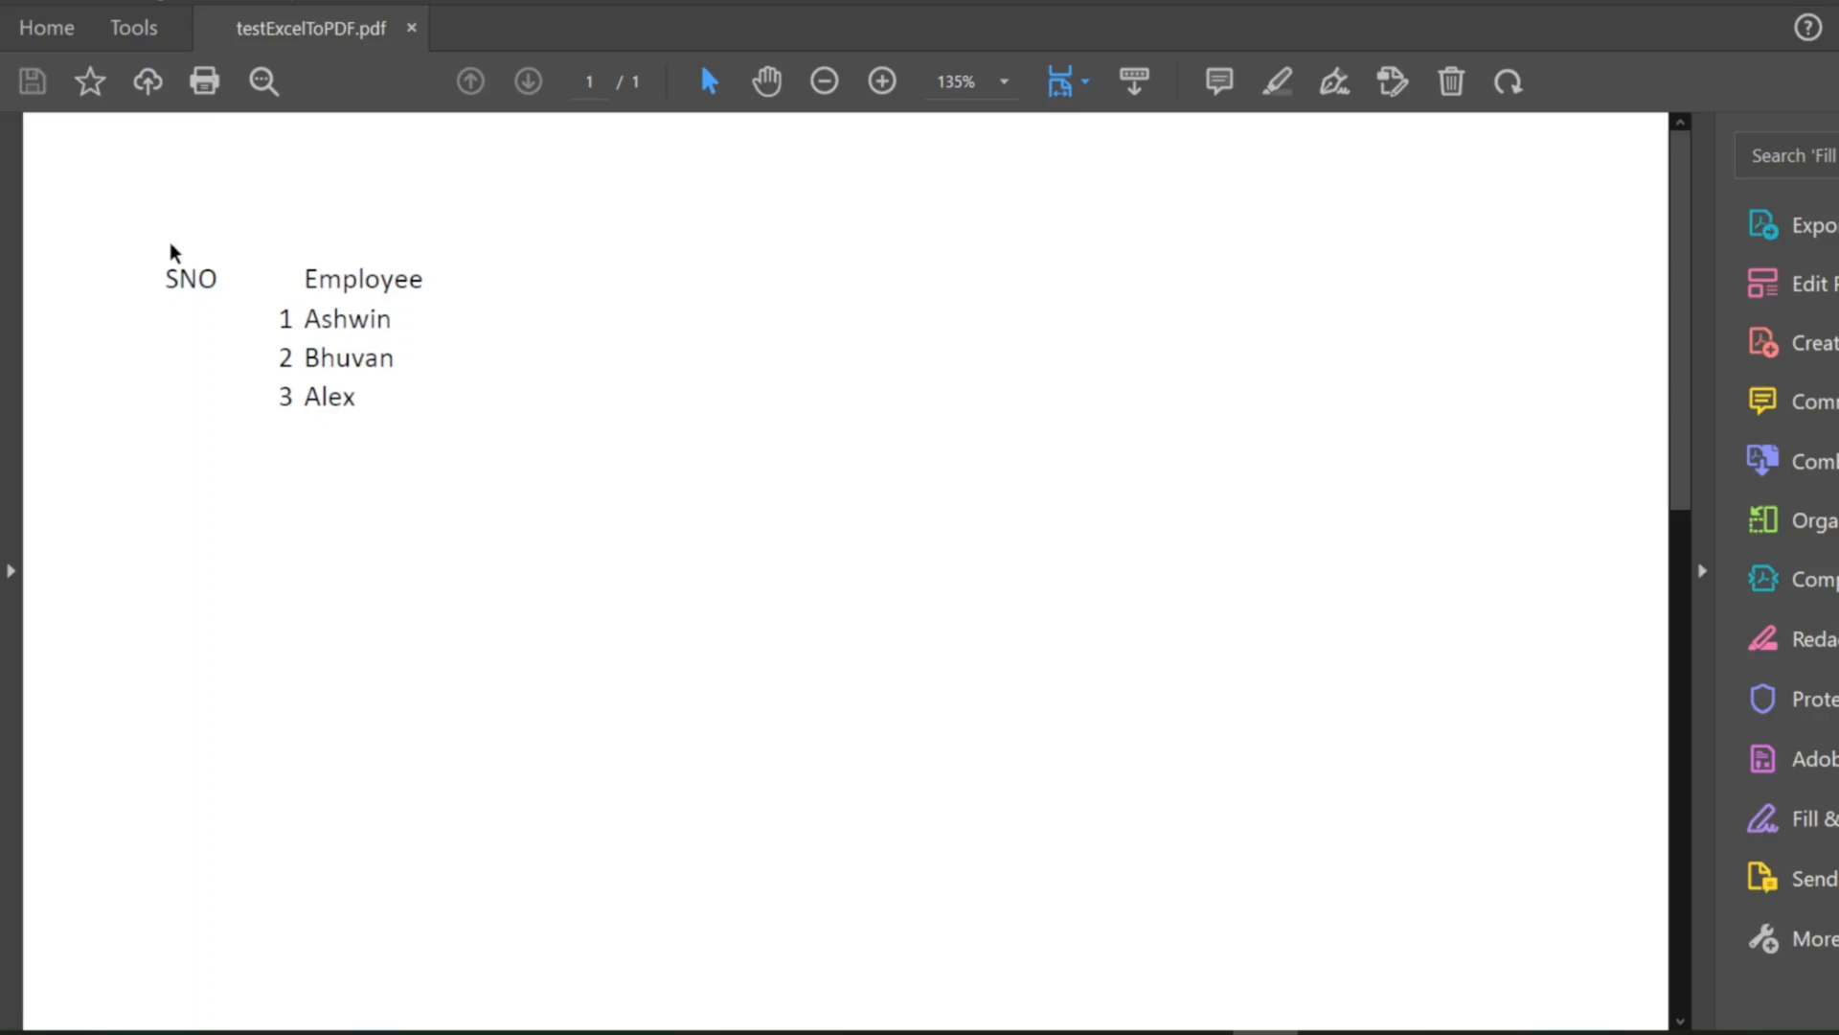
mouse_move(209, 247)
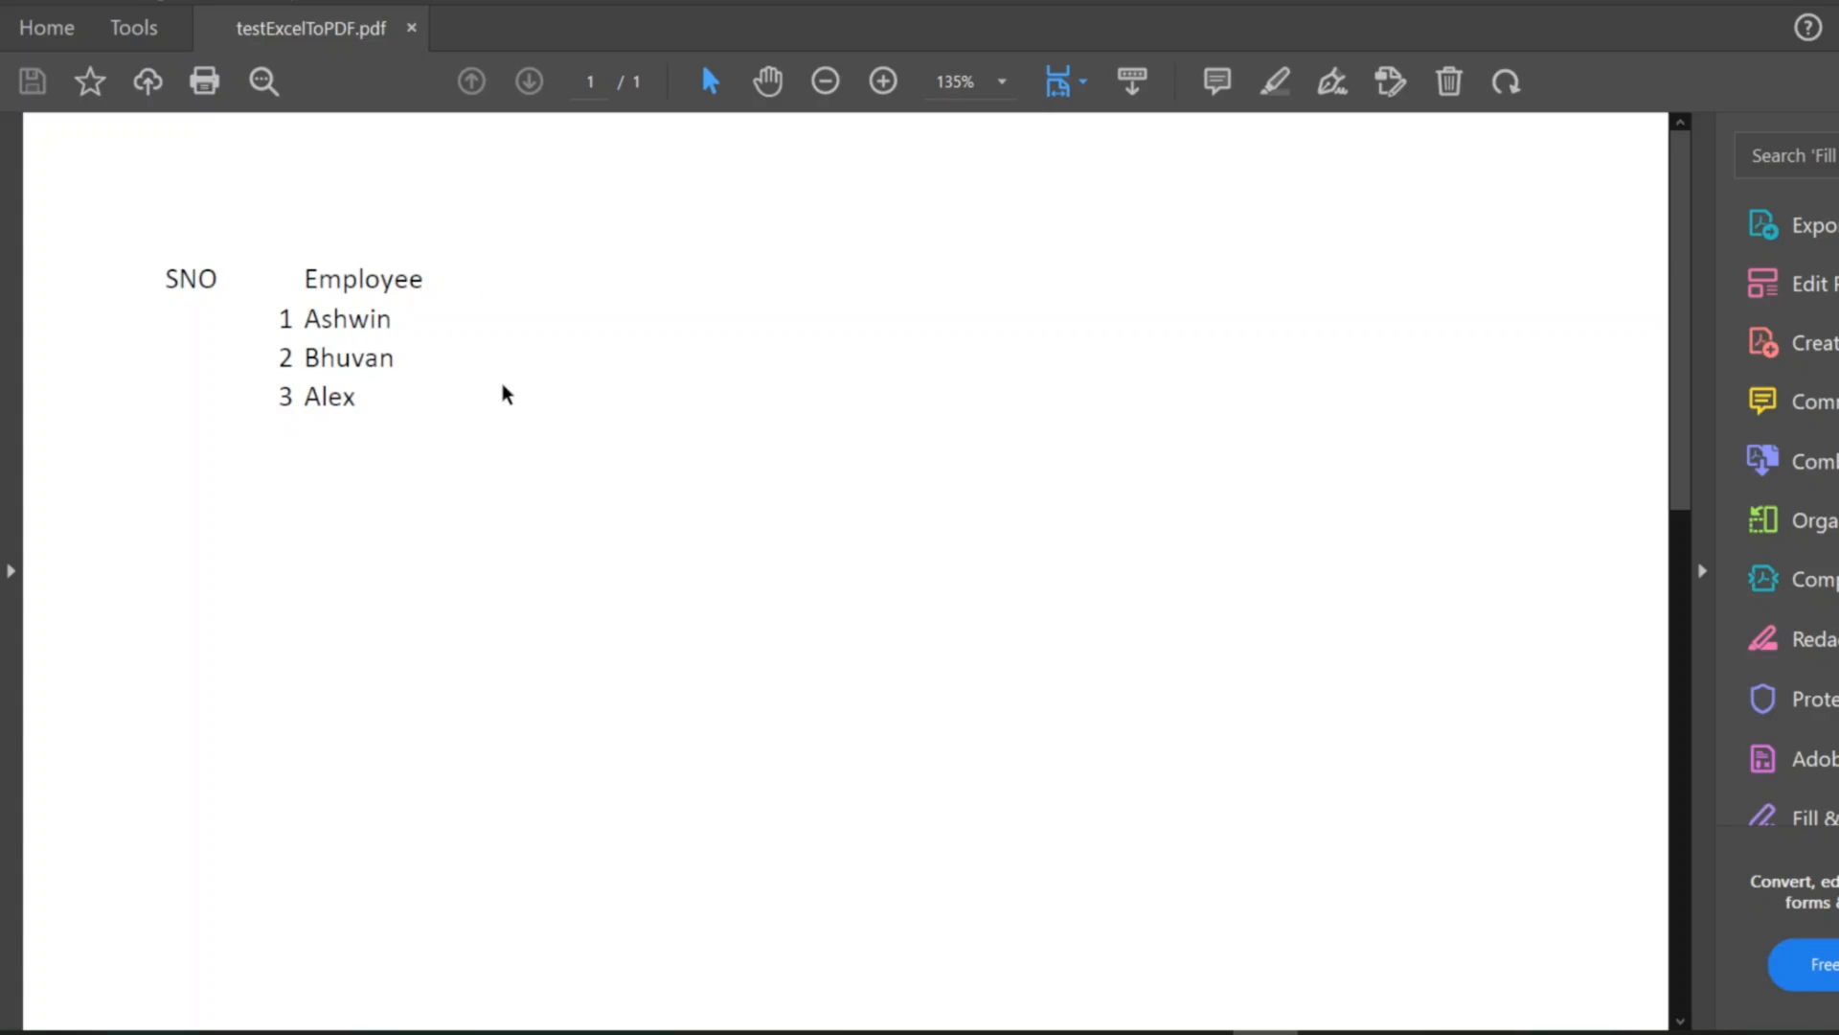
mouse_move(1115, 602)
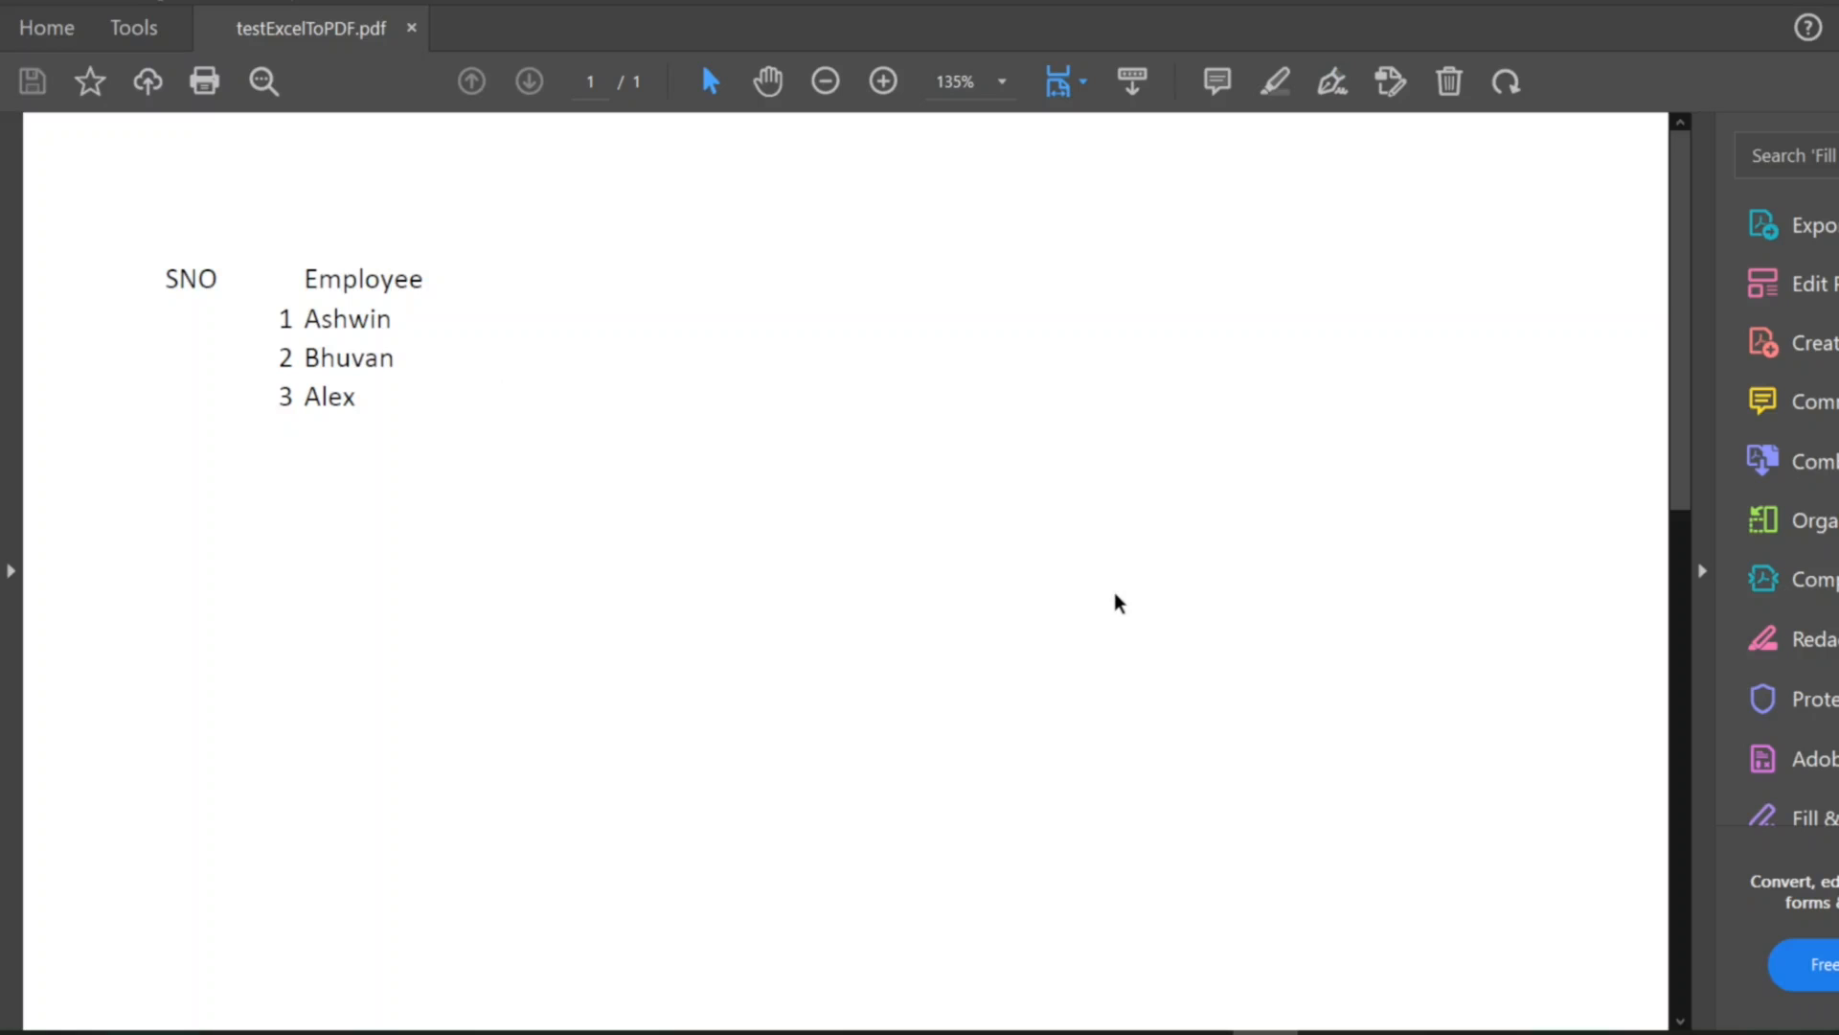